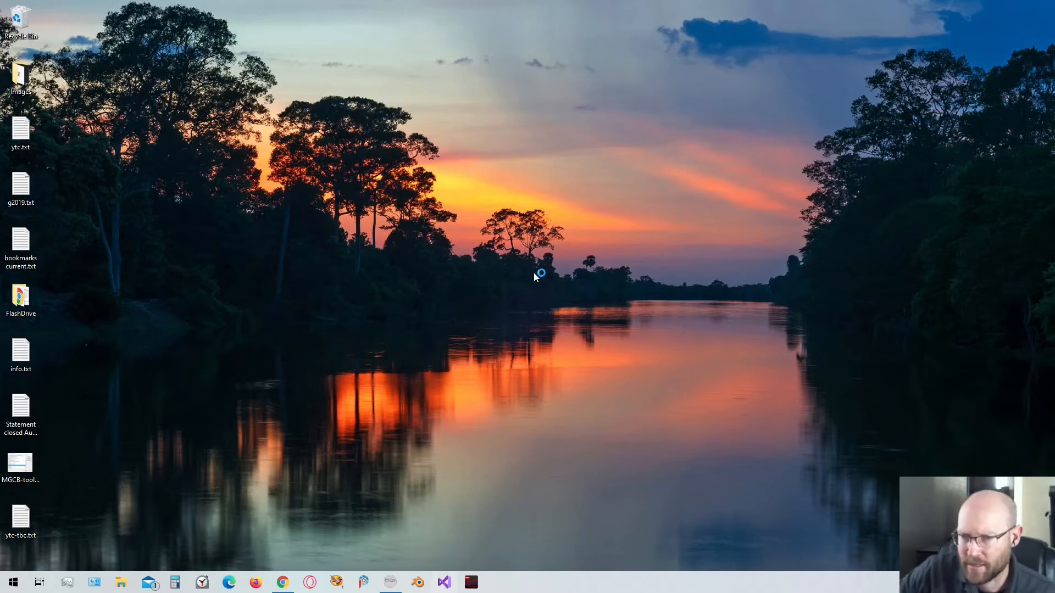
Step: Launch Visual Studio and open the recent MonoGamePalTester.sln solution
click(442, 583)
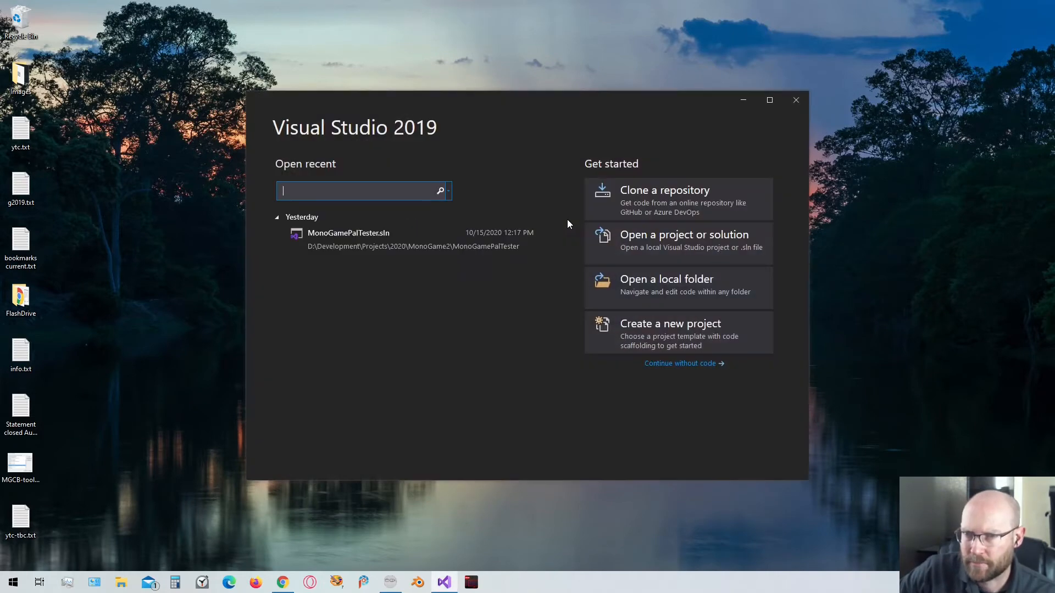
double_click(349, 233)
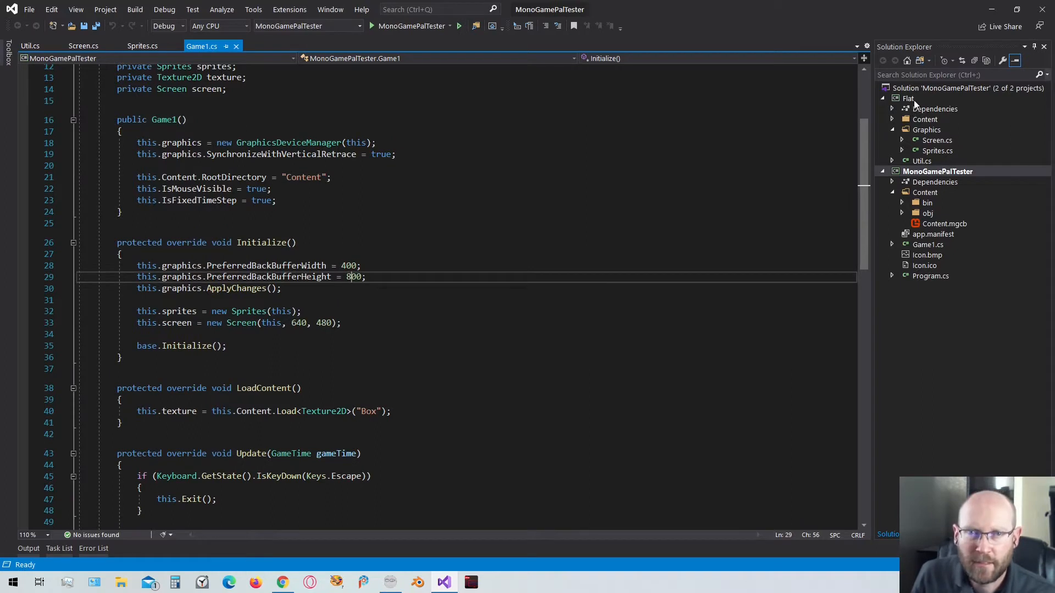
Step: Add an Input folder to the Flat project and create a FlatKeyboard class inside it
click(909, 98)
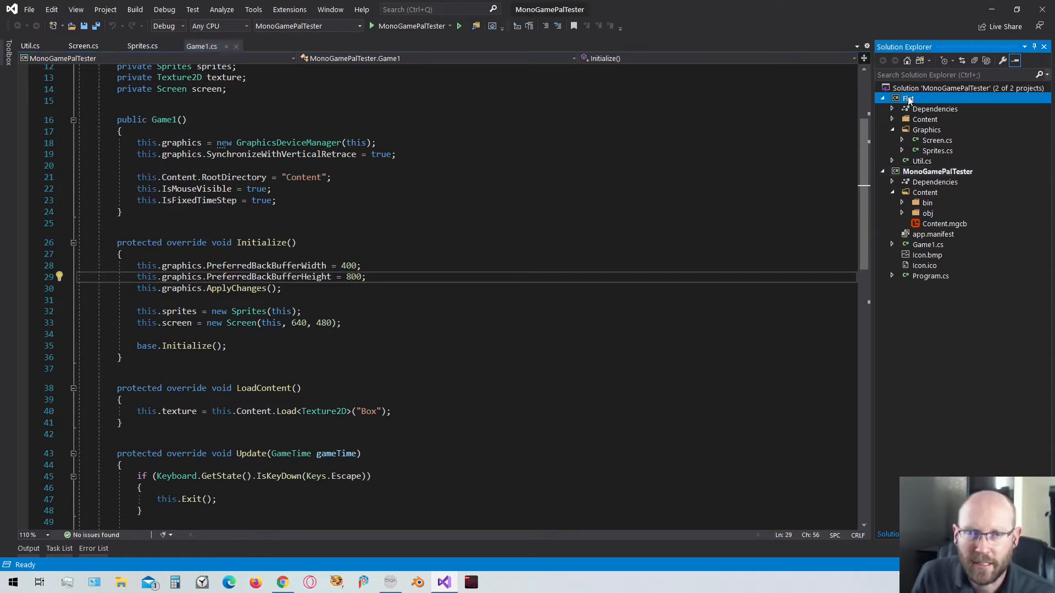
right_click(909, 98)
text(Input)
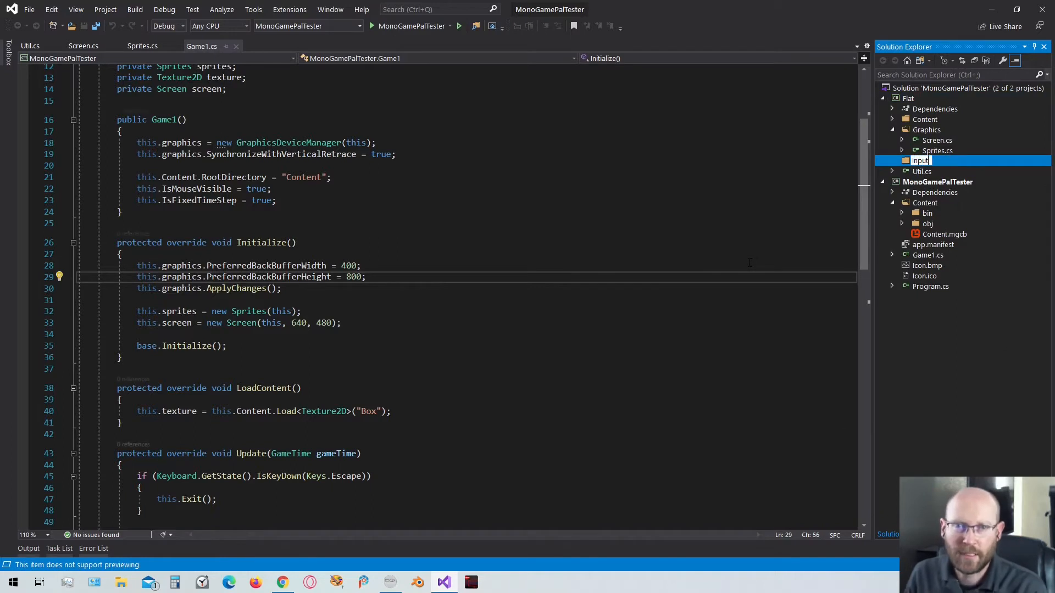
right_click(920, 160)
text(Flat)
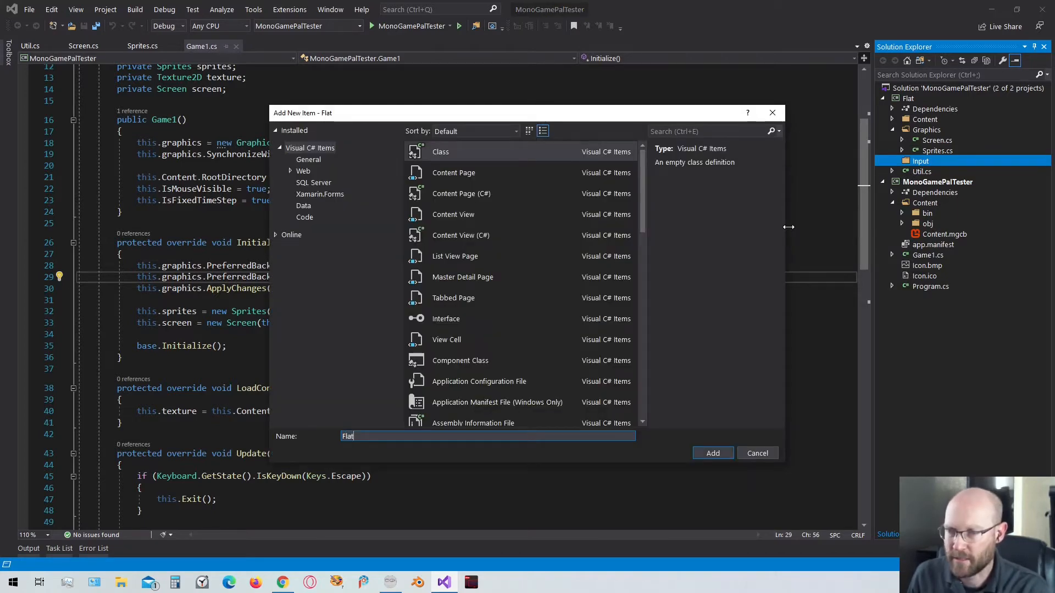
text(Keyboar)
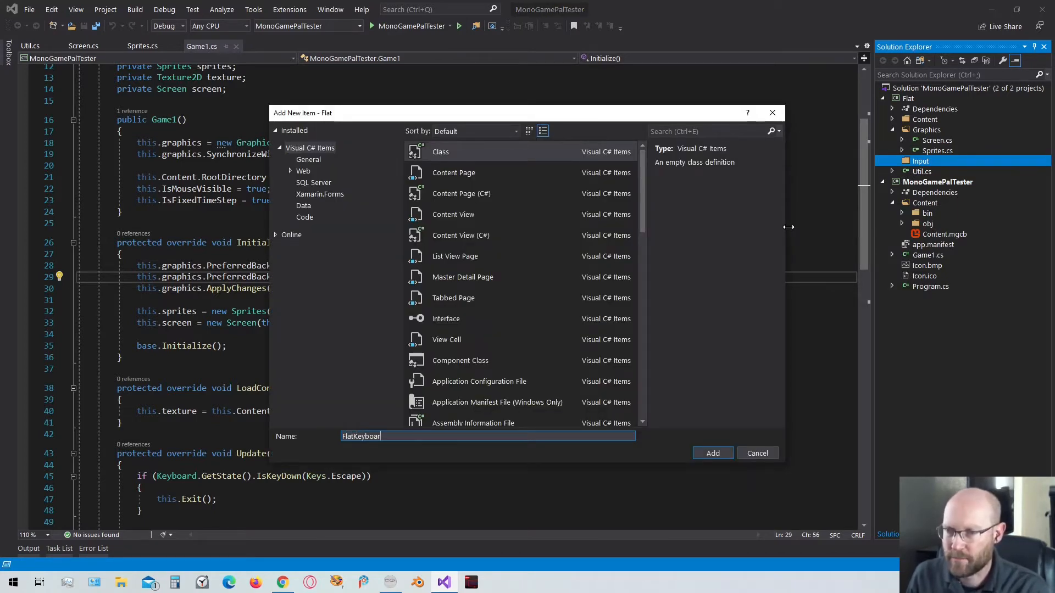
click(712, 453)
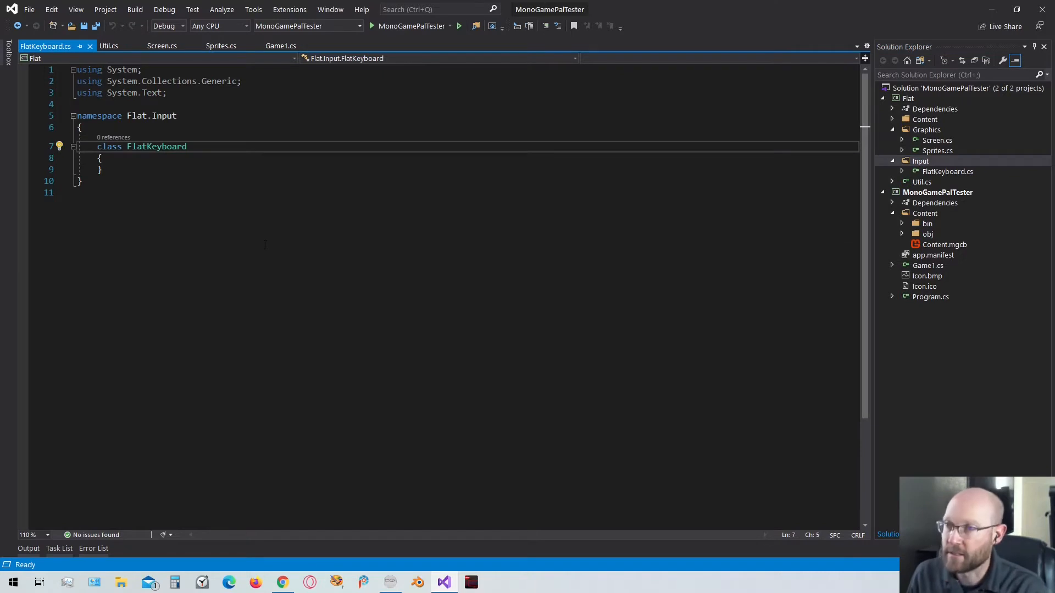
Step: Make FlatKeyboard public sealed with a private static readonly Lazy<FlatKeyboard> field creating a new FlatKeyboard
text(public sealed)
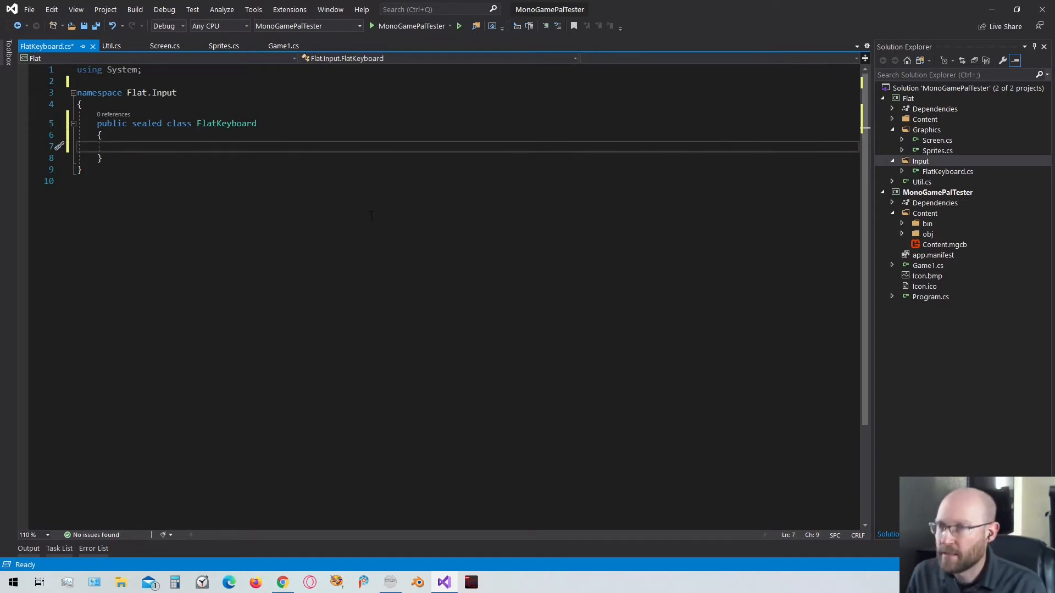
text(private)
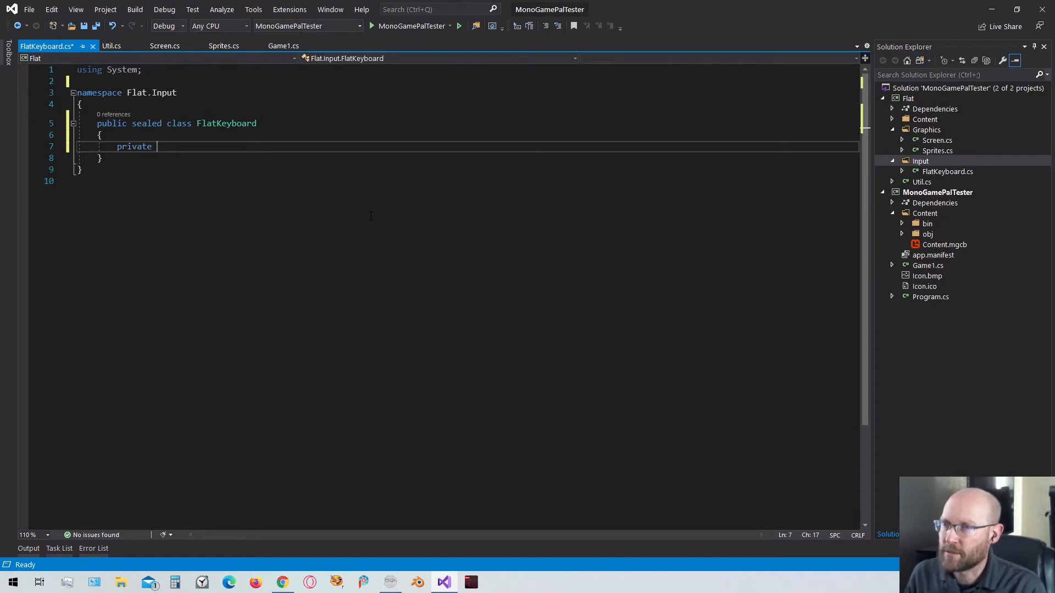
text(static)
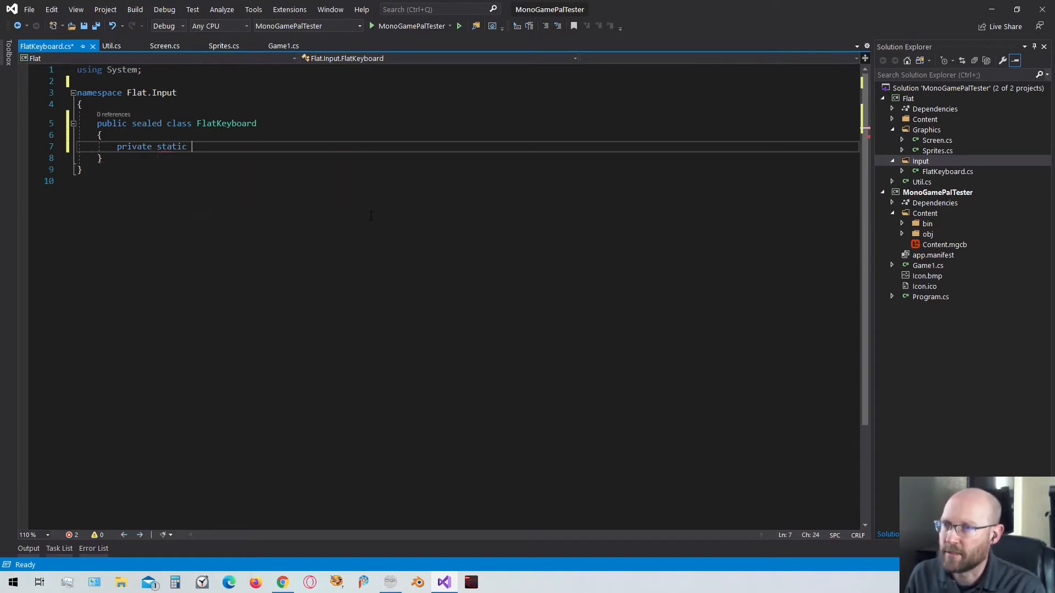
text(readonly Lazy<>)
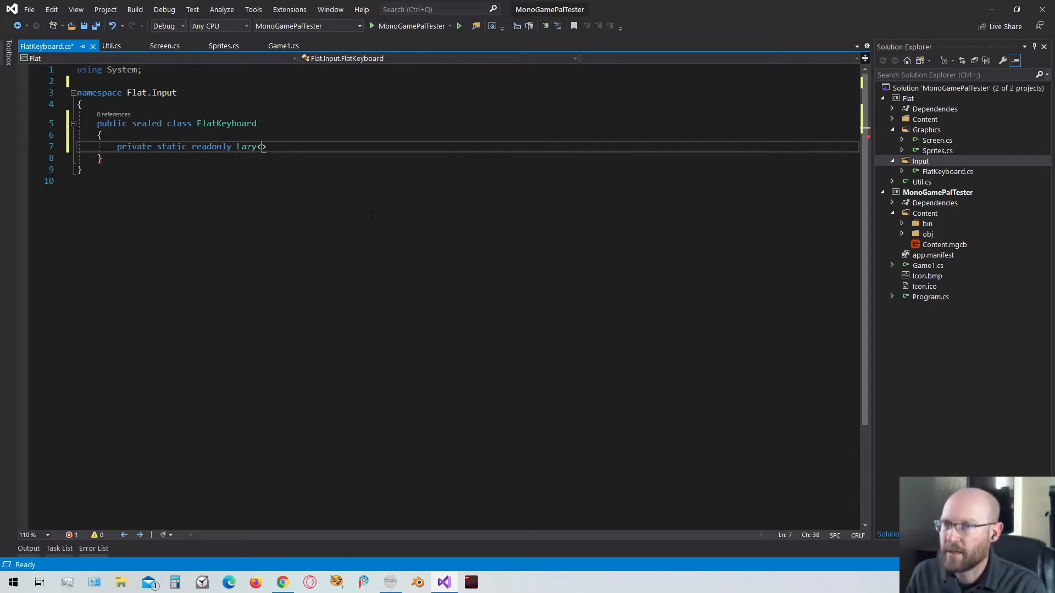
text(<)
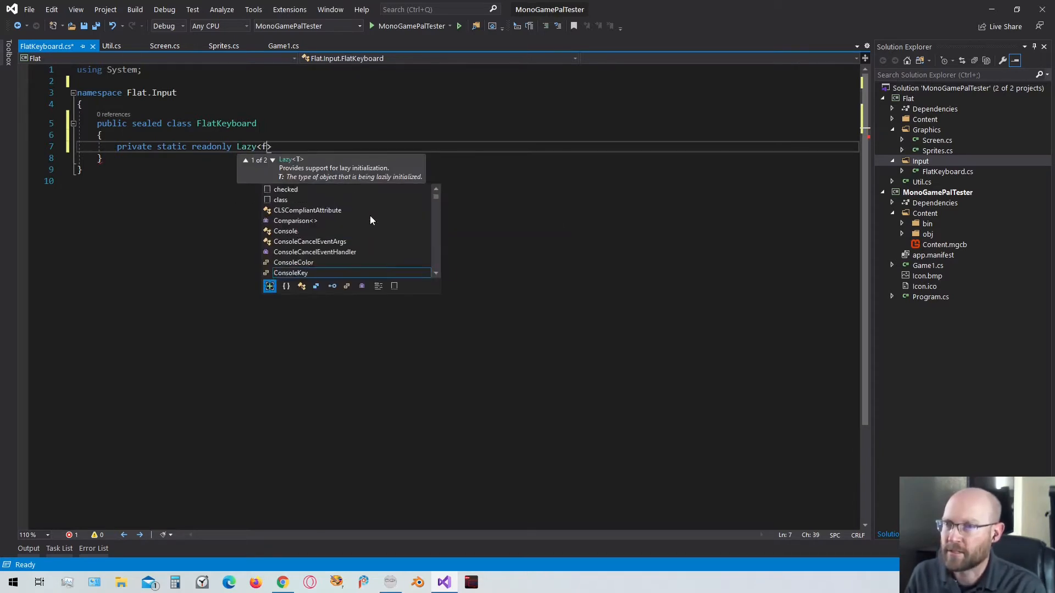
text(FlatKeyboard)
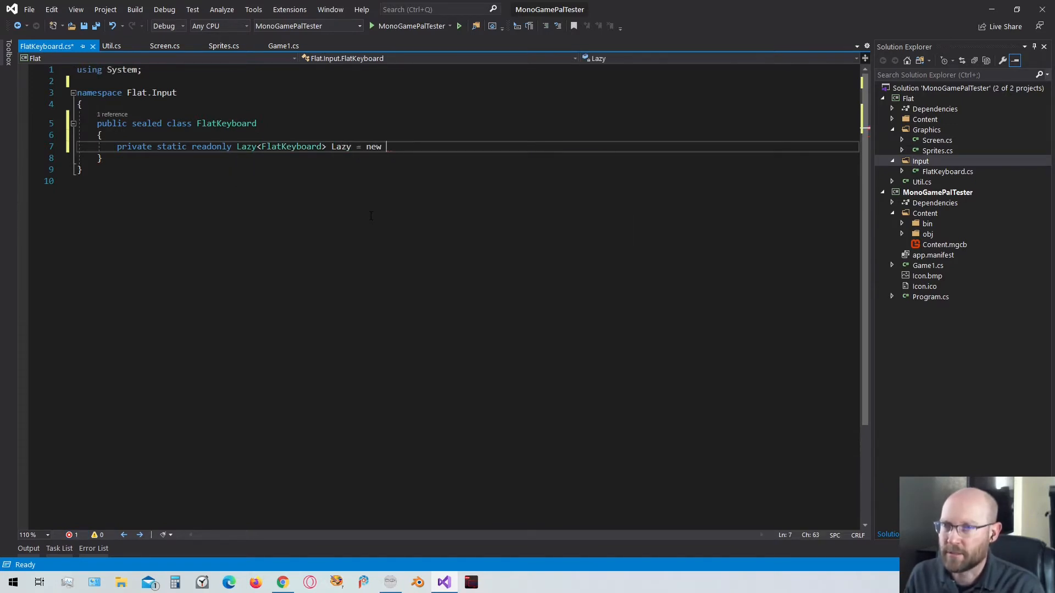
text(Lazy<FlatKeyboard>()
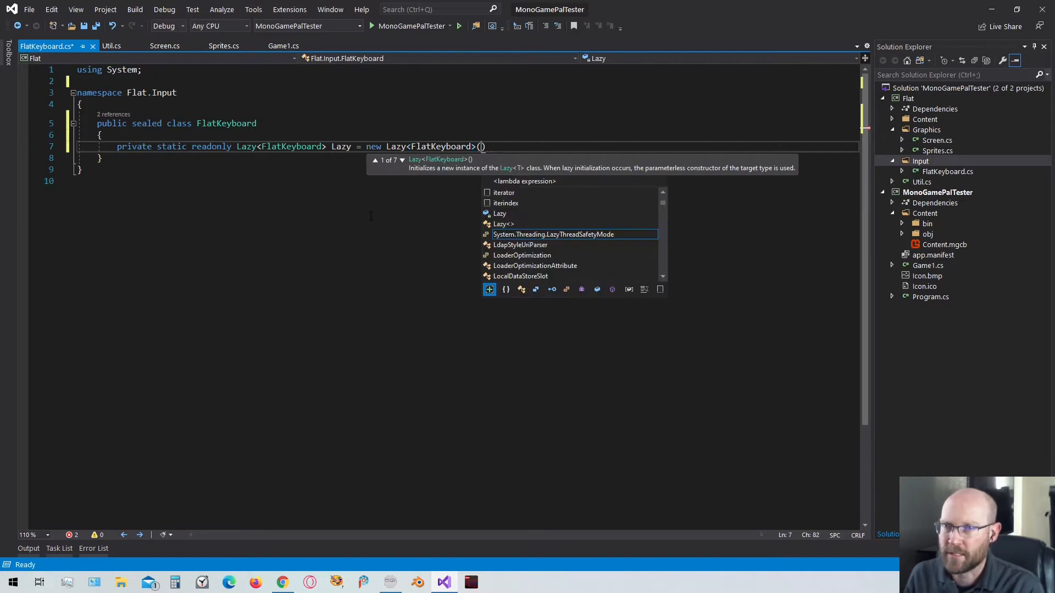
text(()
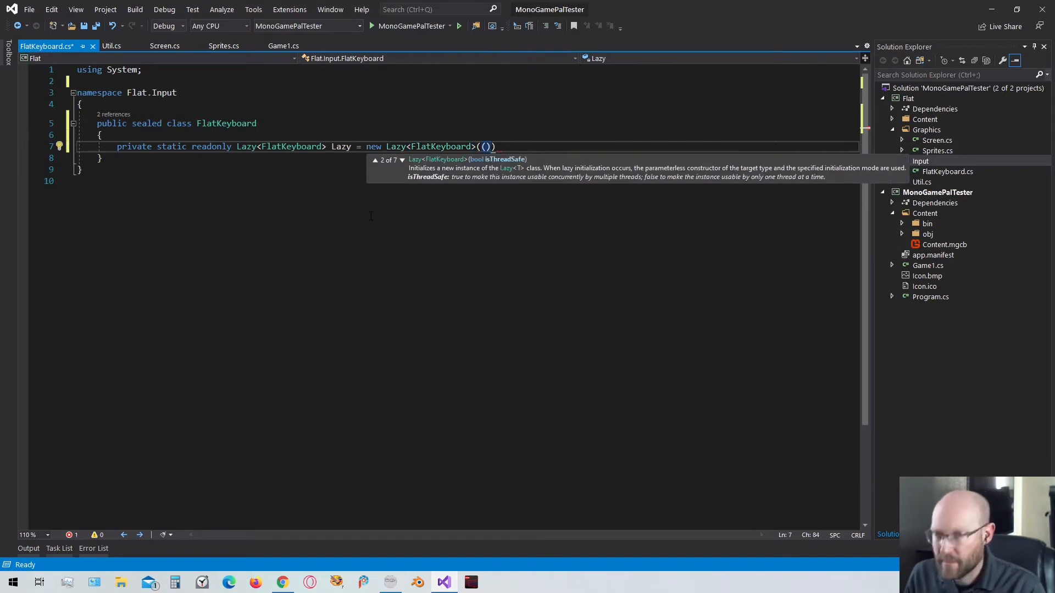
text(=>)
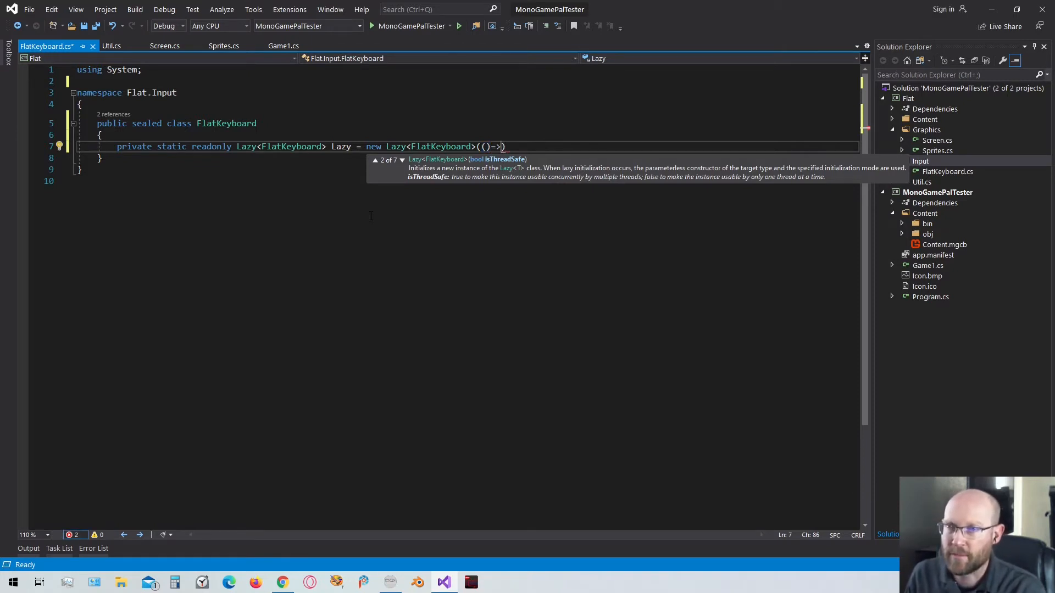
text(new FlatKeyboard()
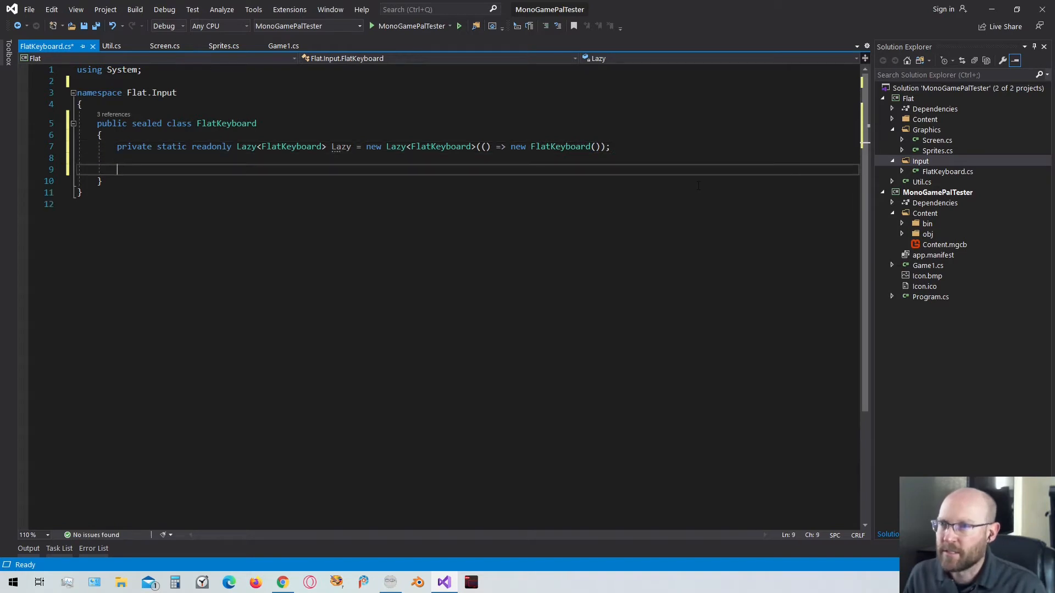
Step: Add a public static FlatKeyboard Instance property returning Lazy.Value and a public FlatKeyboard constructor
text(public)
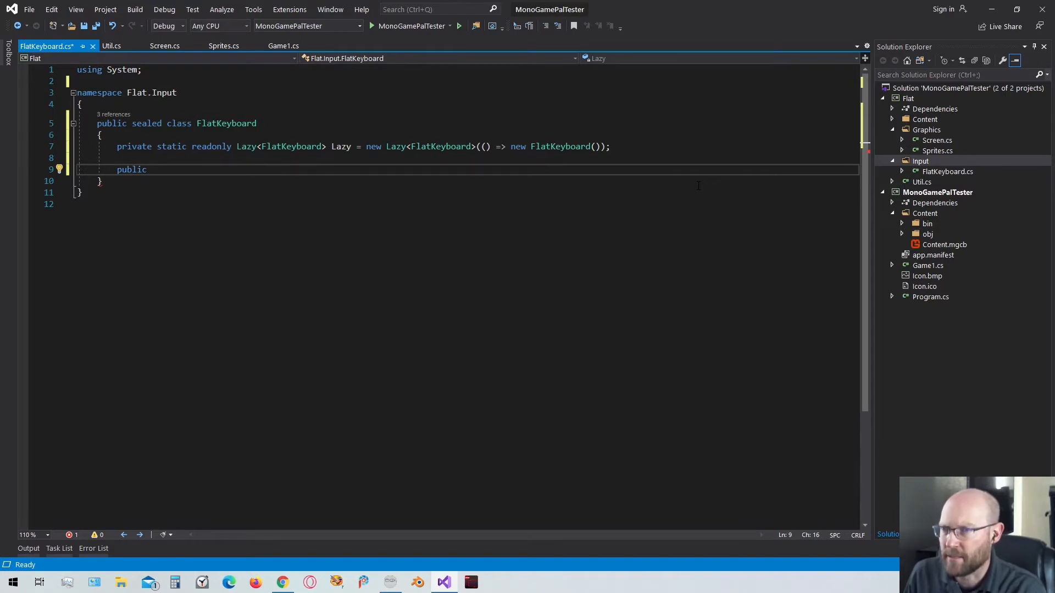
text(s)
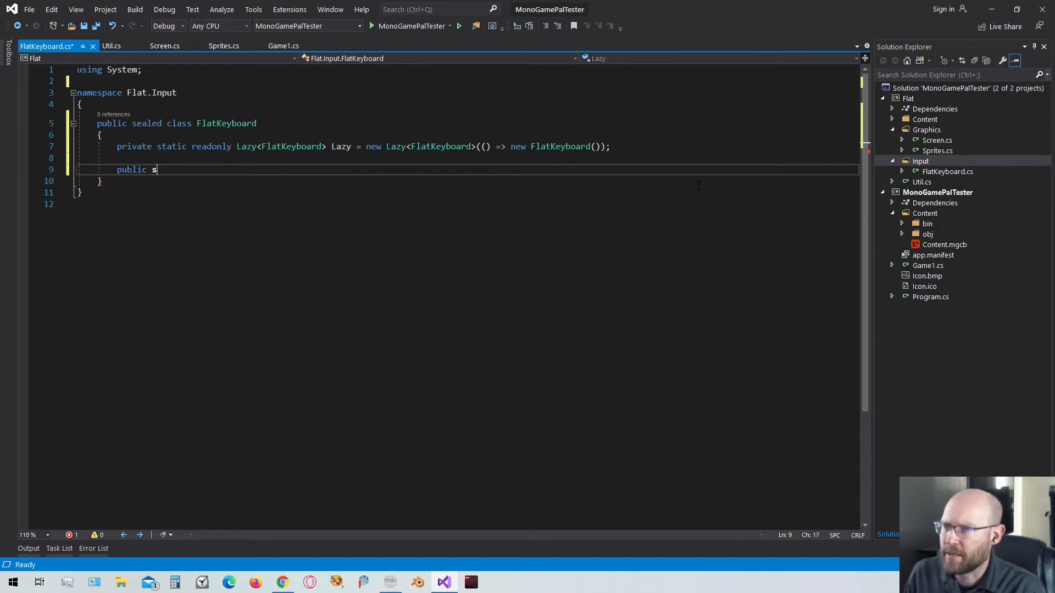
text(tatic)
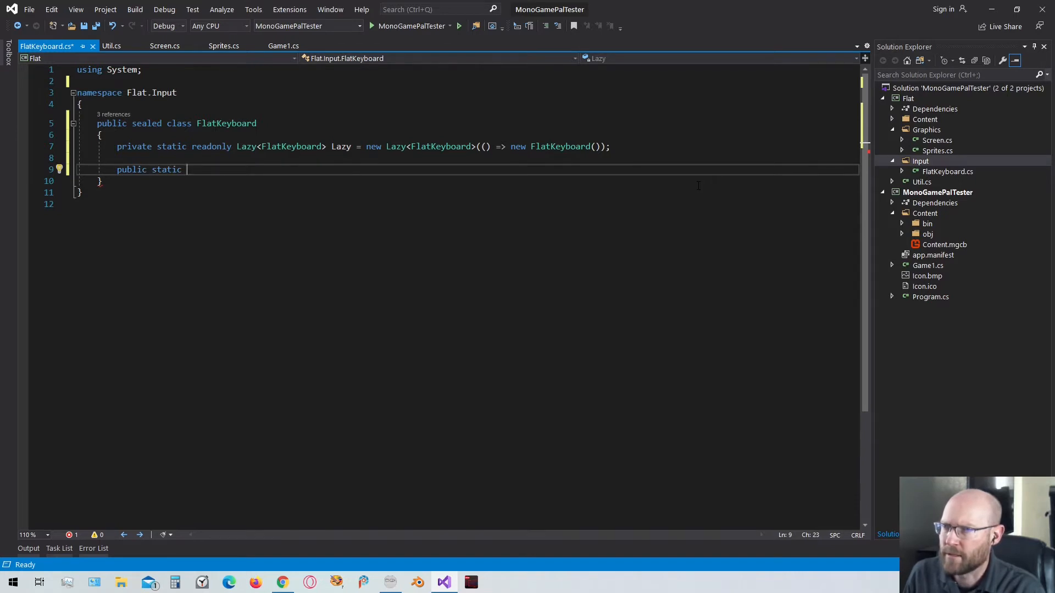
text(Flat)
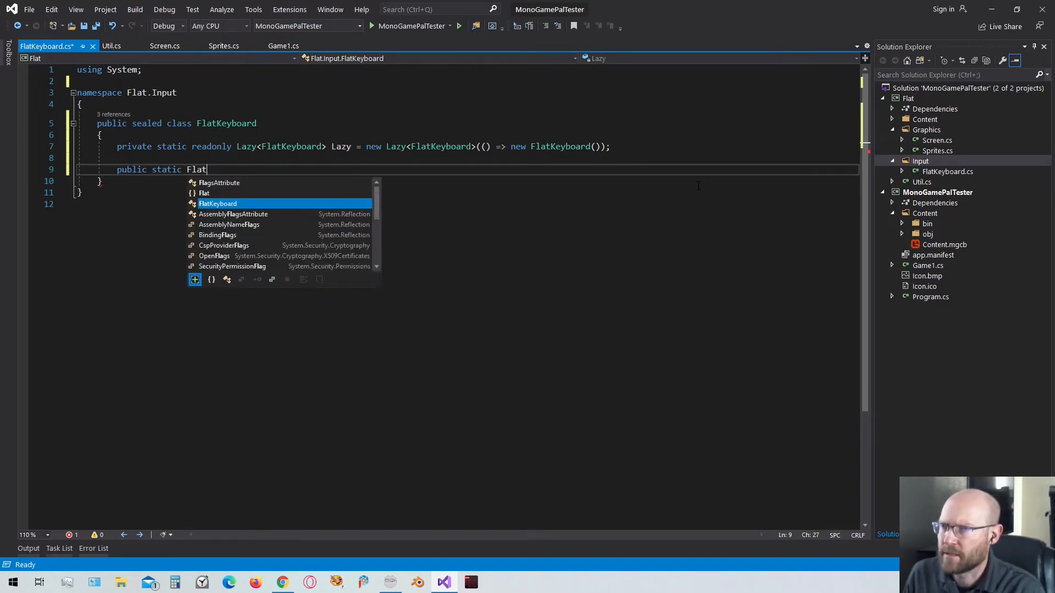
text(I)
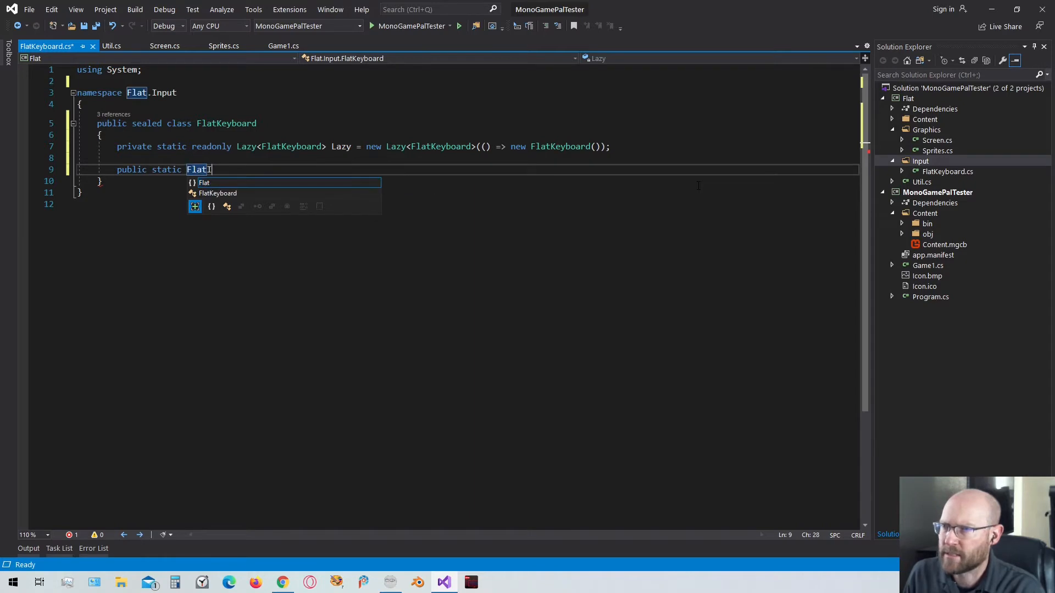
text(Keyboard)
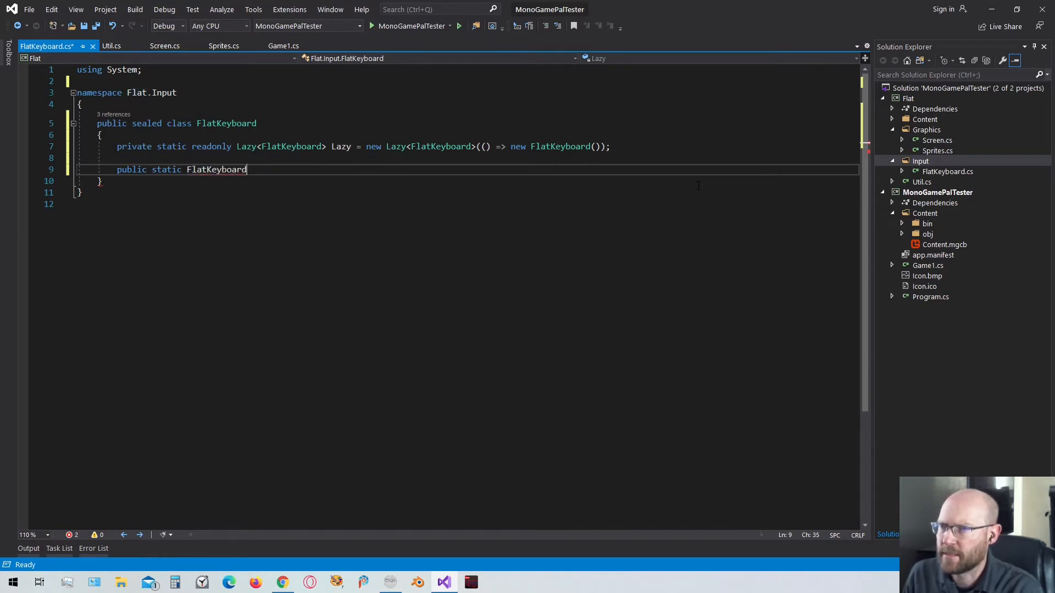
text(Instance)
text(get { return Lazy.Value; )
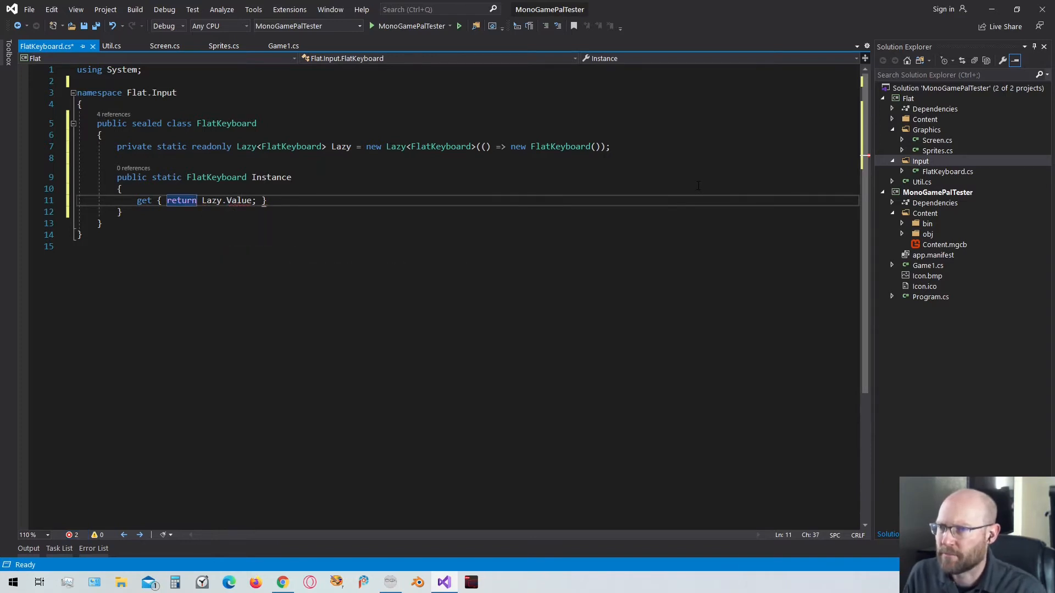
text(public)
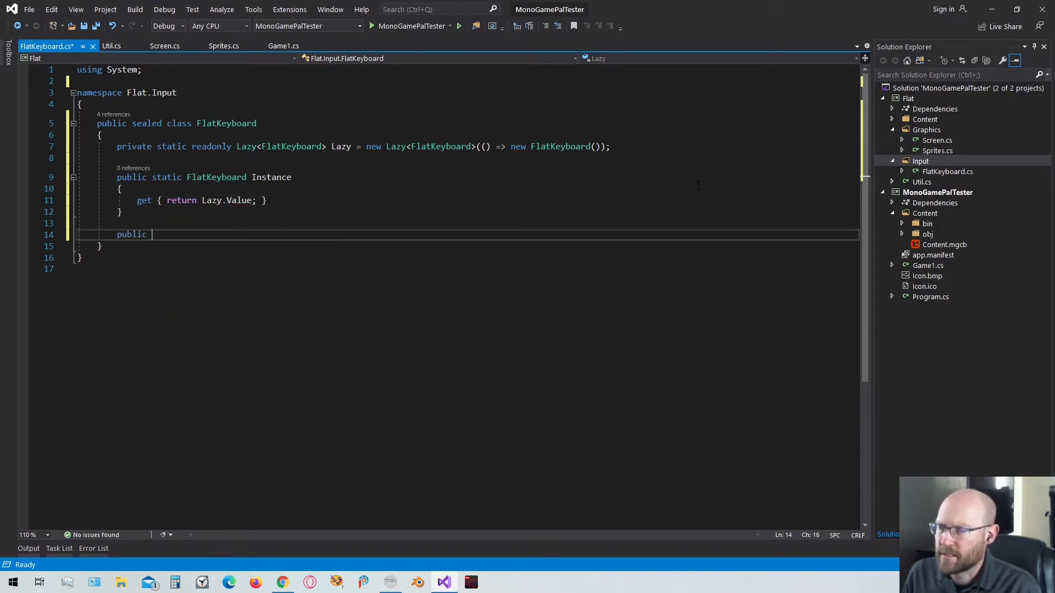
text(FlatKeyboard()
text({ })
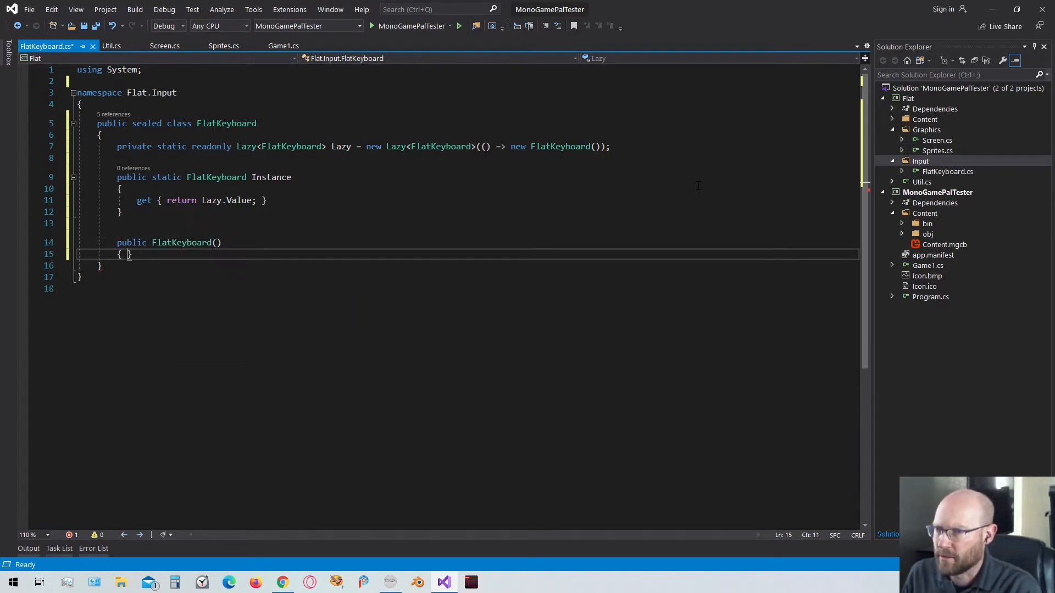
Step: Add using Microsoft.Xna.Framework and declare private KeyboardState fields prevKeyboardState and currKeyboardState
key(enter)
text(using mo)
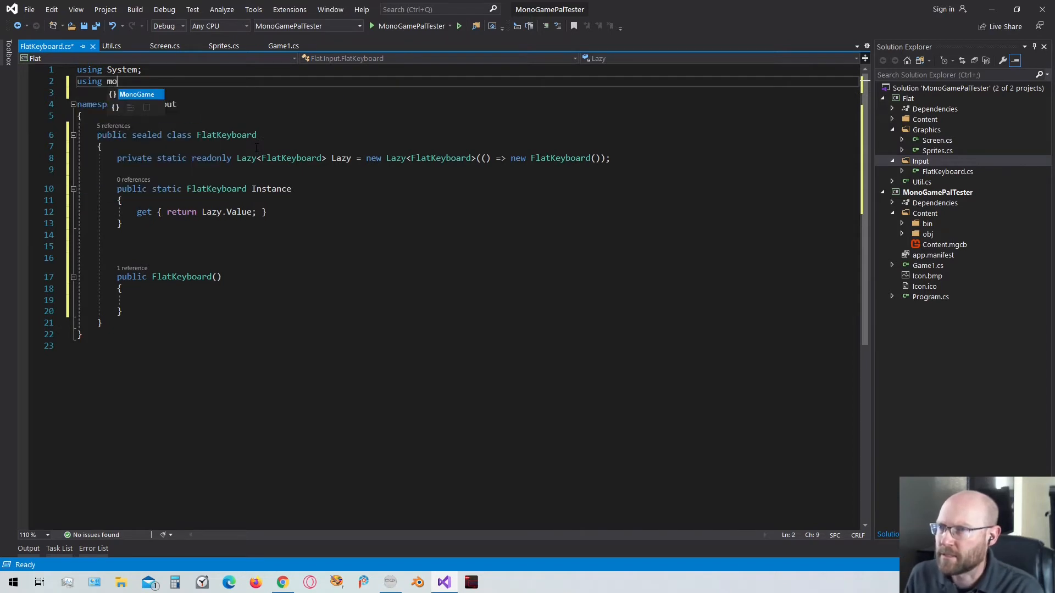
text(Microsoft.Xna.Framework;)
text(using Microsoft.Xna.Framework.Input;)
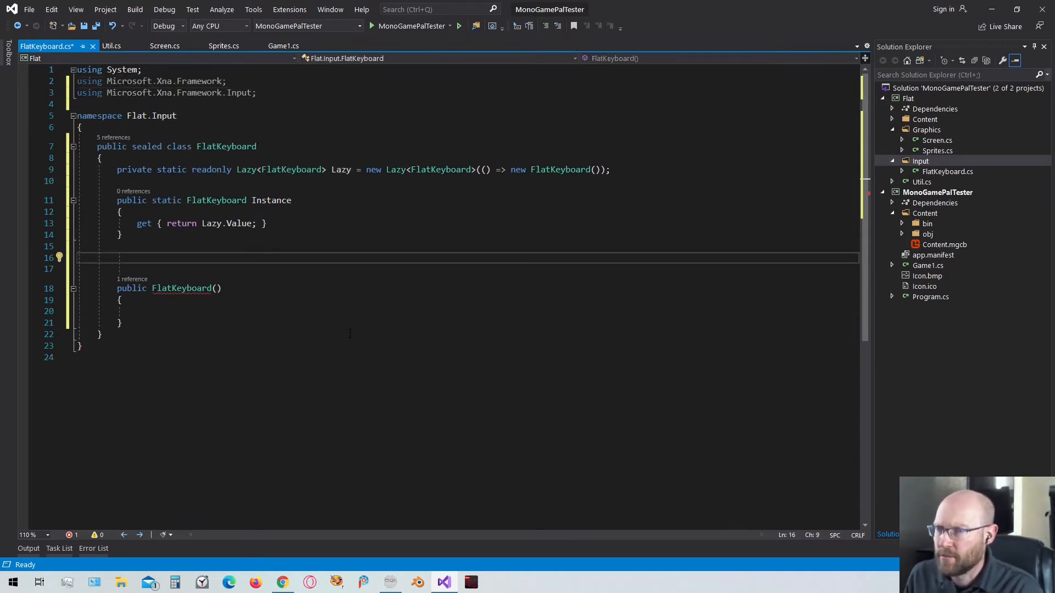
text(private)
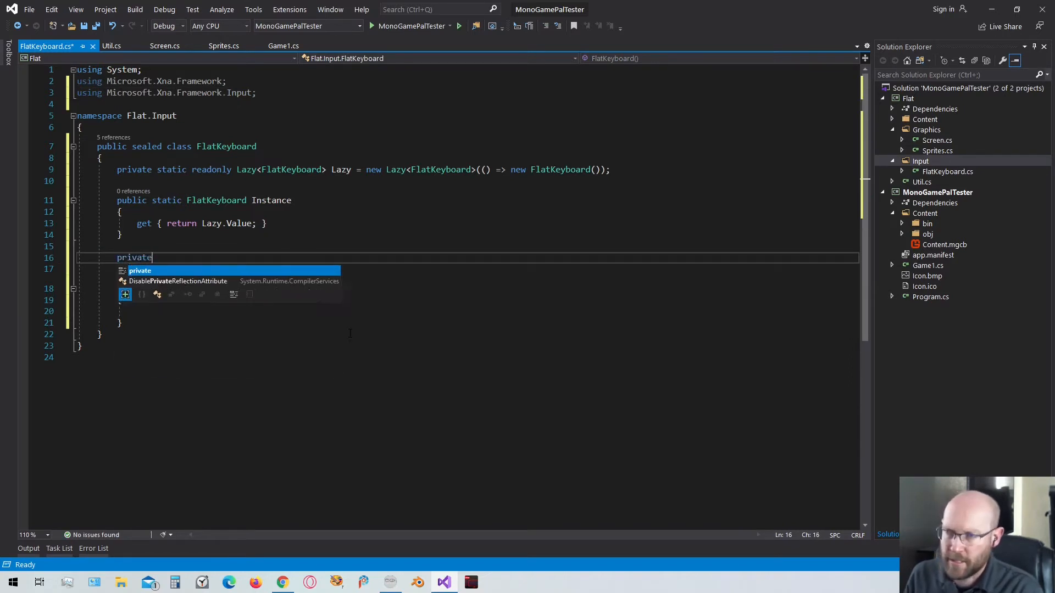
text(KeyboardState pre)
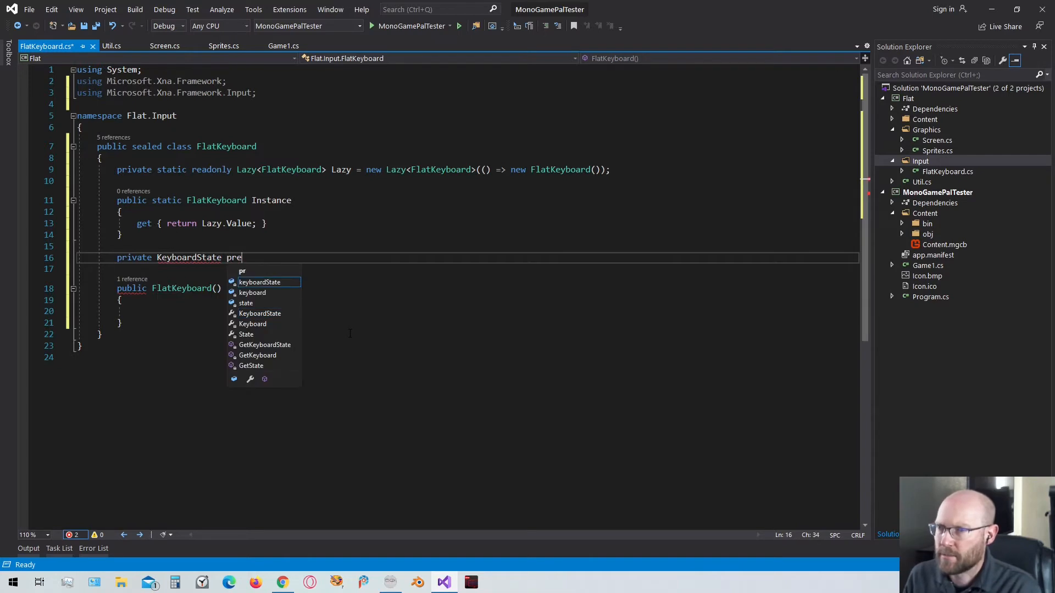
text(vKeyb)
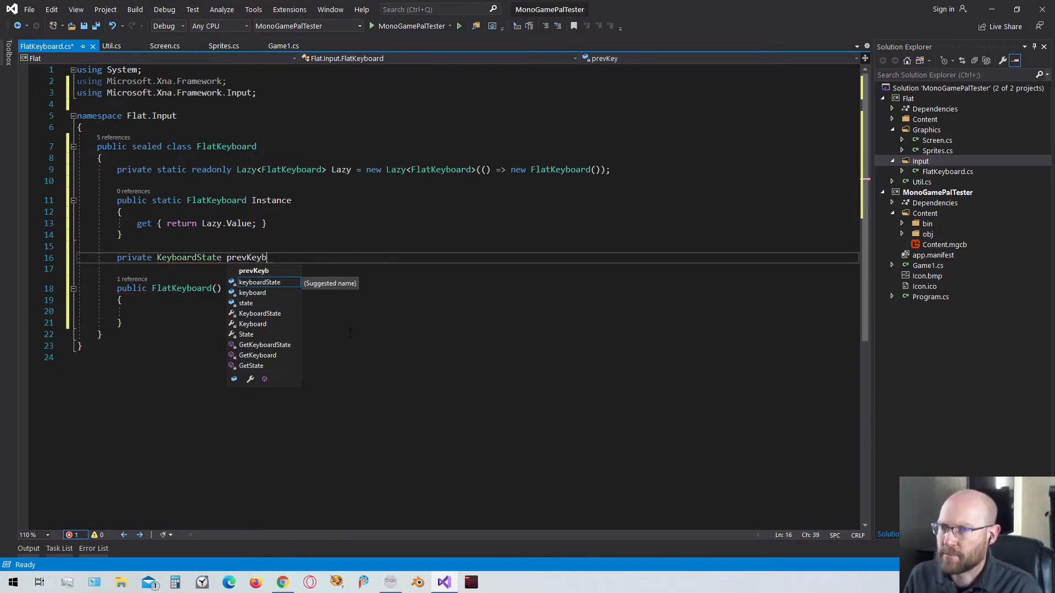
text(oardSa)
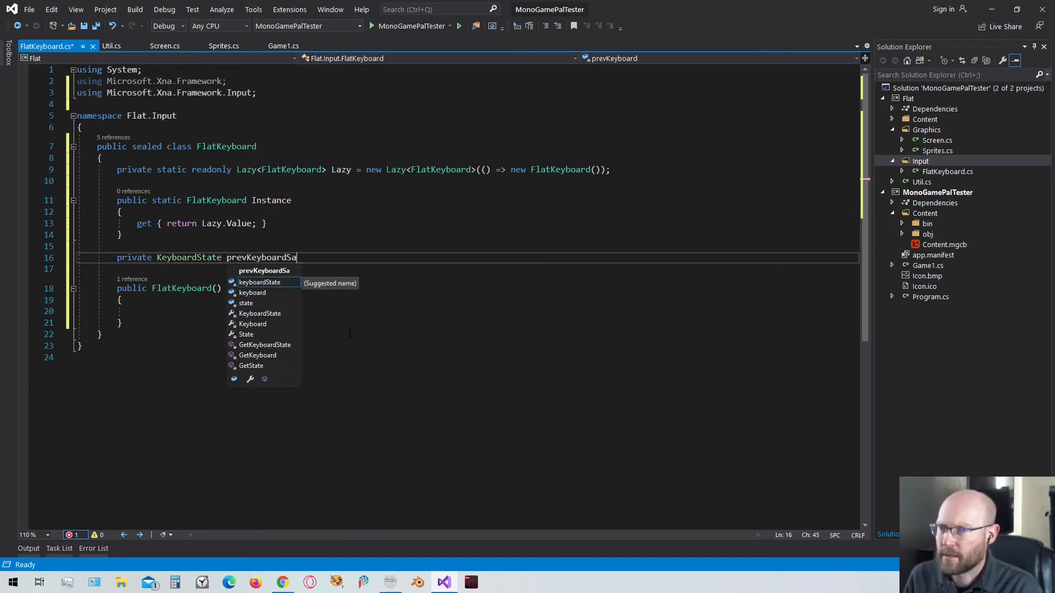
text(priva)
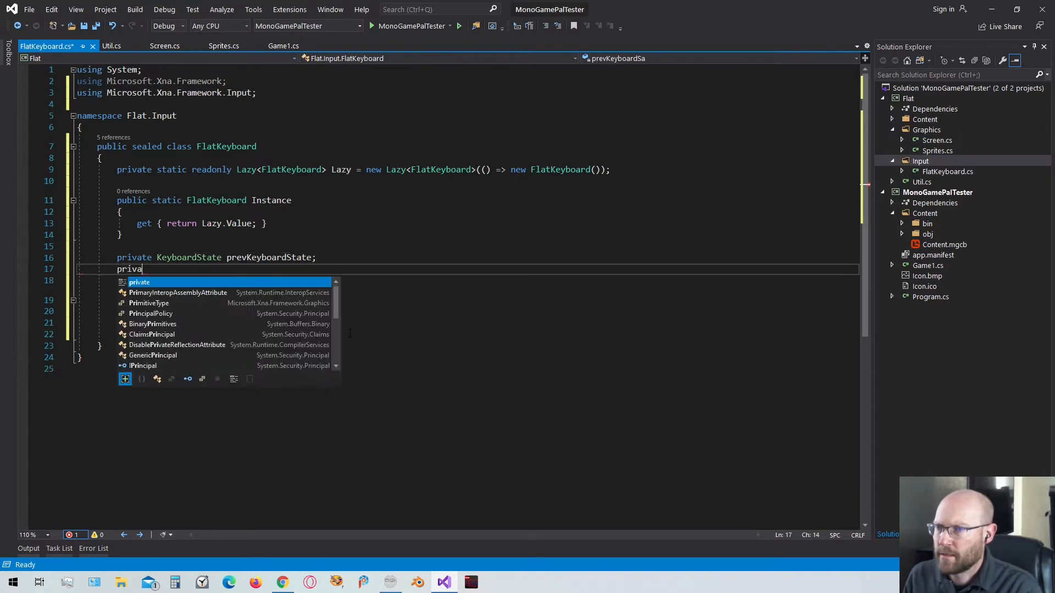
text(te Keyb)
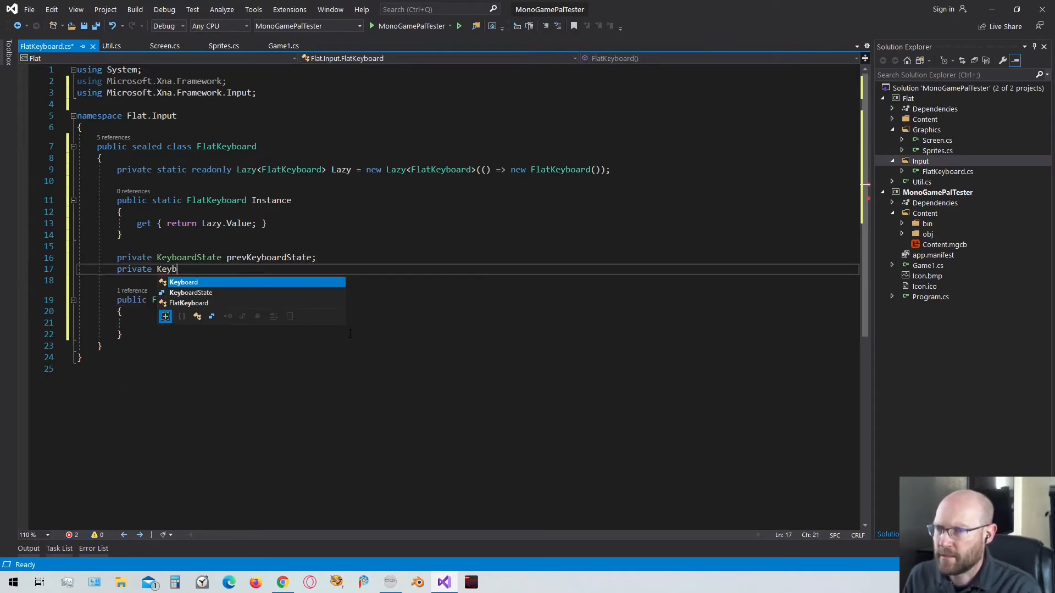
text(oardState)
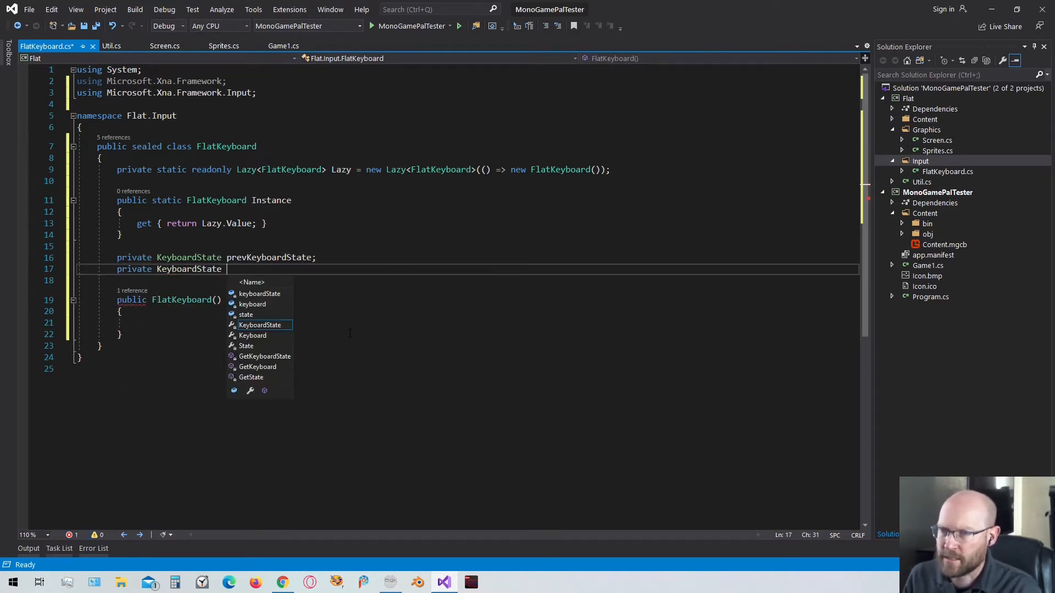
text(currKeyboardState;)
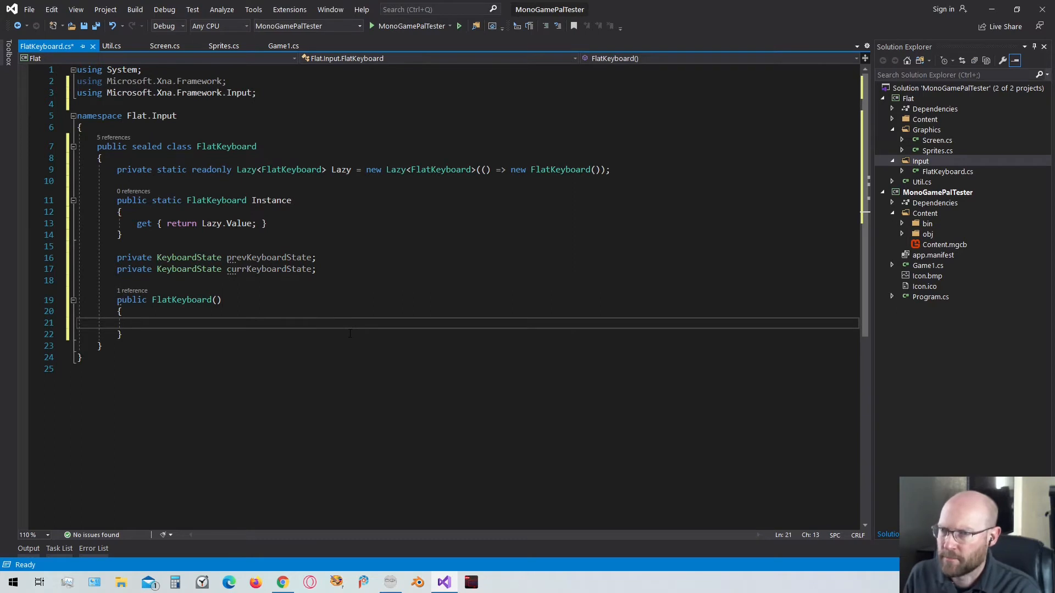
Step: In the constructor set prevKeyboardState = Keyboard.GetState() and currKeyboardState = prevKeyboardState
text(prevKeyboardState = Kye)
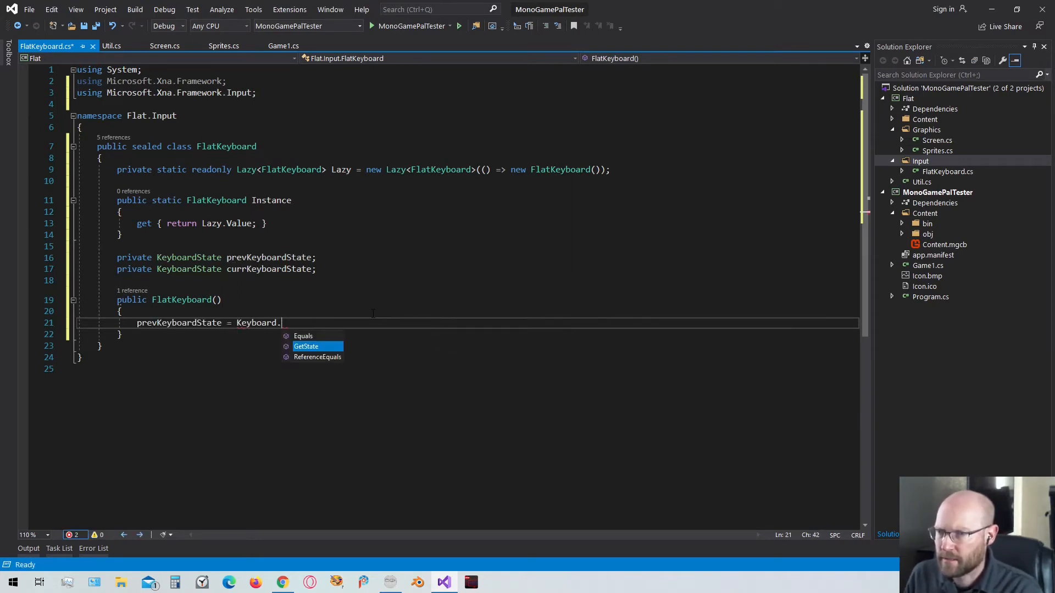
text(GetState();)
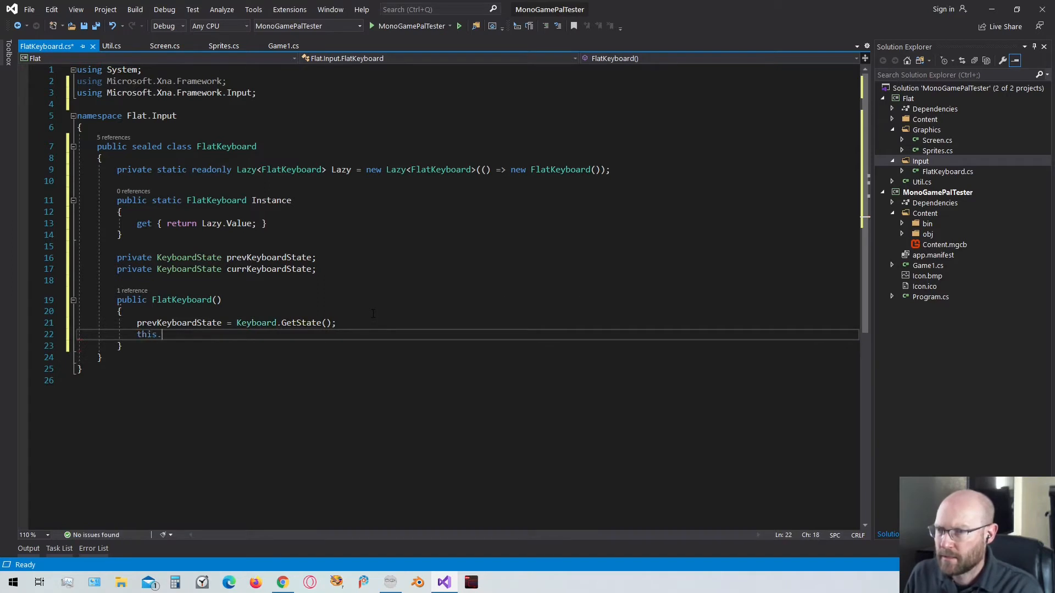
text(currKeyboardState =)
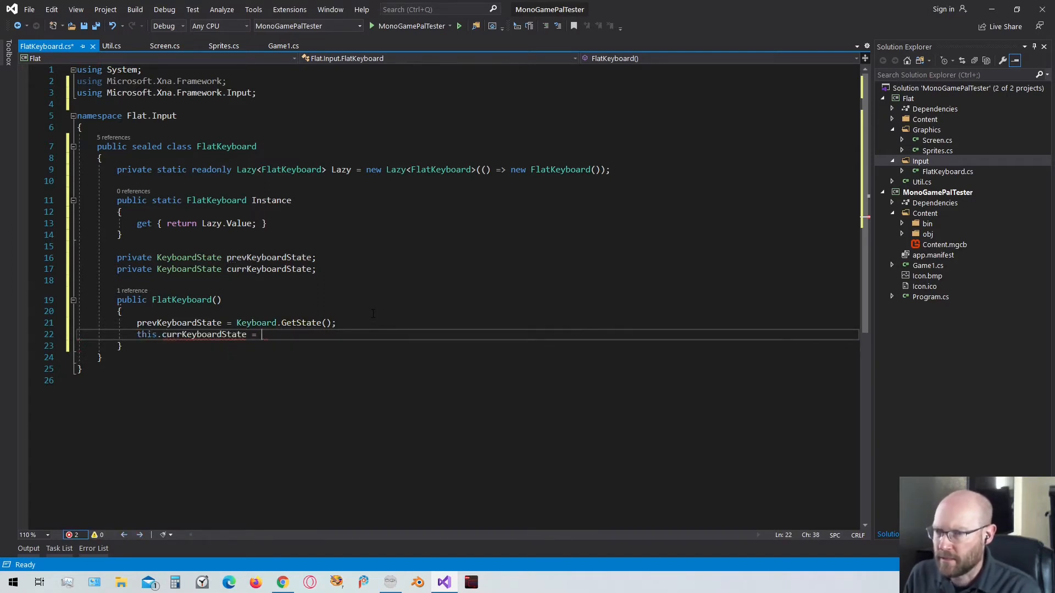
text(pre)
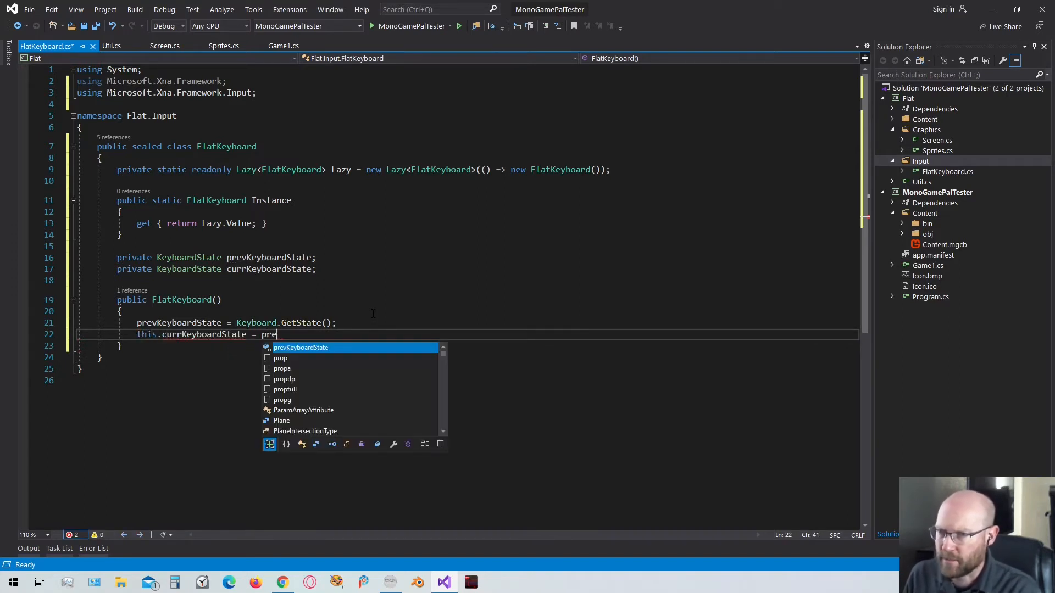
key(Tab)
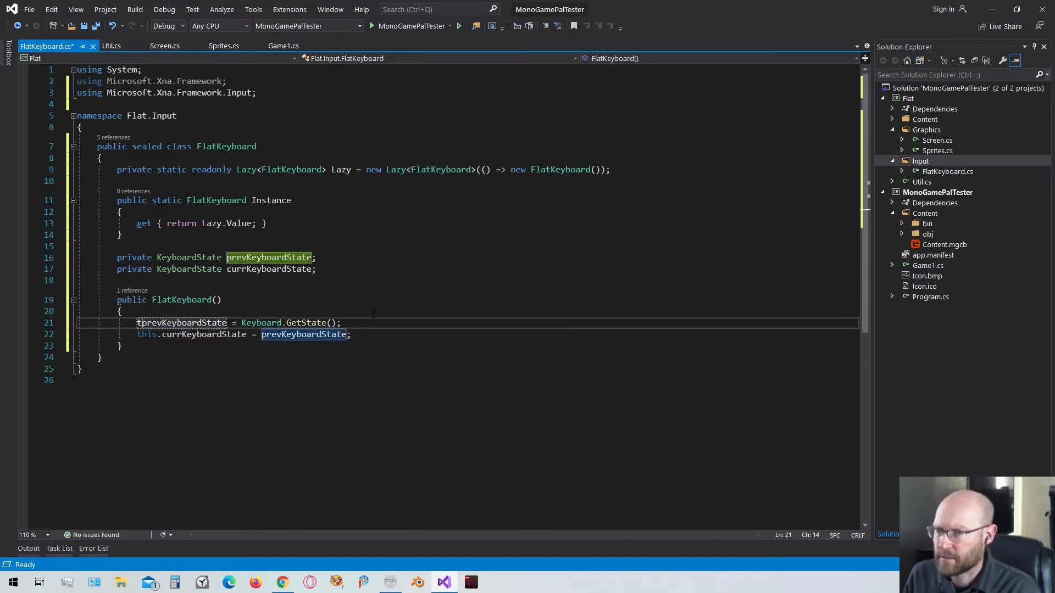
Step: Add public void Update() copying currKeyboardState into prevKeyboardState and refreshing currKeyboardState from Keyboard.GetState()
text(public void)
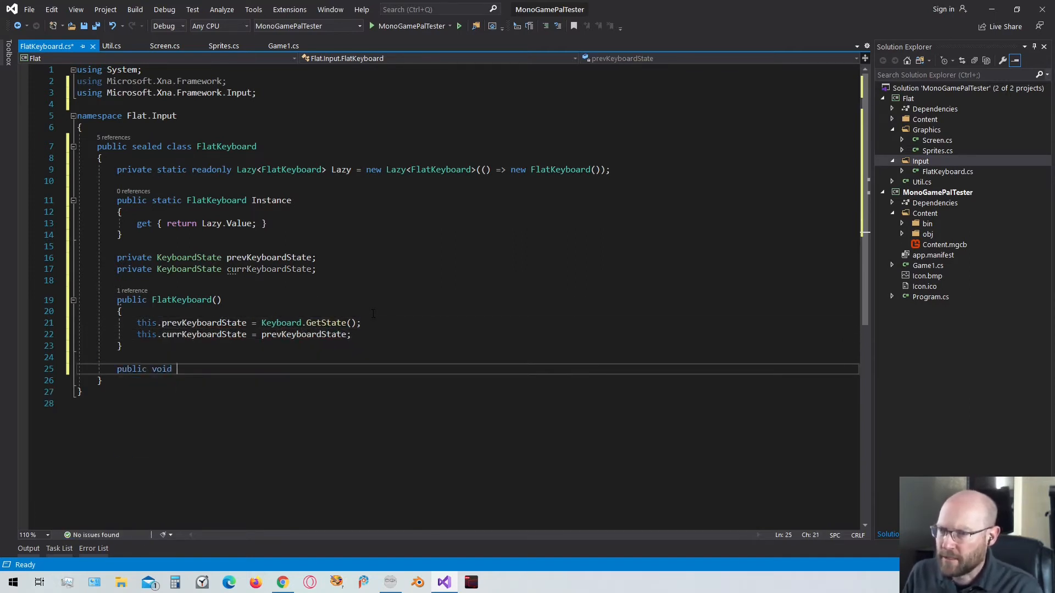
text(Update())
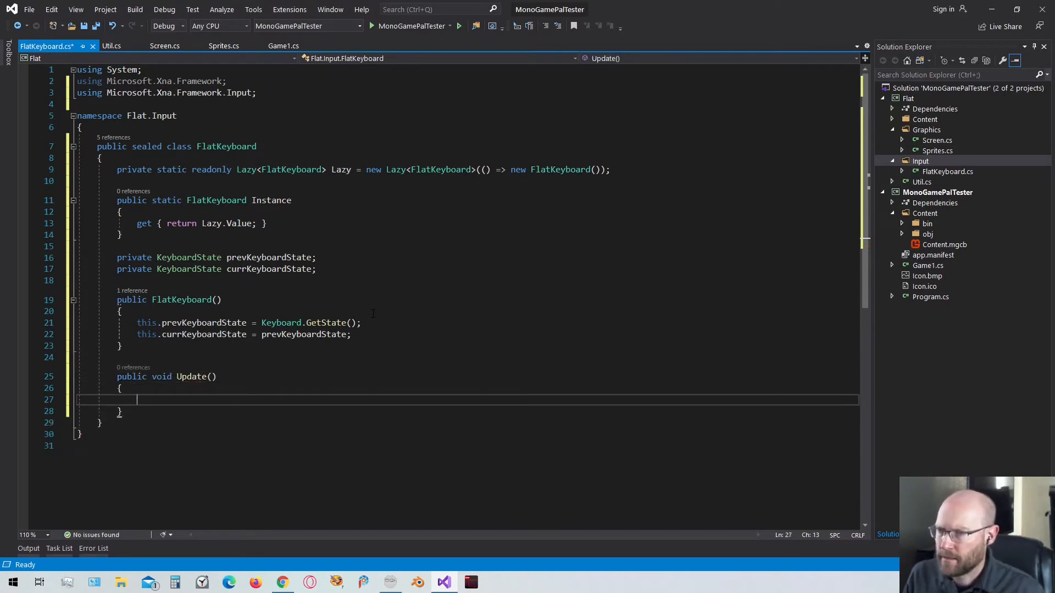
text(this.)
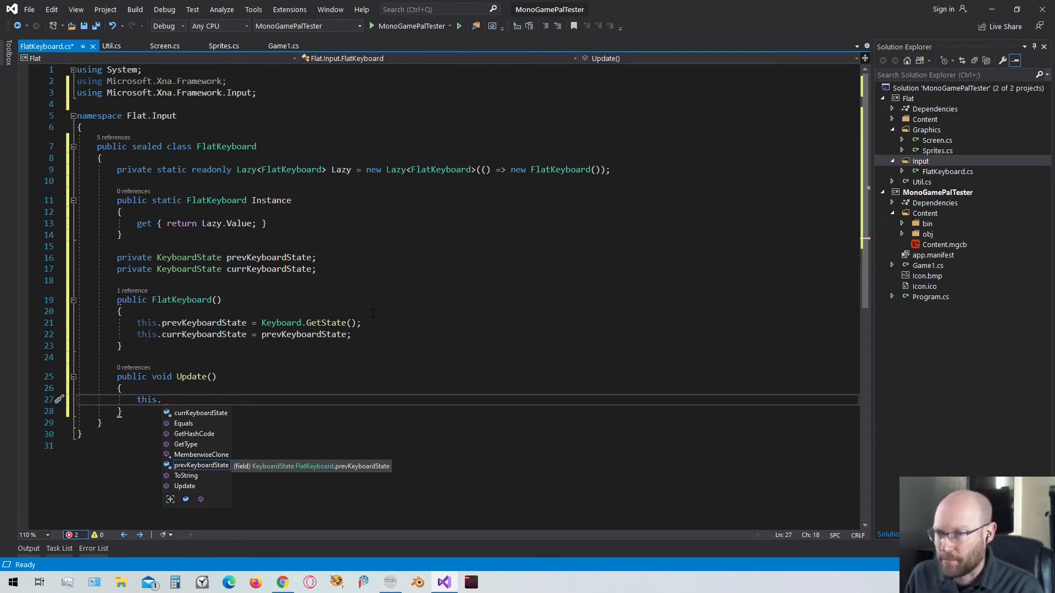
text(prevKeyboardState =)
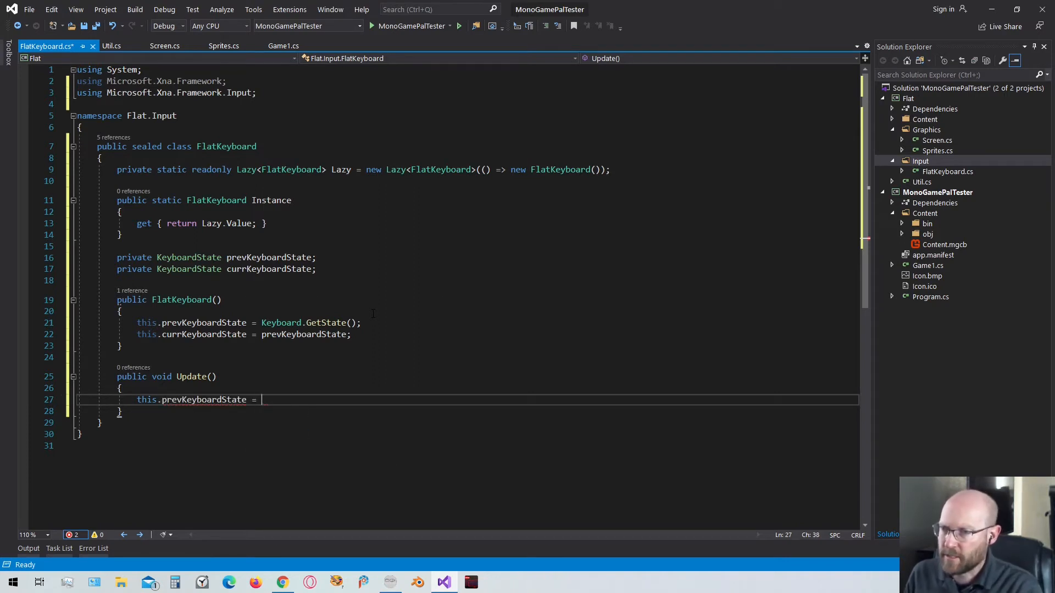
text(this.currKeyboardState;)
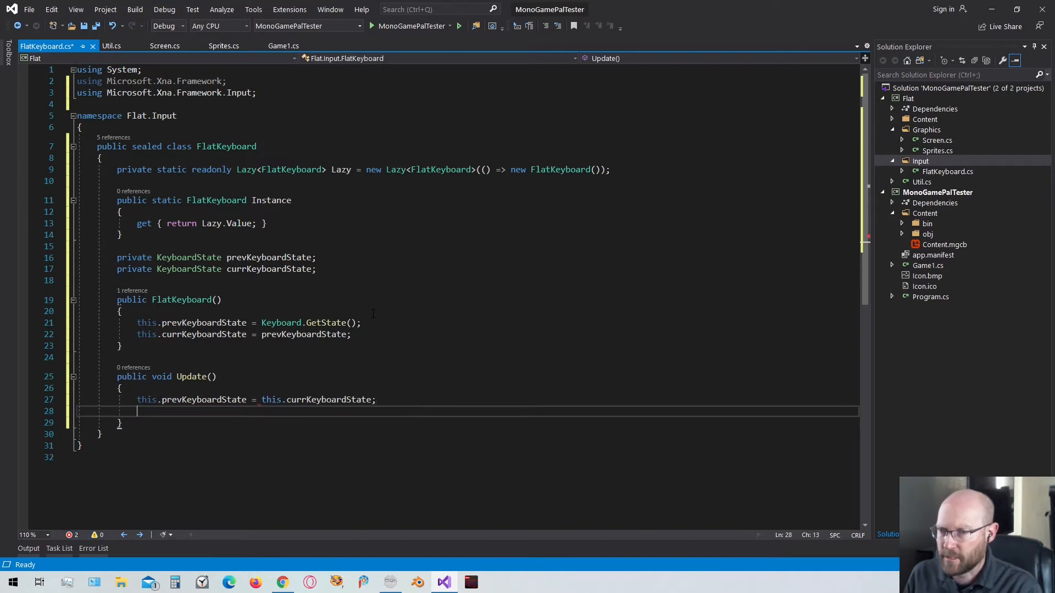
text(this.currKeyboardState =)
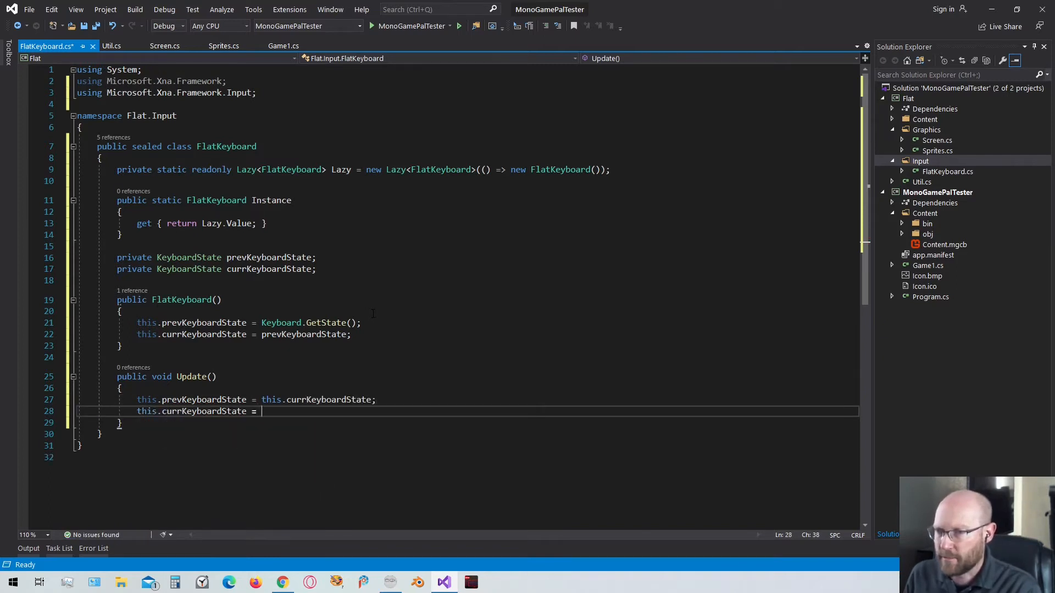
text(Keyb)
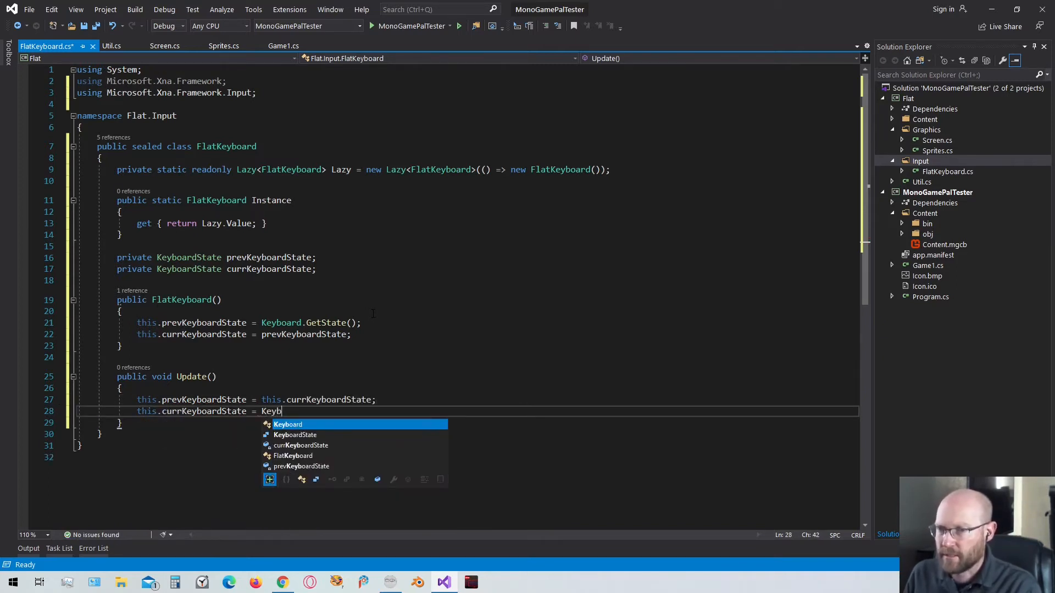
text(oard.GetState();)
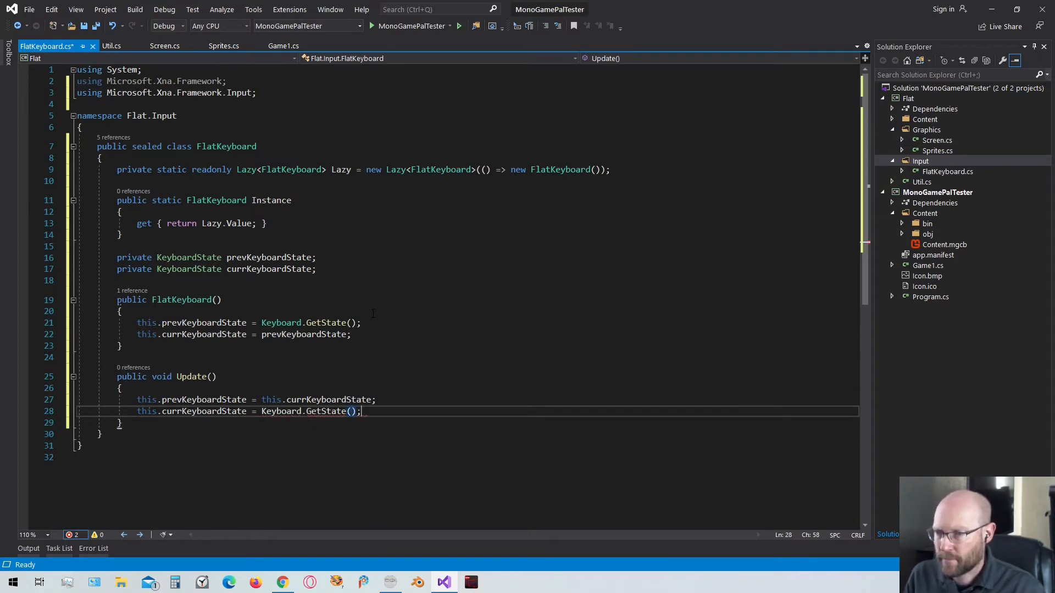
text(public bool)
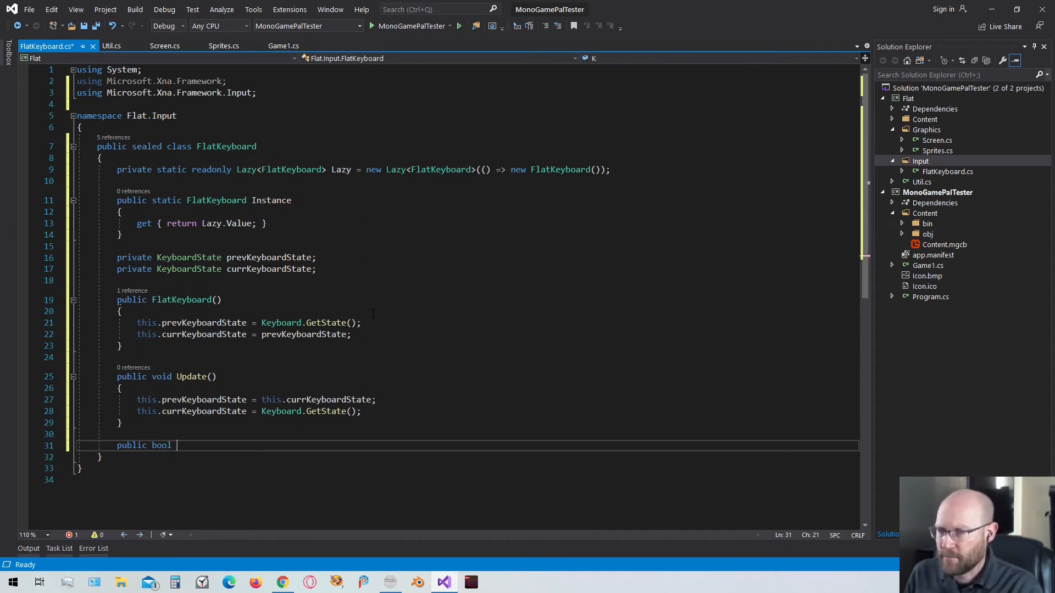
Step: Add public bool IsKeyDown(Keys key) returning this.currKeyboardState.IsKeyDown(key)
text(IsKeyDown)
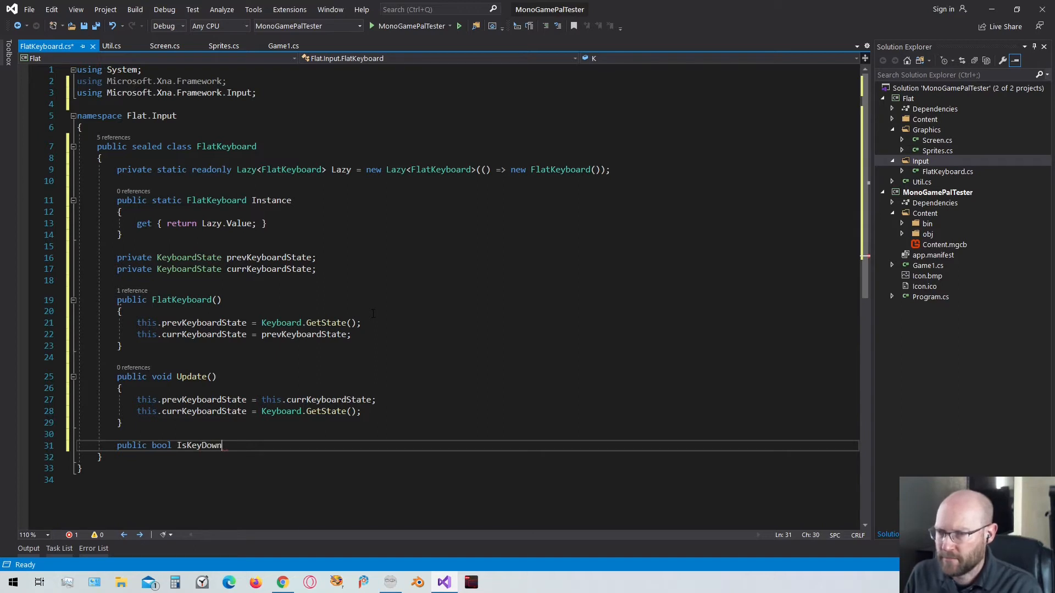
text((Keys))
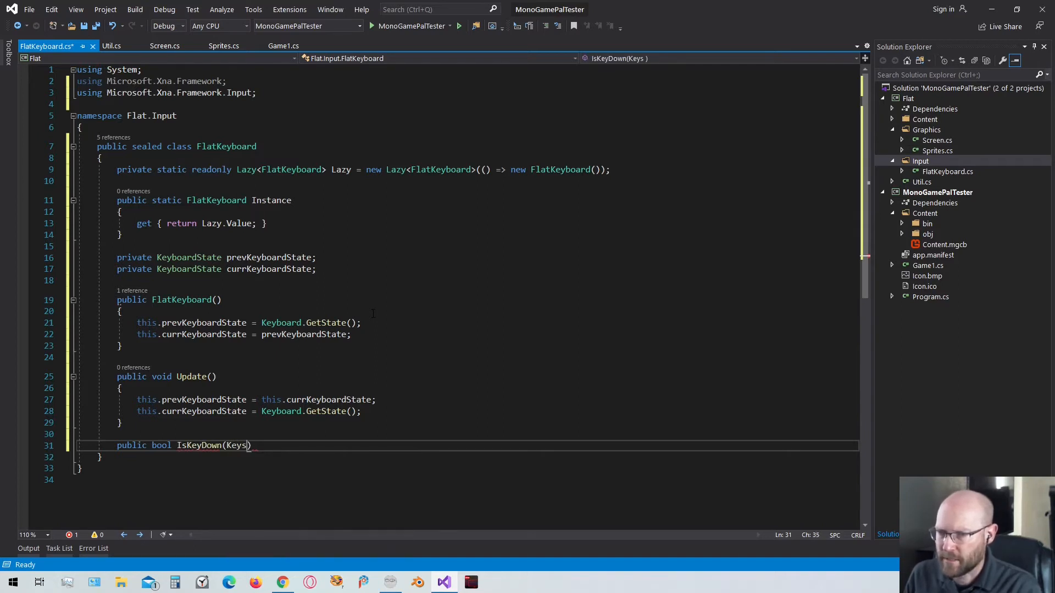
text(keys)
text(return this.c)
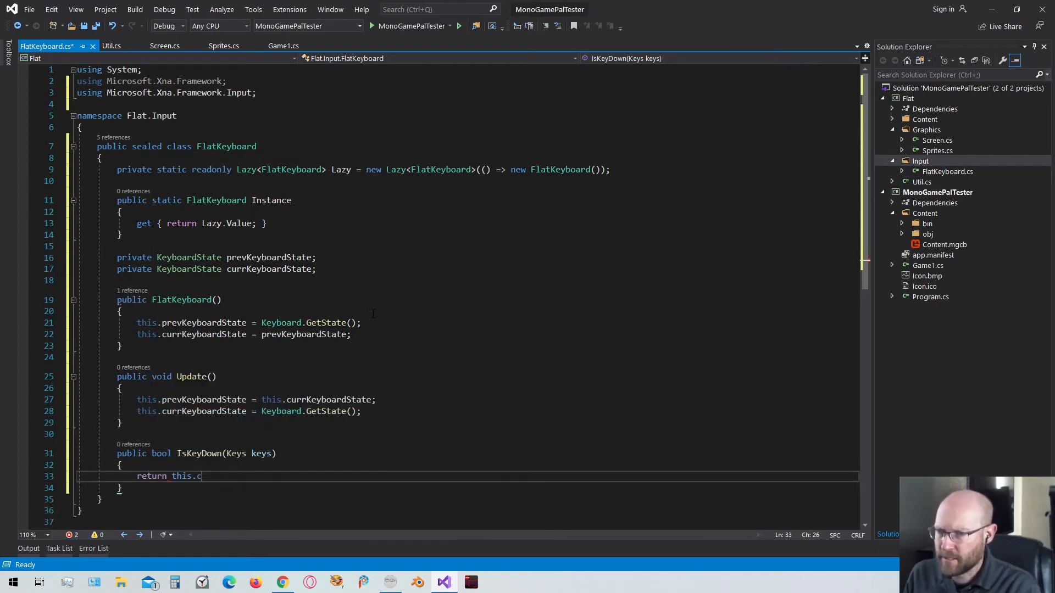
text(urrKeyboardState.IsKeyDown(keys);)
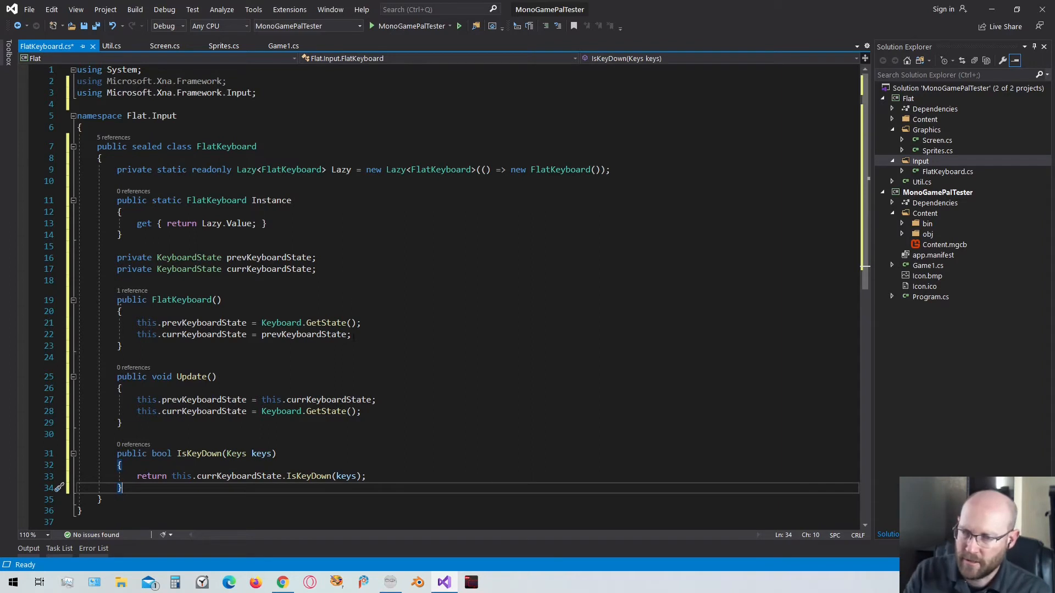
text(public bool Is)
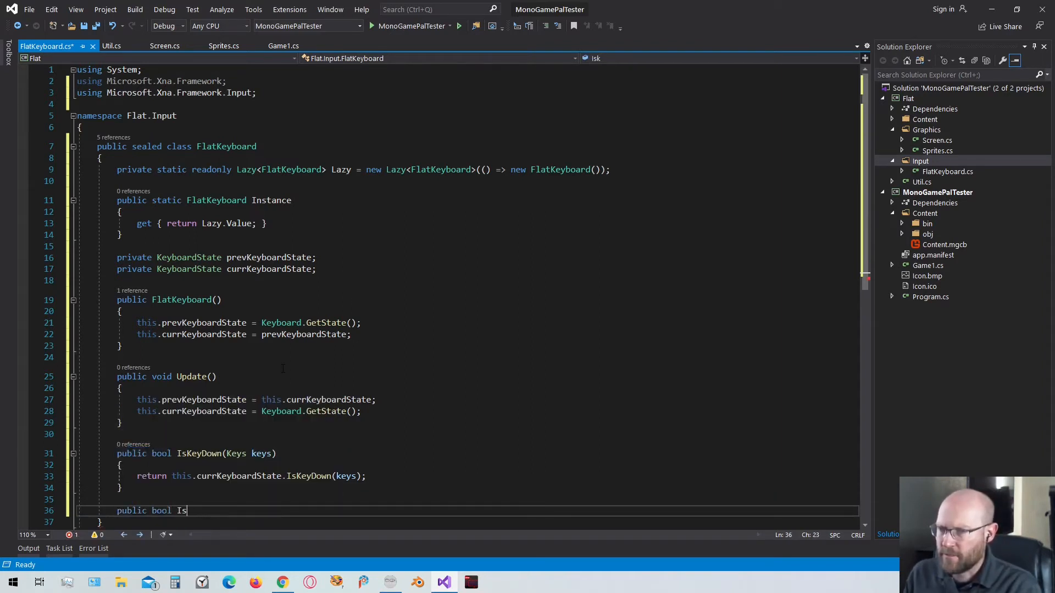
Step: Add public bool IsKeyClicked(Keys key) returning currKeyboardState.IsKeyDown(key) && prevKeyboardState.IsKeyDown(key)
text(KeyCli)
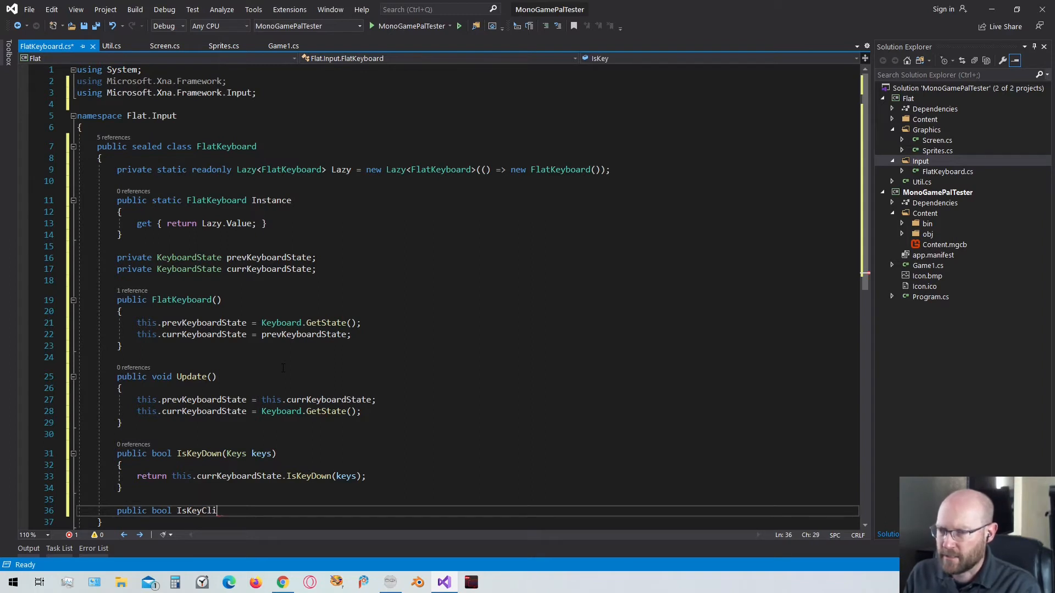
text(cked(Keys key)
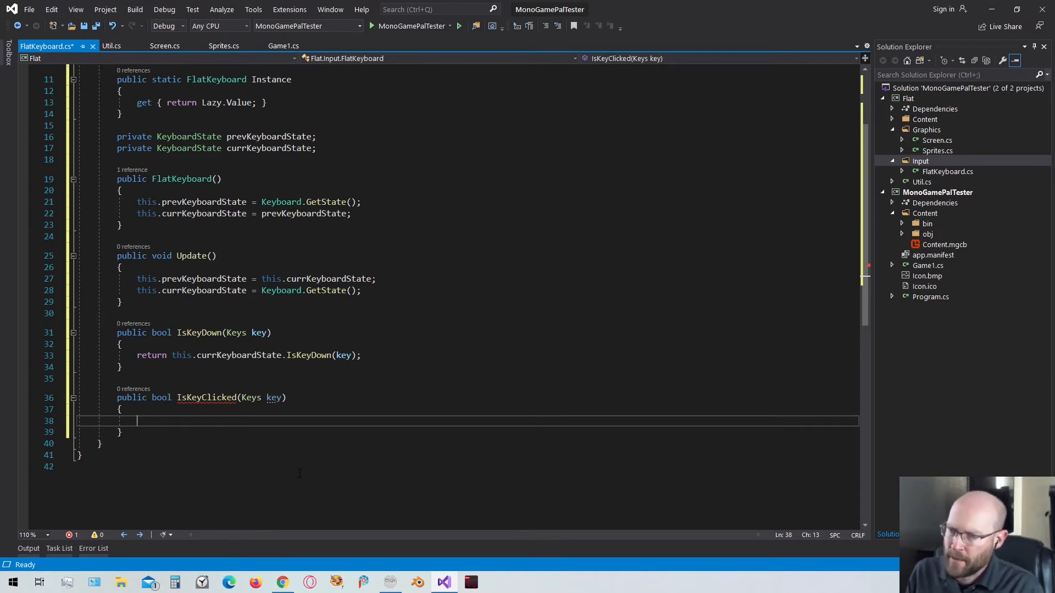
text(return this)
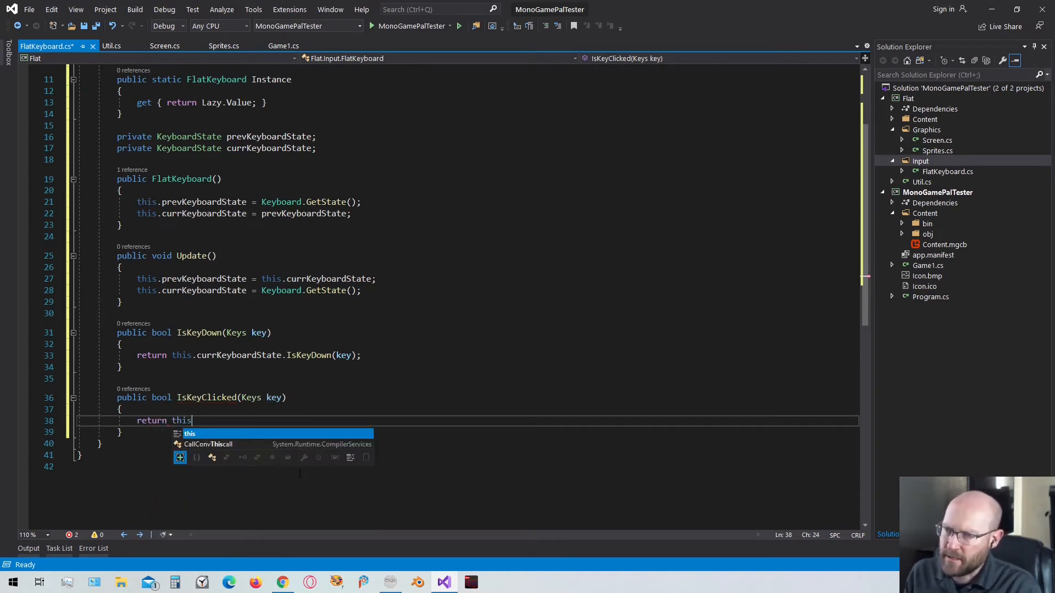
text(.)
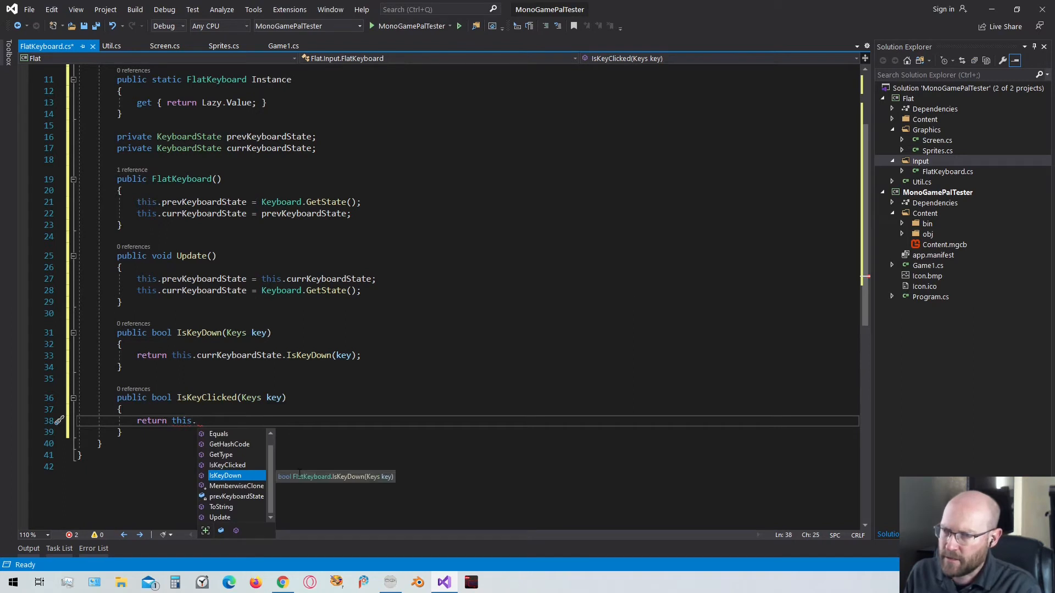
text(currKeyboardState.)
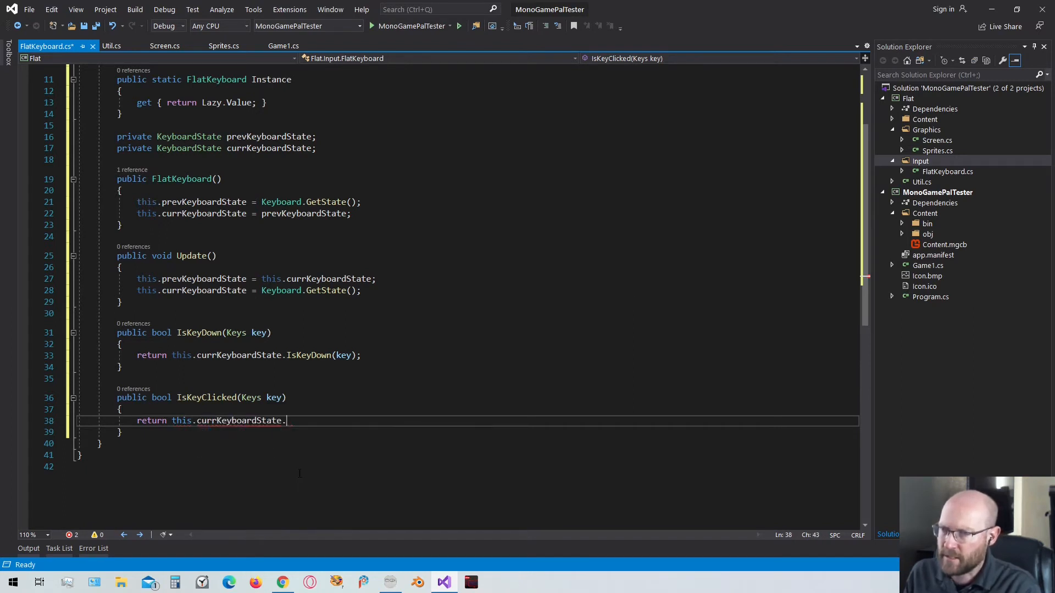
text(IsKeyDown(key))
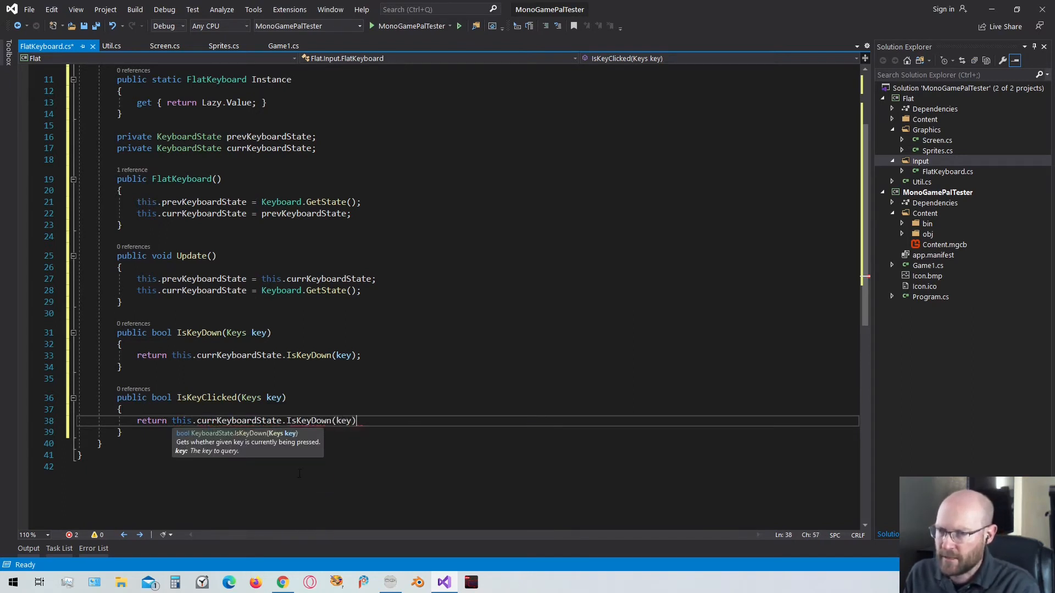
text(&&)
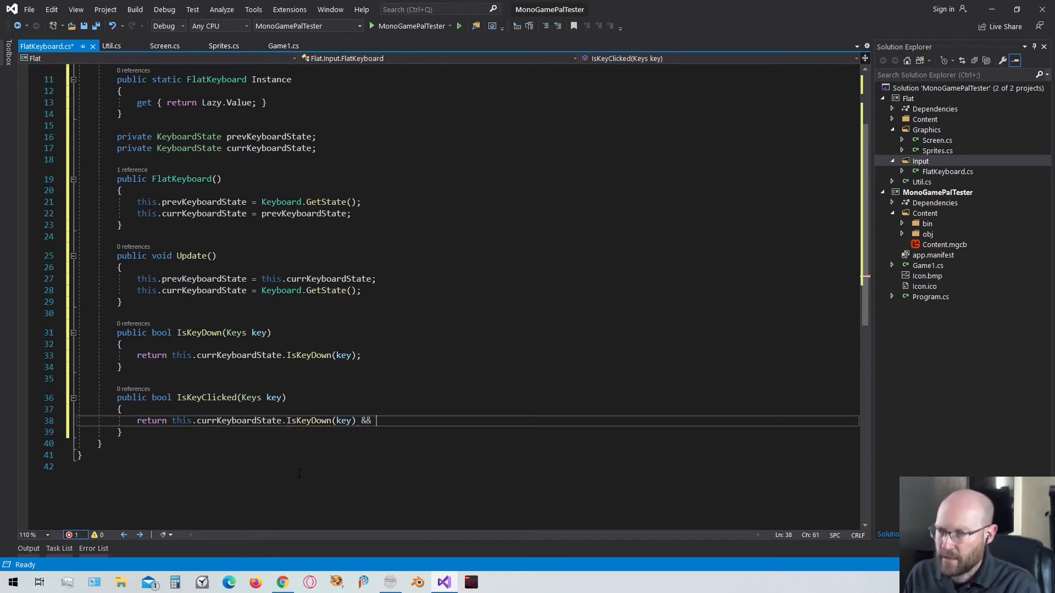
text(this.prevKeyboardState())
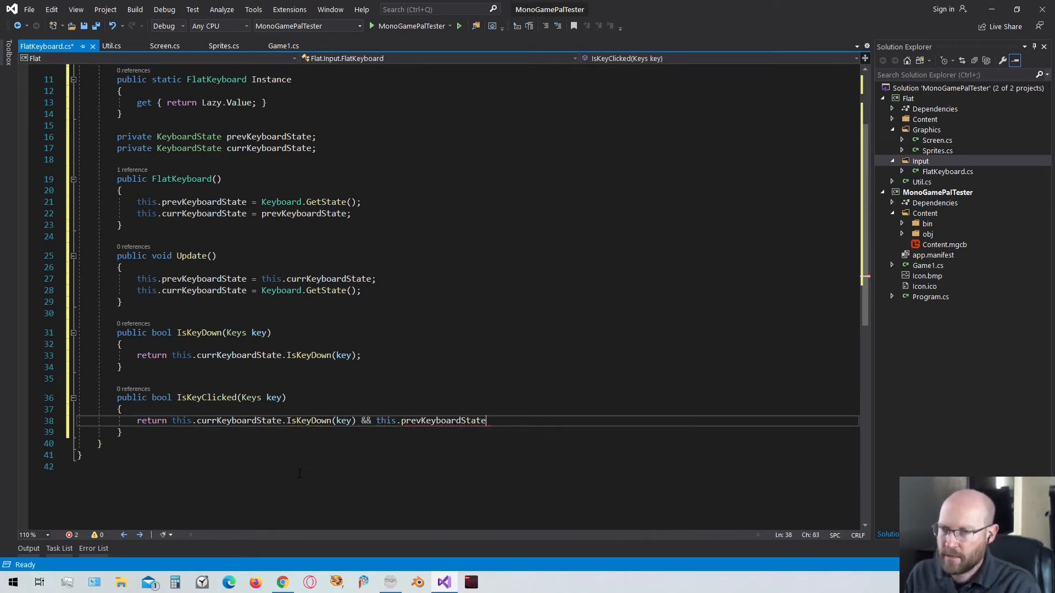
text(.IsKeyDown())
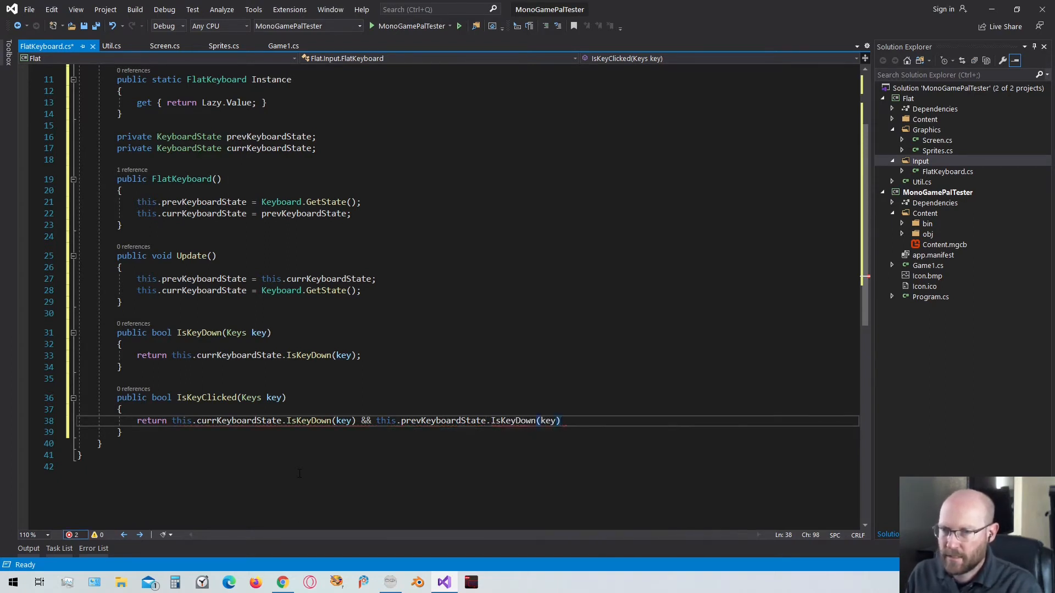
text(;)
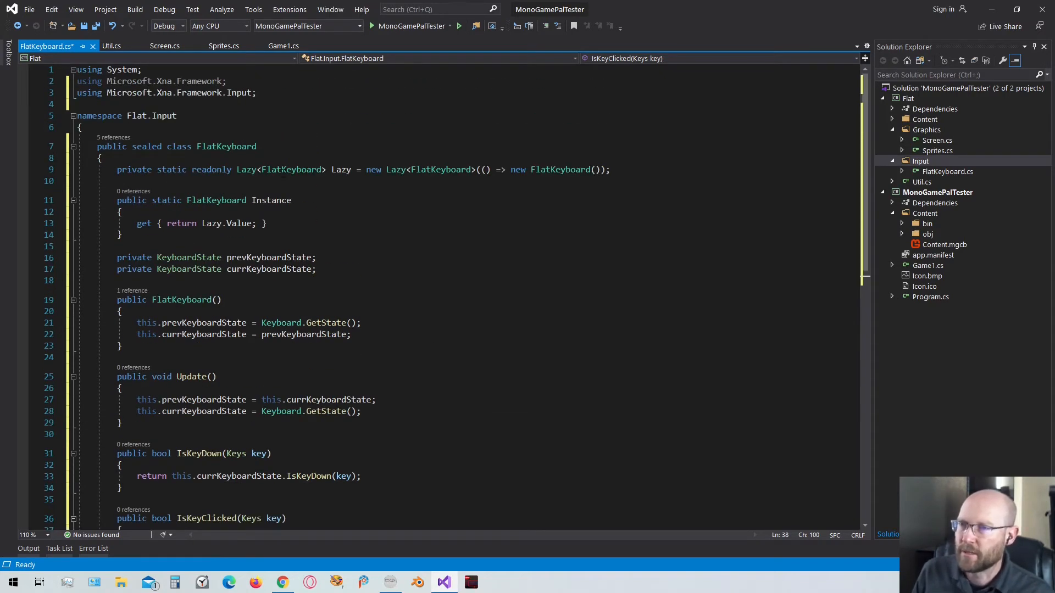
Step: In Game1.Update add FlatKeyboard keyboard = FlatKeyboard.Instance; and keyboard.Update()
click(284, 47)
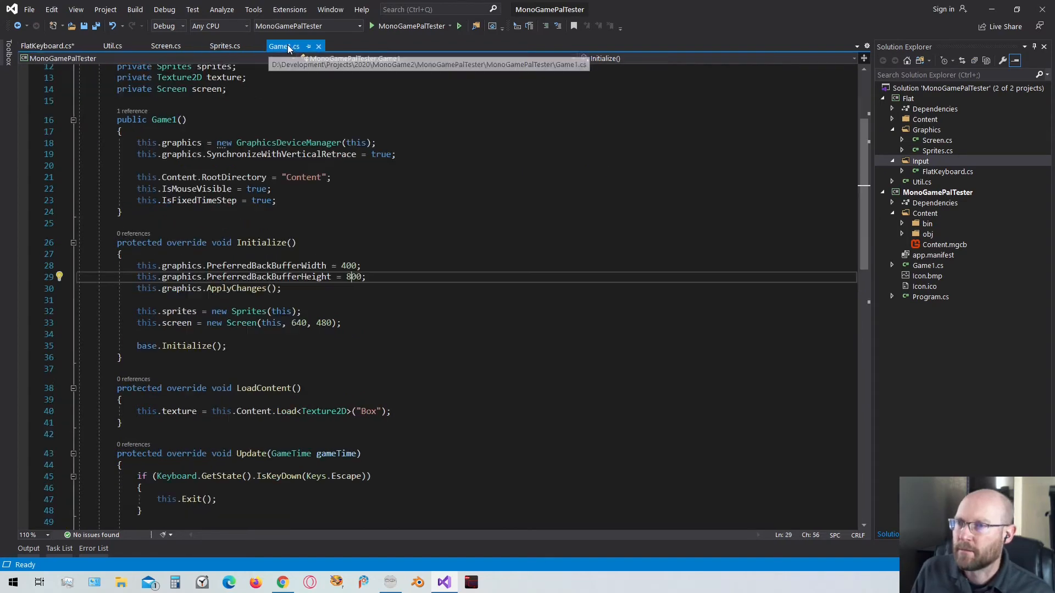
scroll(down, 3)
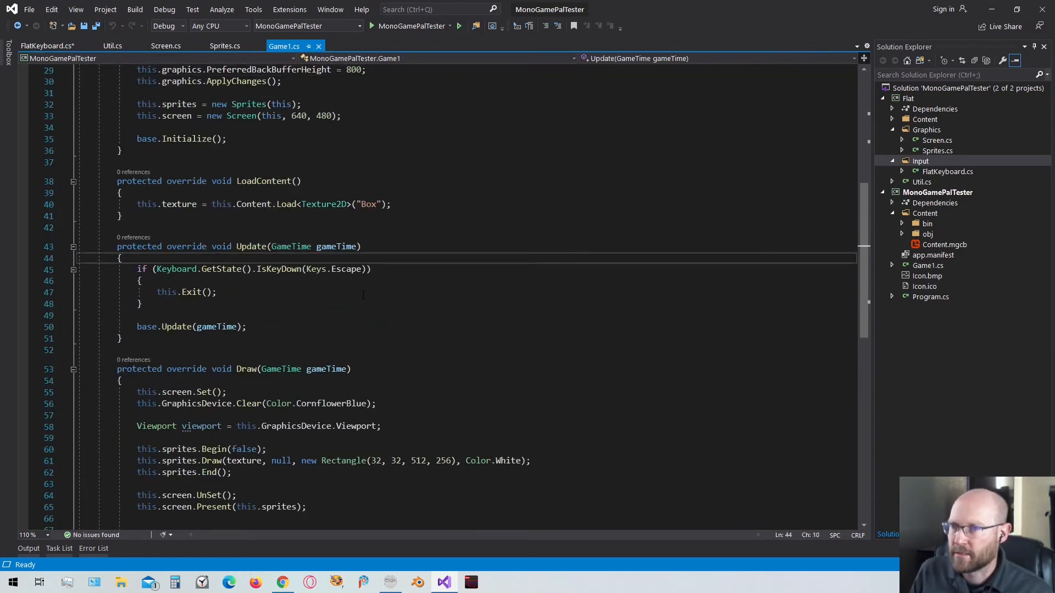
text(Keyboard)
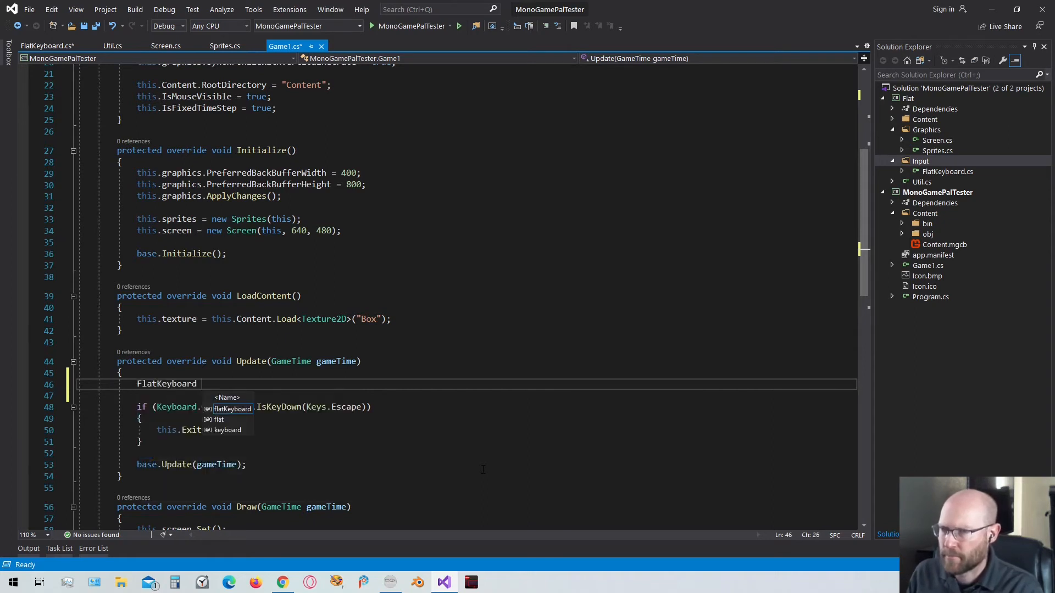
text(keyboard)
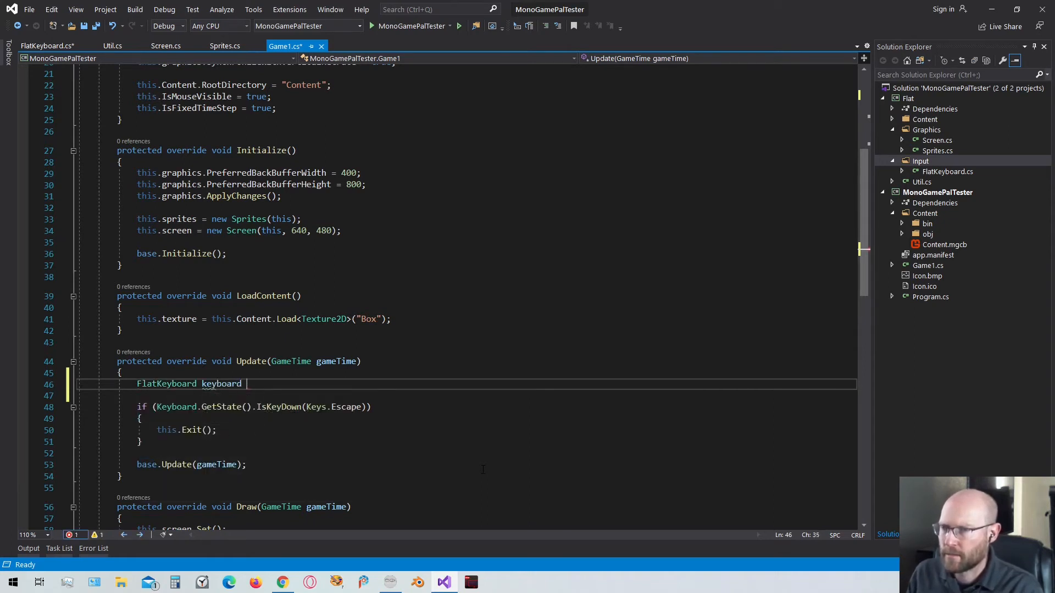
text(= FlatKeyboard.Instance;)
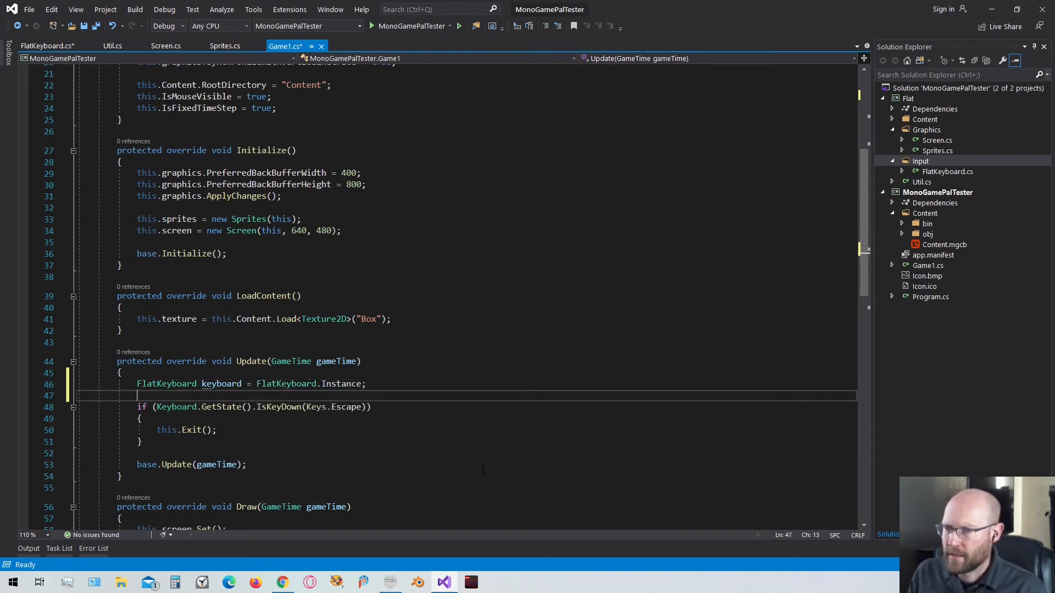
text(keyboard.Update();)
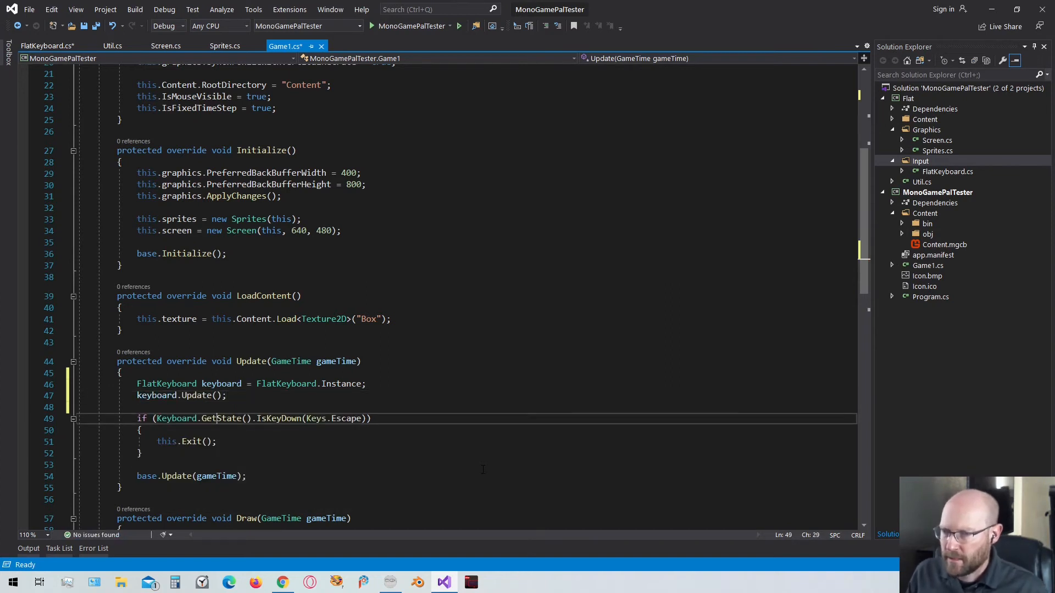
Step: Replace the old Escape check with keyboard.IsKeyDown and run the game to test
double_click(176, 418)
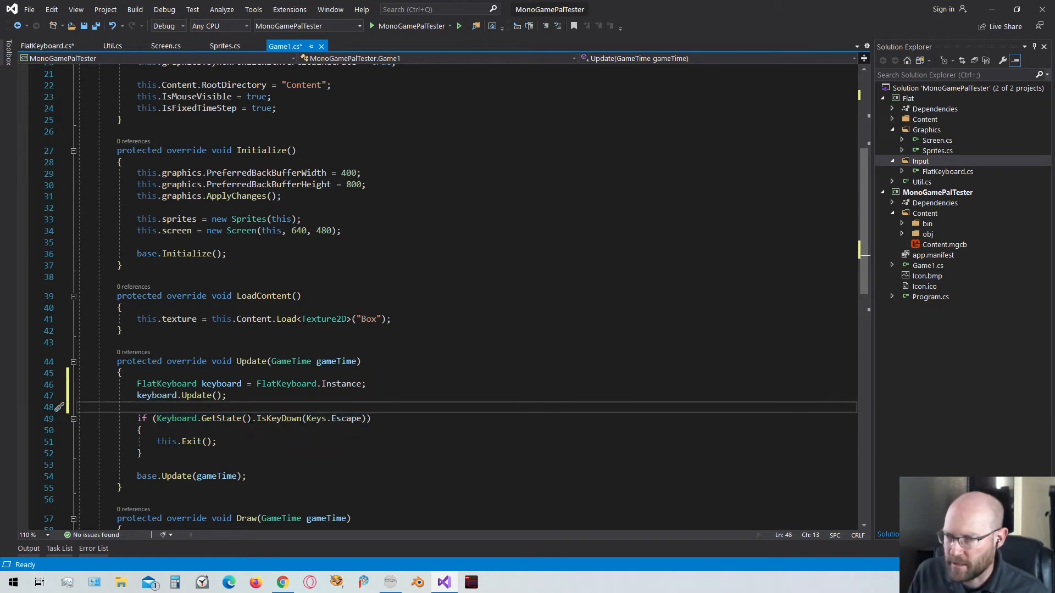
double_click(202, 417)
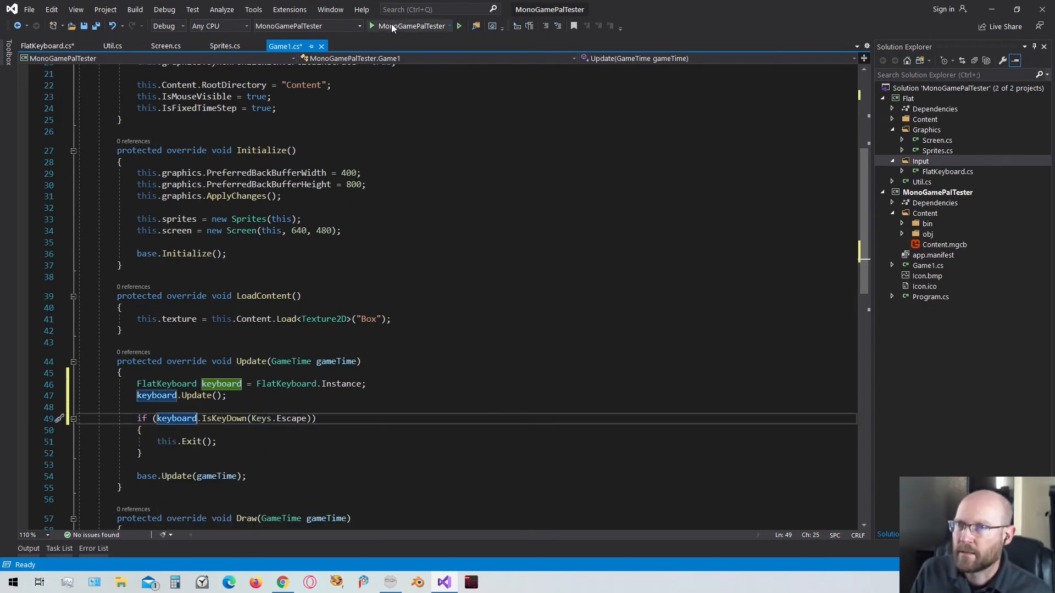
click(371, 25)
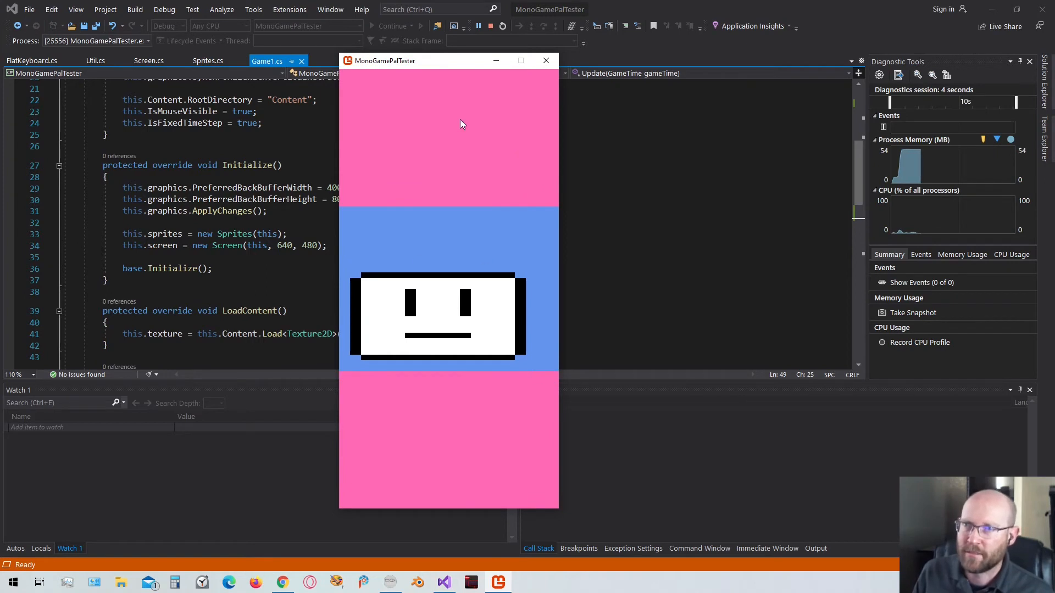
mouse_move(493, 217)
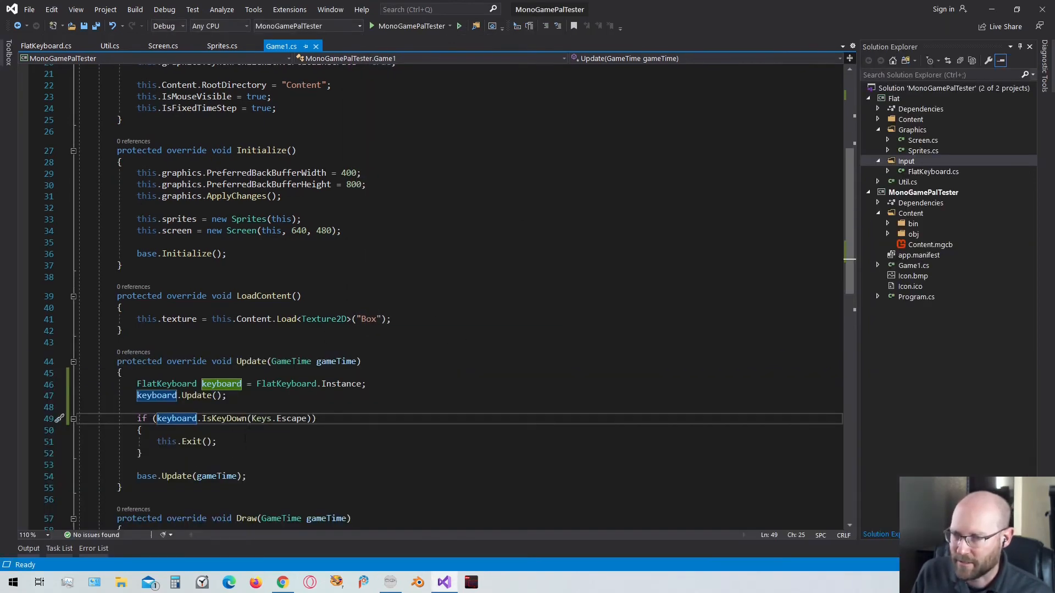
Step: Declare a private float x = 32 field in Game1
key(Delete)
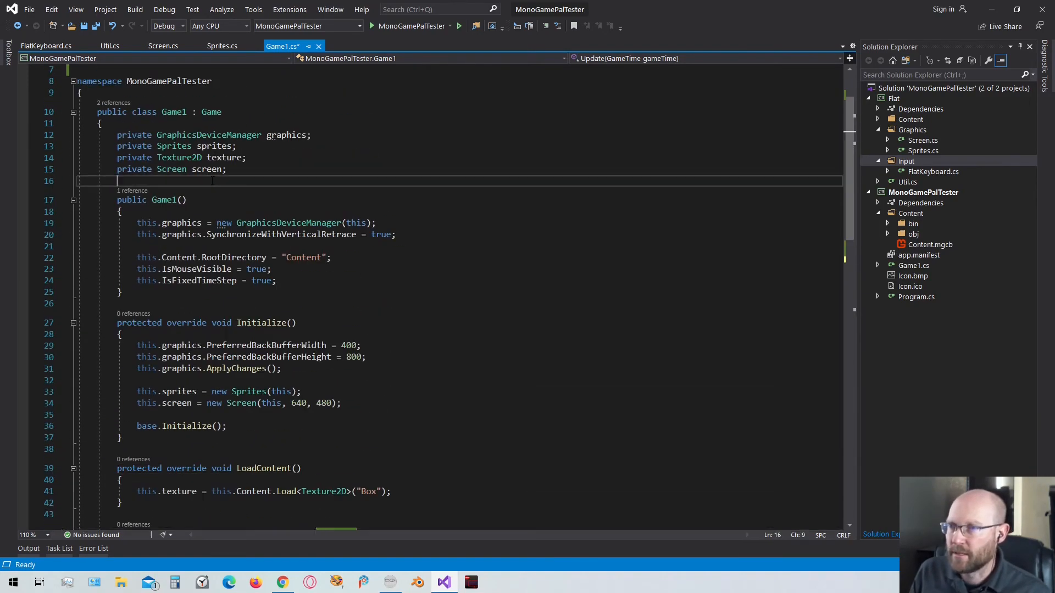
text(pri)
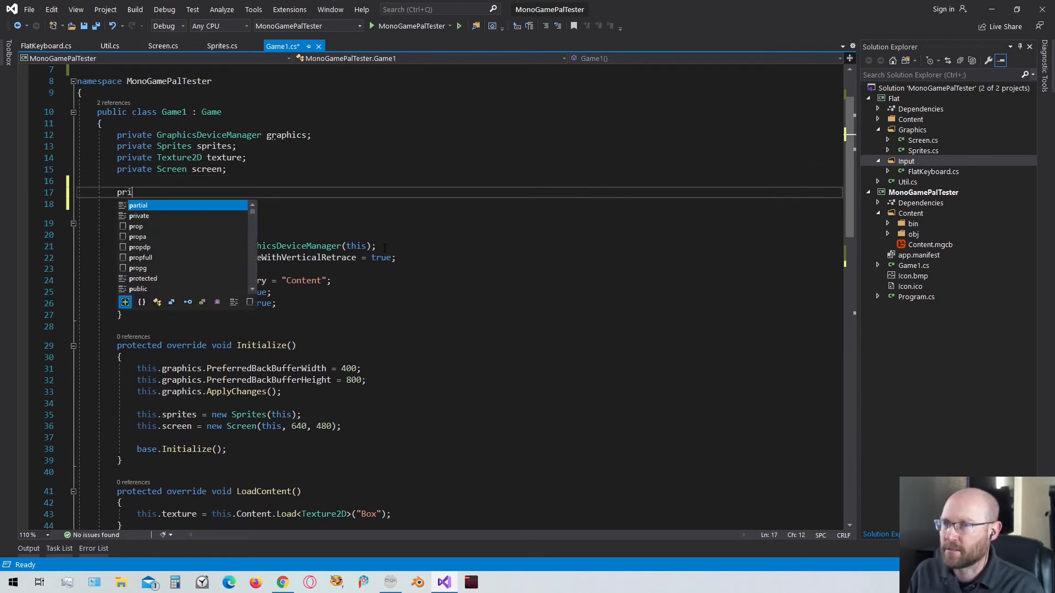
text(vate float)
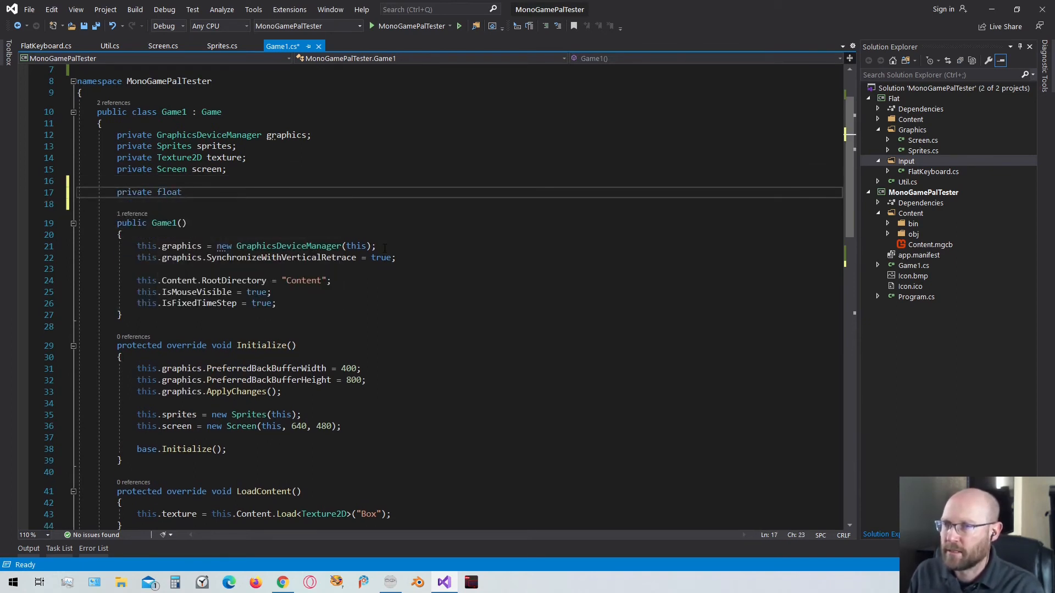
text(x =)
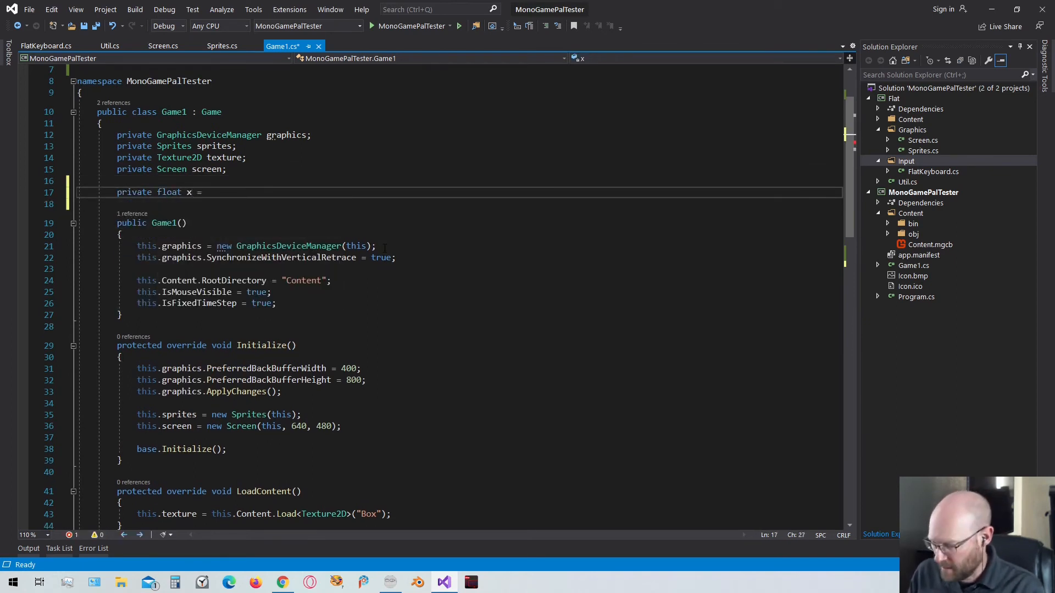
text(32;)
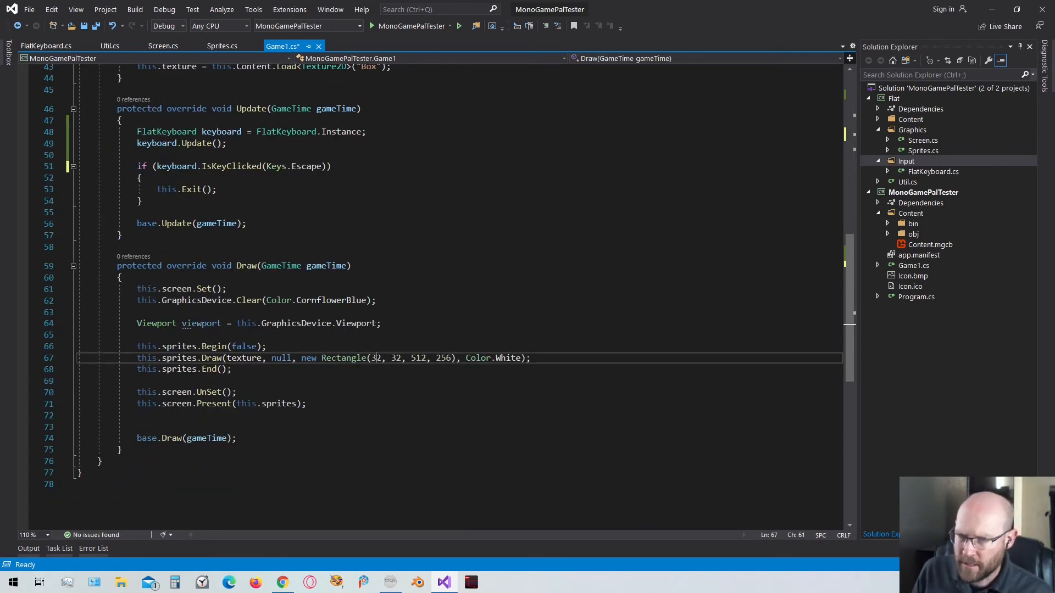
Step: Draw the box Rectangle at x and add if(keyboard.IsKeyClicked(Keys.Right)) x += 32f
text(x)
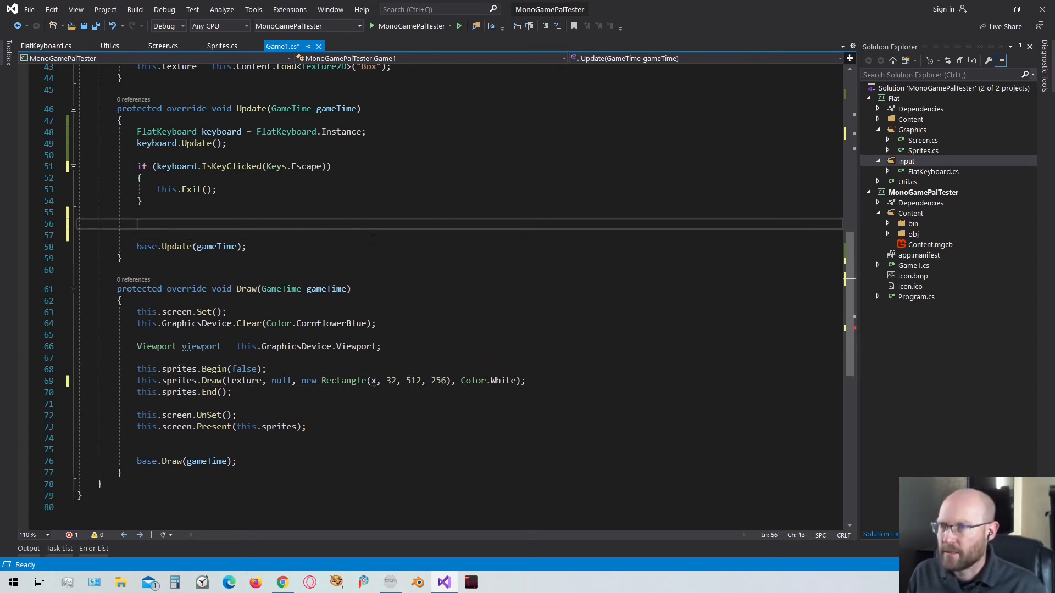
text(if(keyboard.IsKeyClicked(Keys.Right)
text(x+=32)
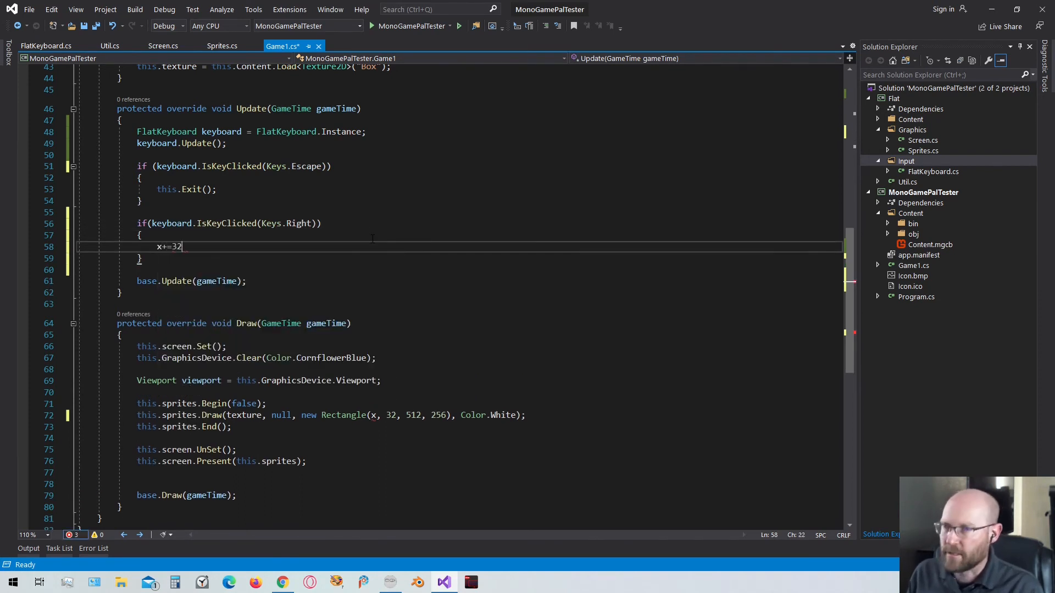
text(f;)
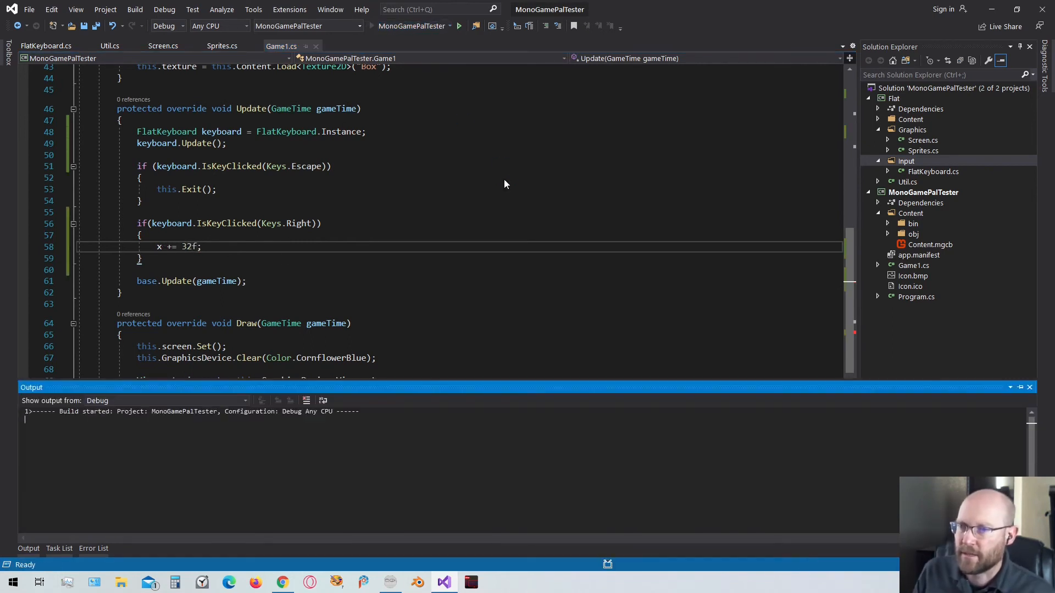
Step: Cast x to (int) in the Draw call's Rectangle so MonoGamePalTester builds and runs
click(459, 25)
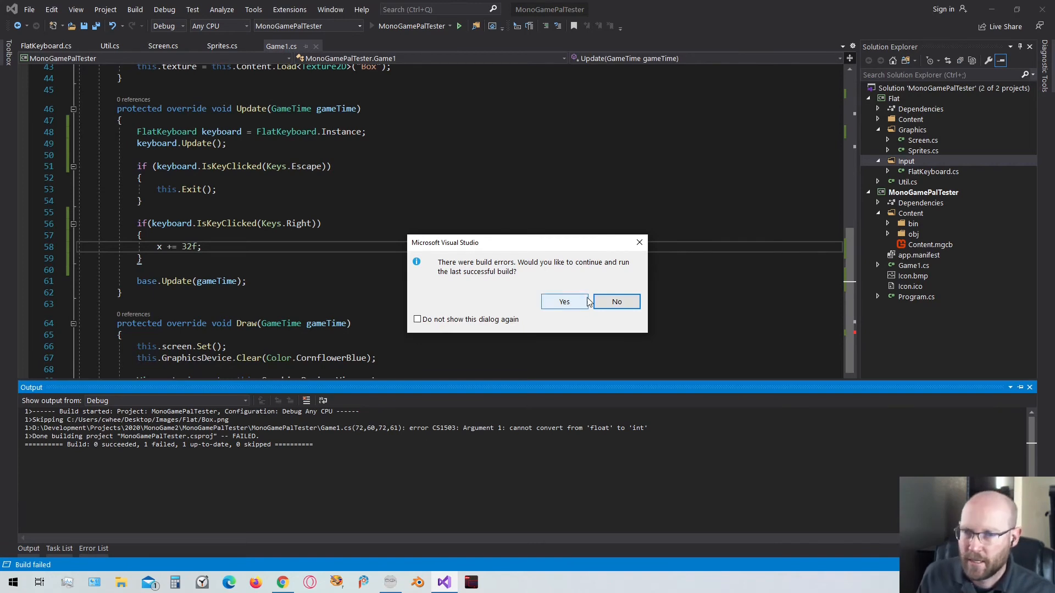
click(615, 301)
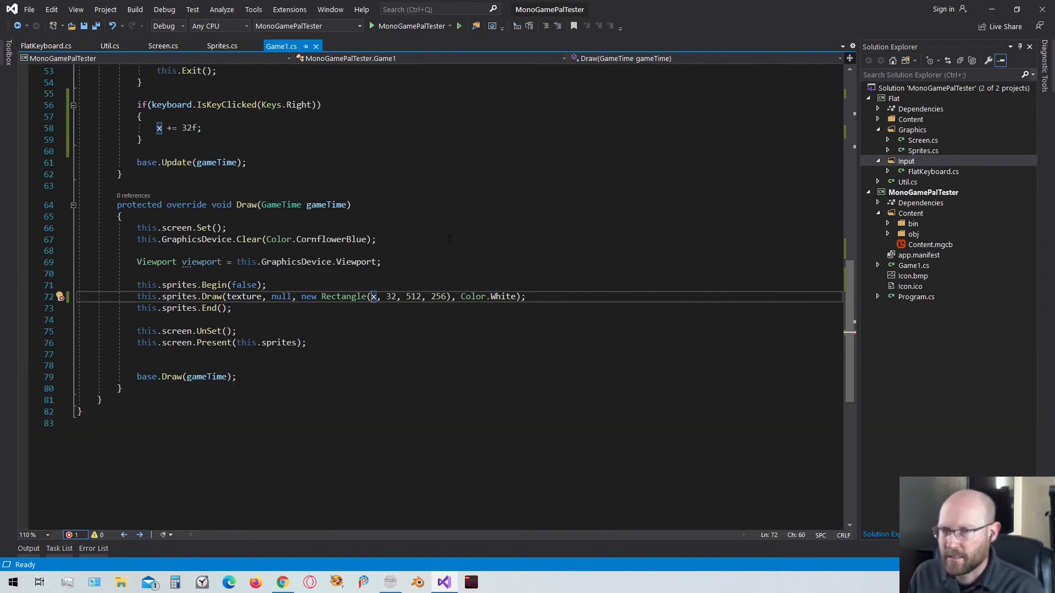
text((int))
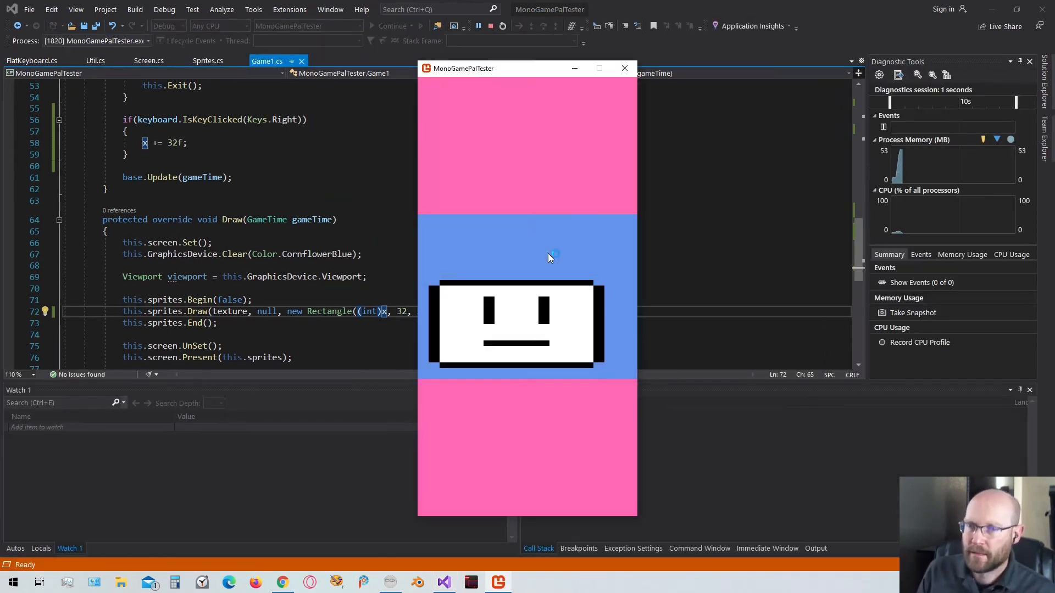
Step: Nudge the box with the Right arrow before quitting the running game
key(Right)
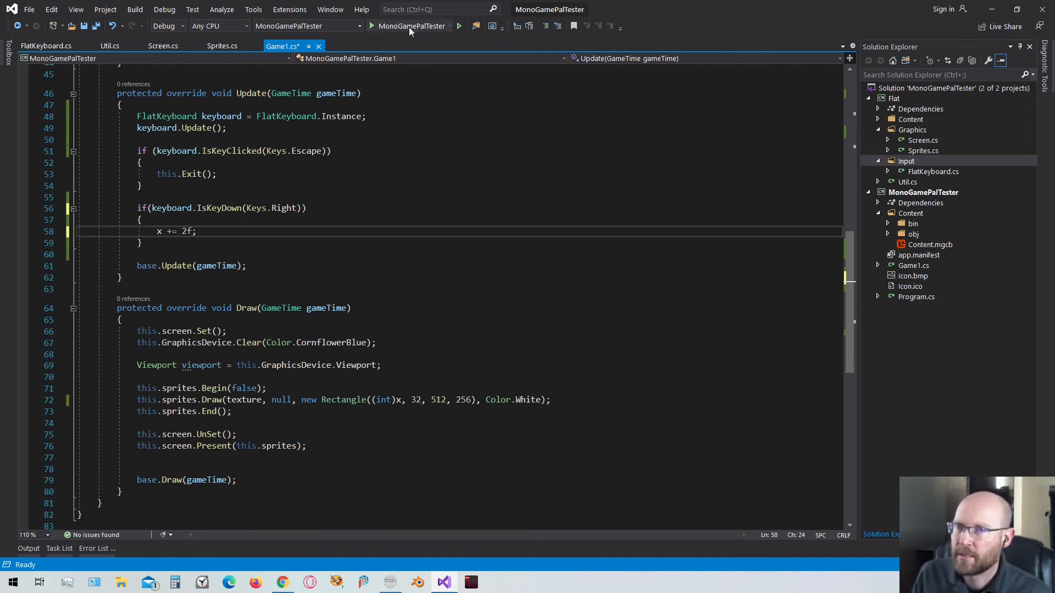
click(412, 26)
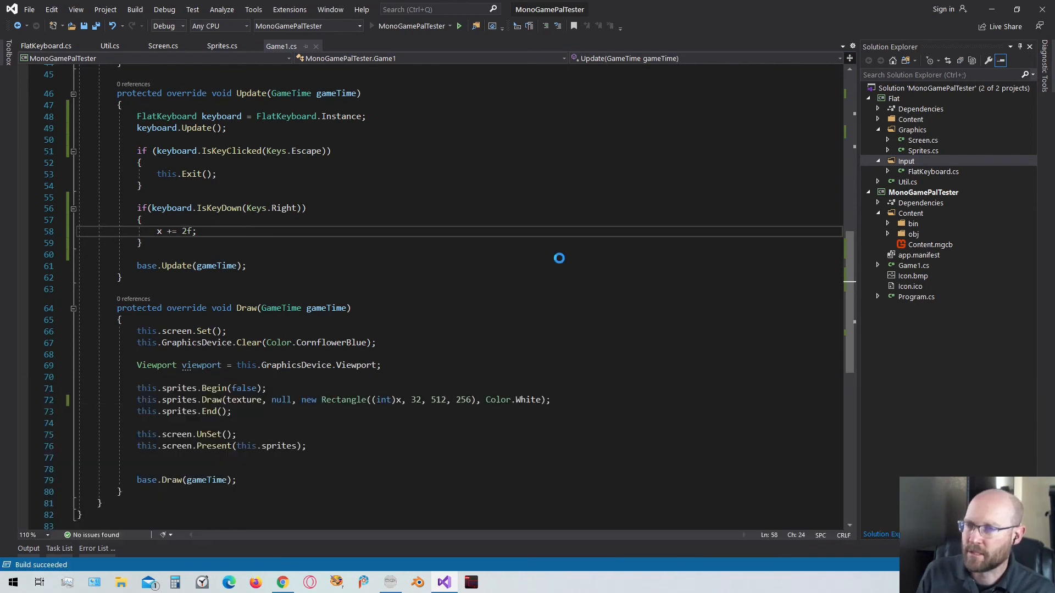
click(459, 25)
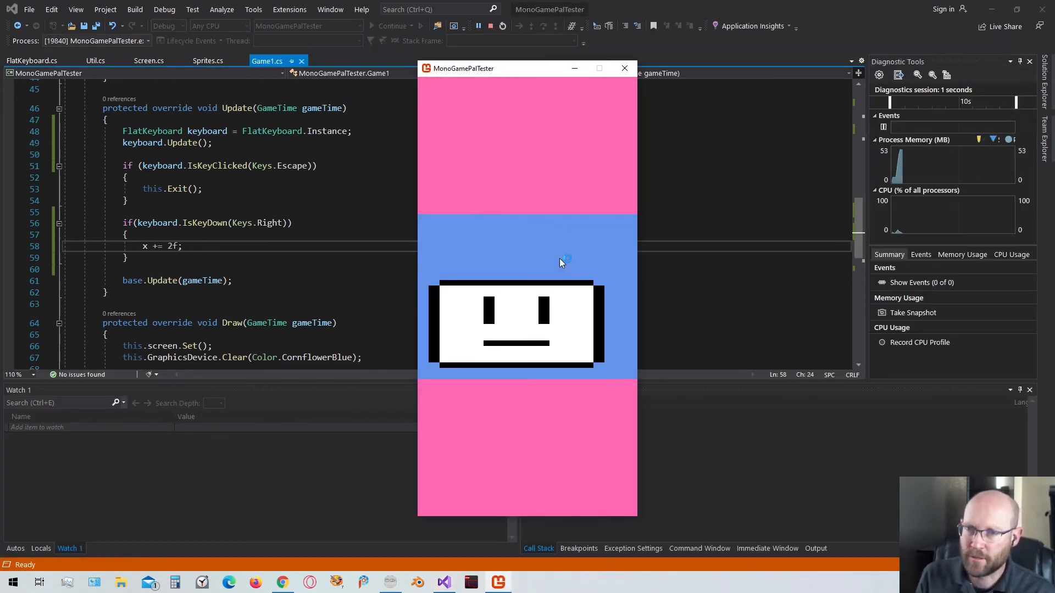
key(Right)
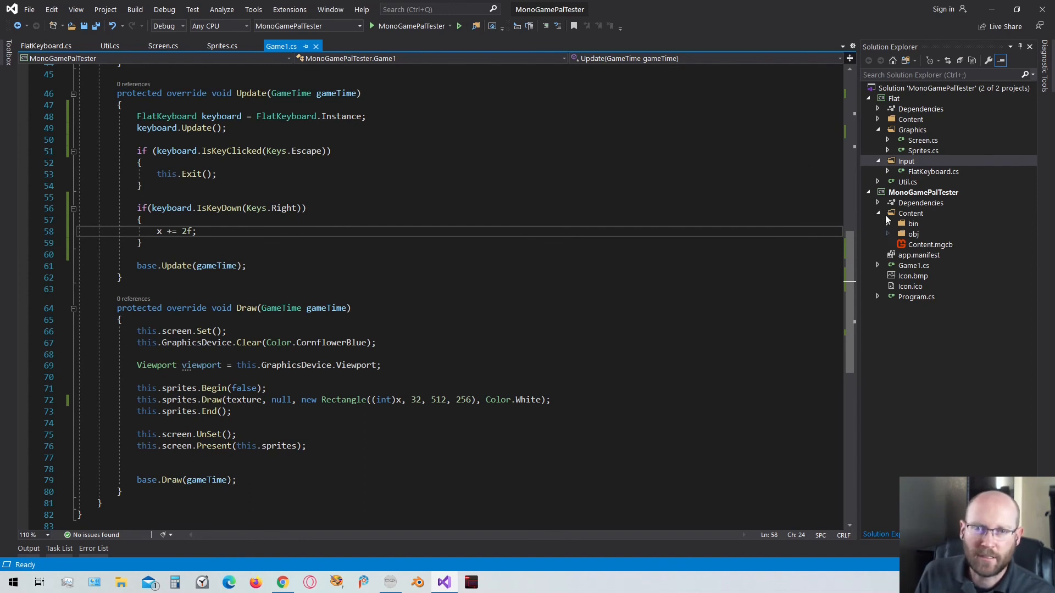
Step: Set MonoGamePalTester's Output type to Console Application in project properties
click(924, 191)
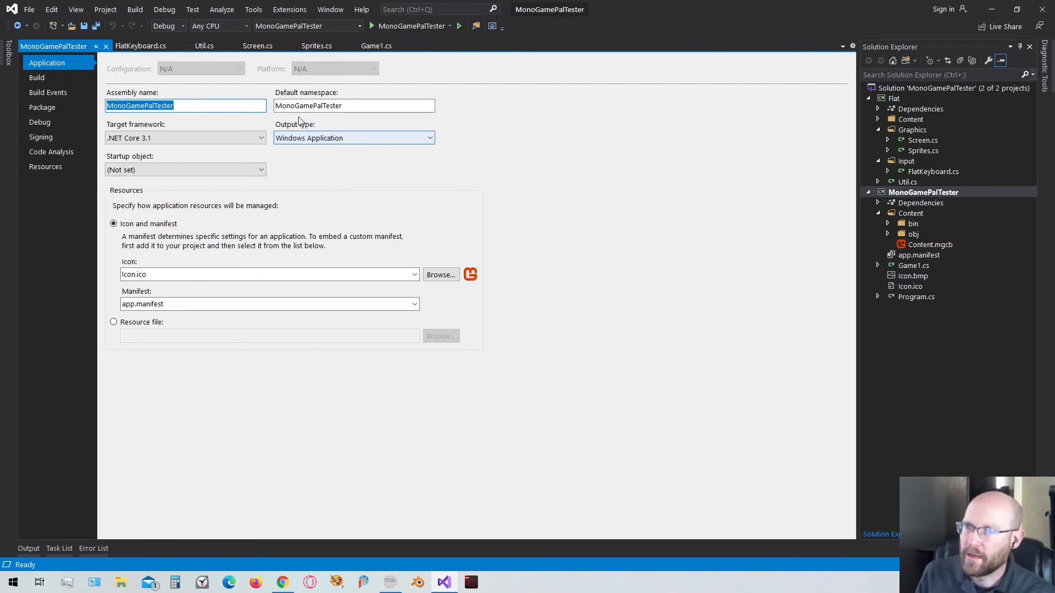
mouse_move(352, 138)
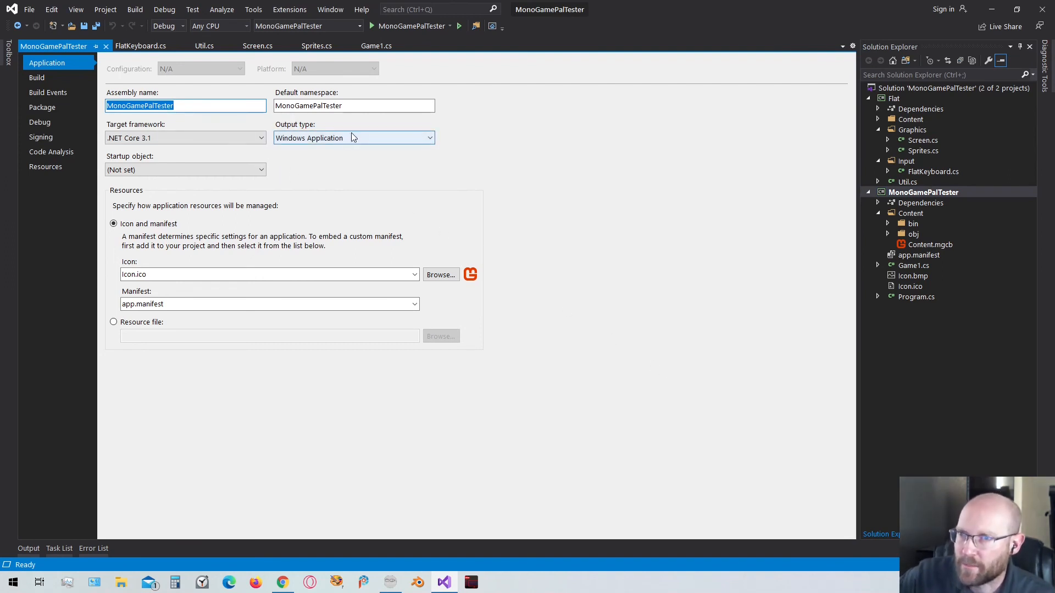
click(353, 137)
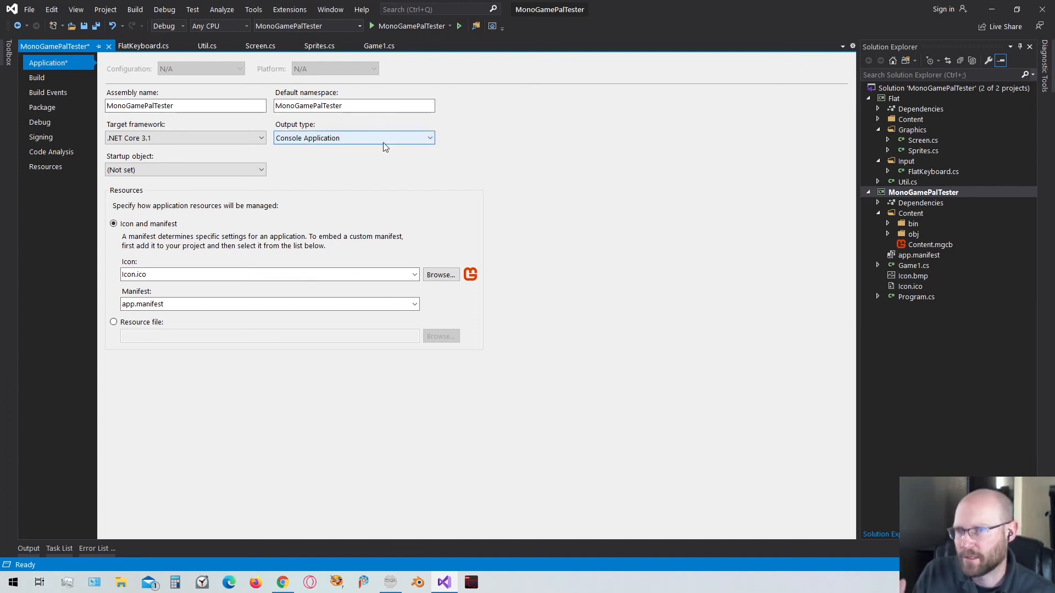
mouse_move(325, 150)
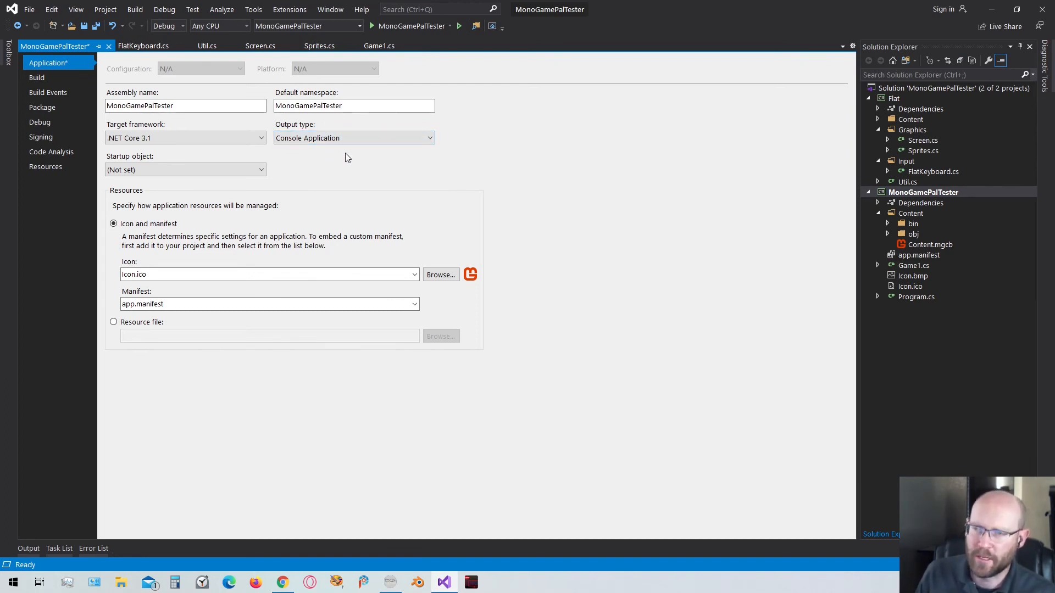
mouse_move(276, 167)
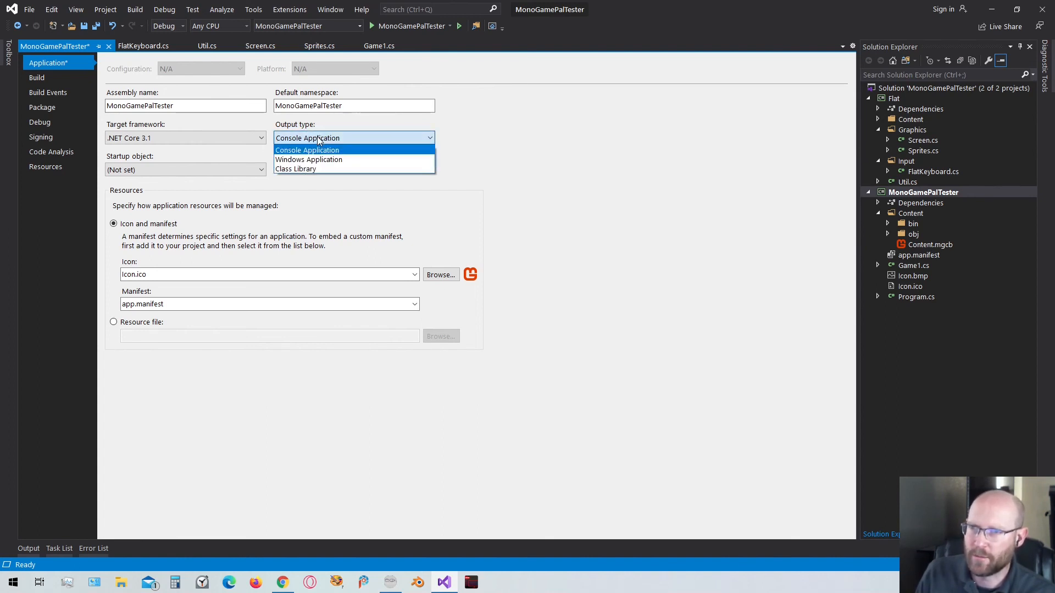
click(307, 150)
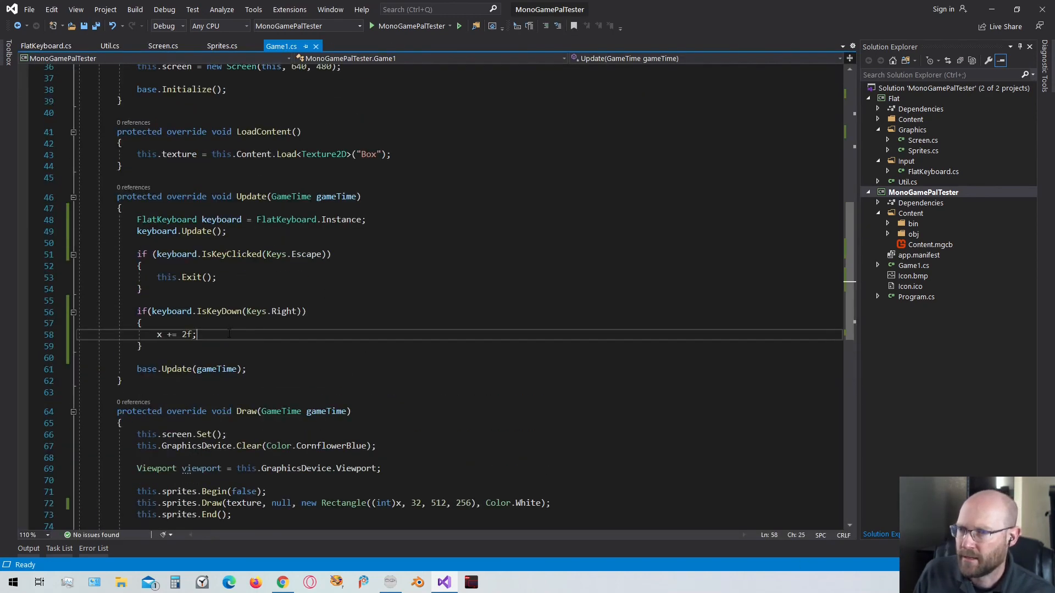
Step: Add Console.WriteLine("Right arrow clicked."); under x += 2f
text(Console.WriteLine)
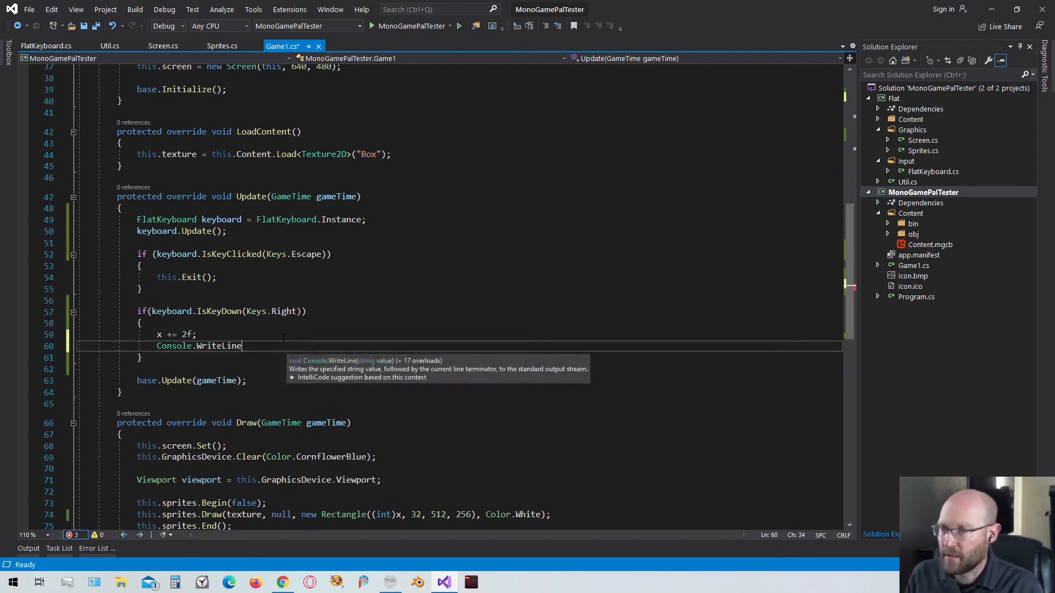
text(())
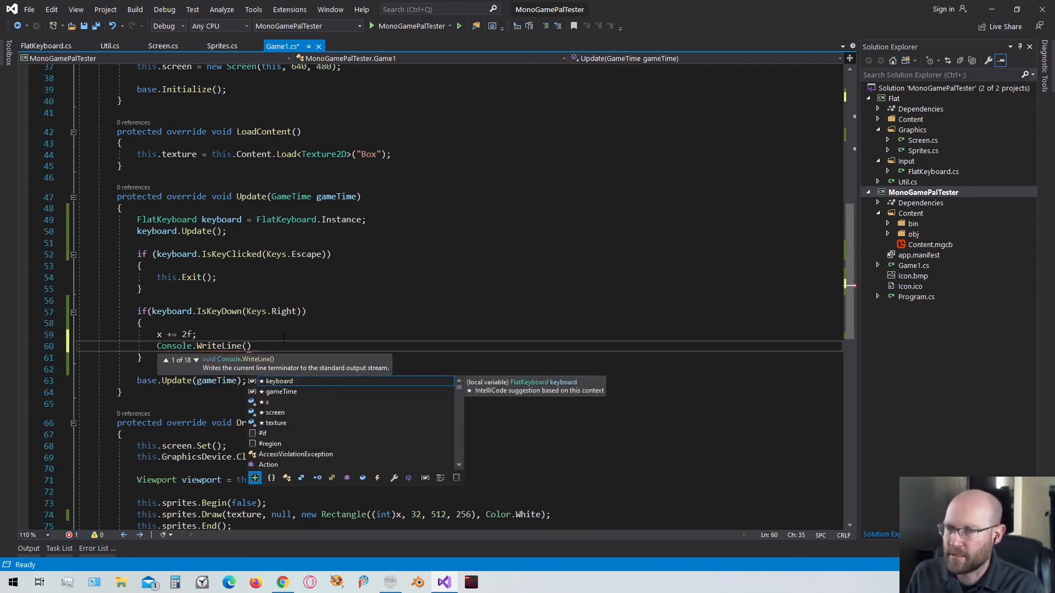
text("Right ar")
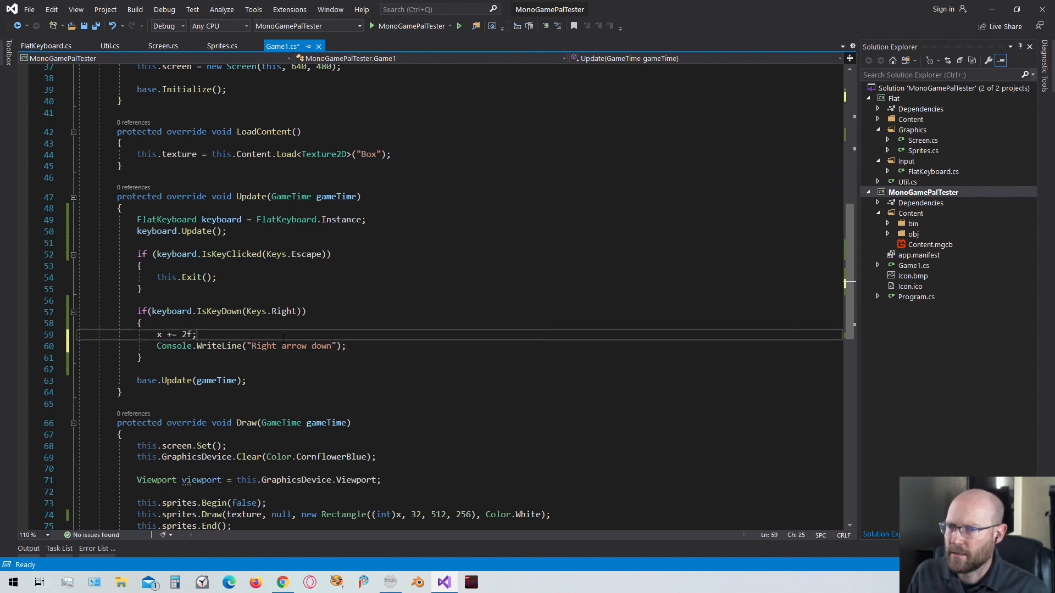
double_click(321, 346)
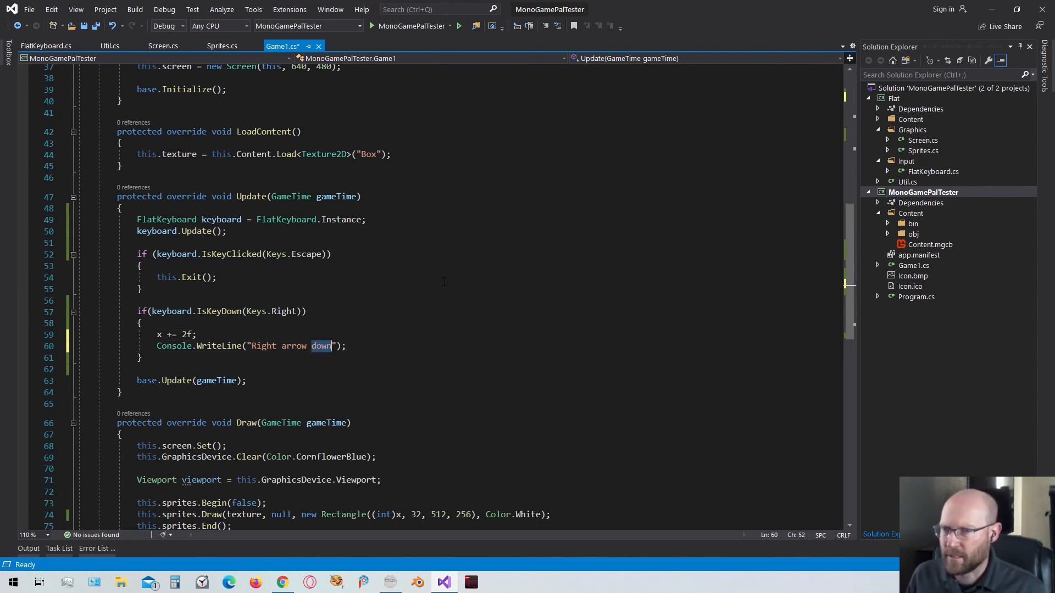
text(clicked.)
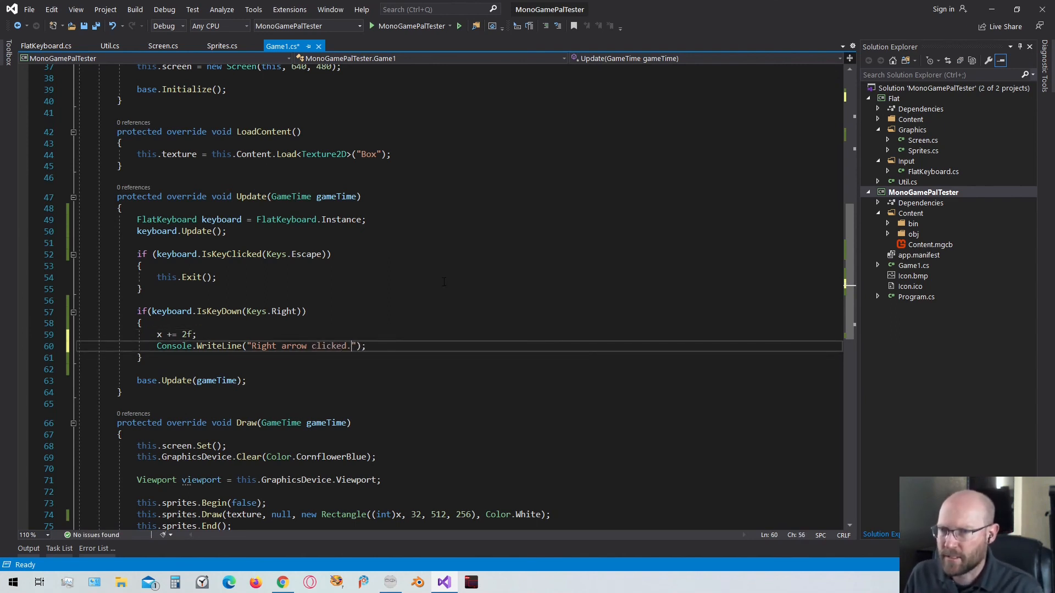
Step: Replace the IsKeyDown check on Right with IsKeyClicked
key(Backspace)
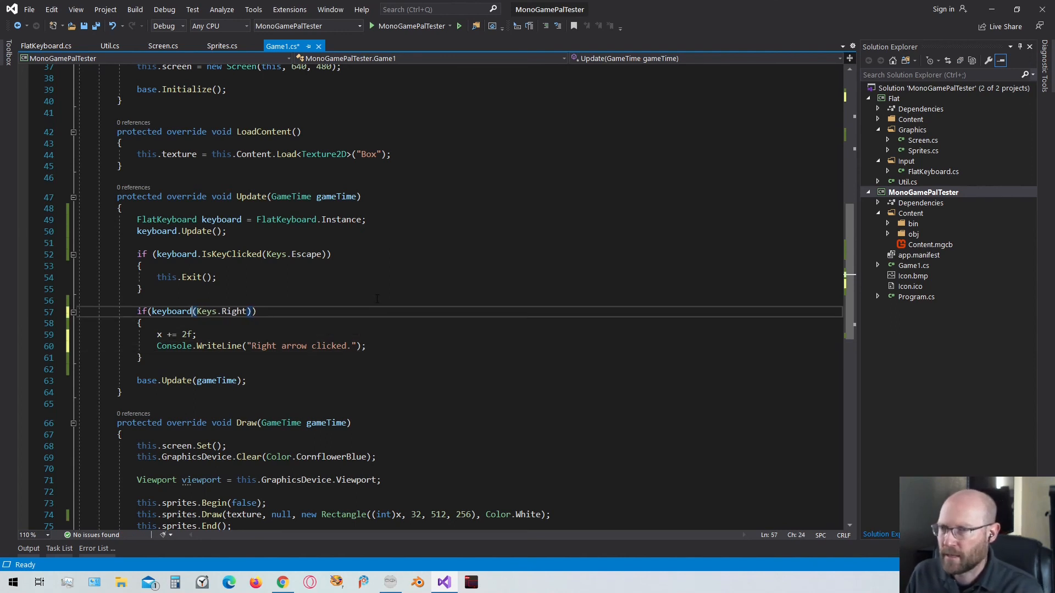
text(.IsKeyClicked)
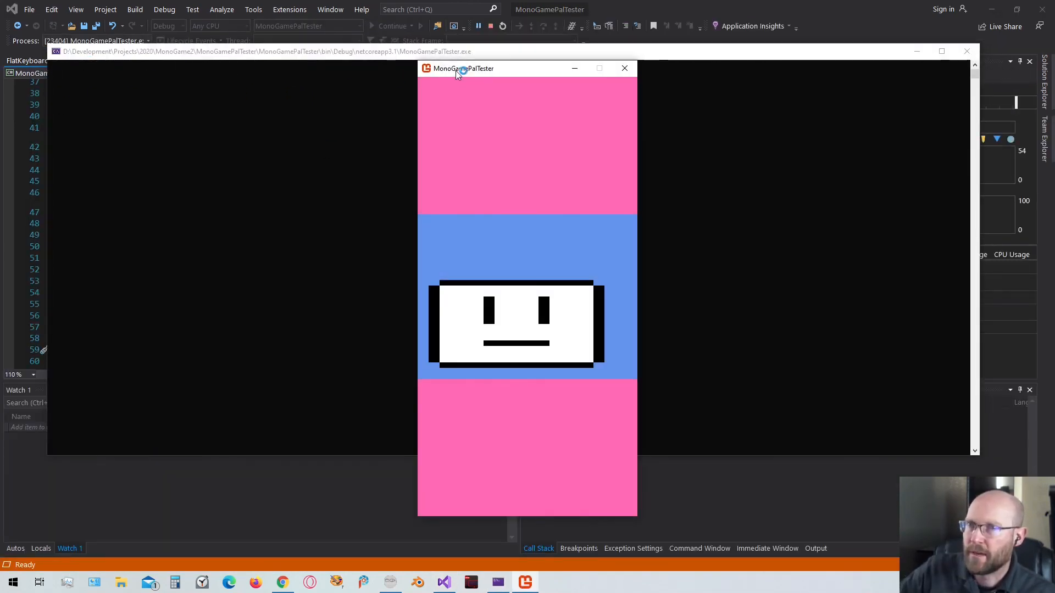
Step: Move the game window beside the console and press Right to shift the box, logging messages
drag(460, 69, 498, 40)
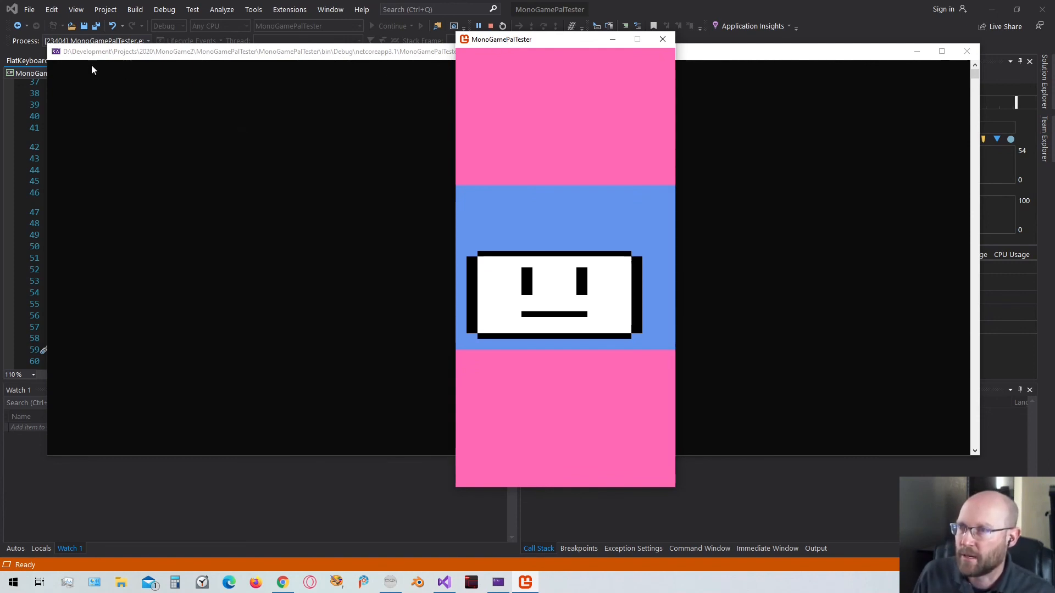
mouse_move(693, 355)
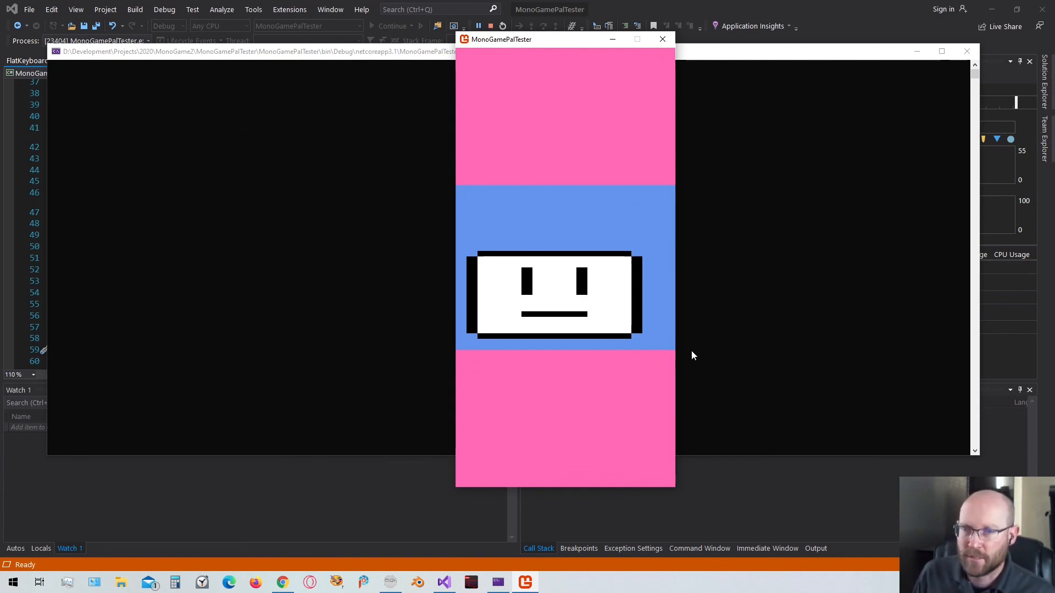
mouse_move(128, 87)
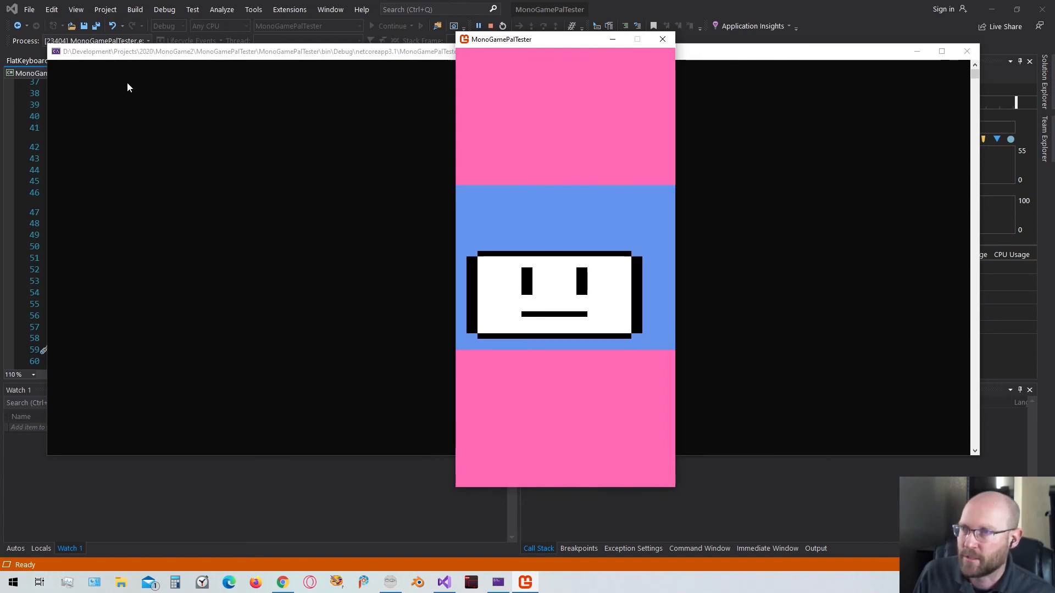
key(right)
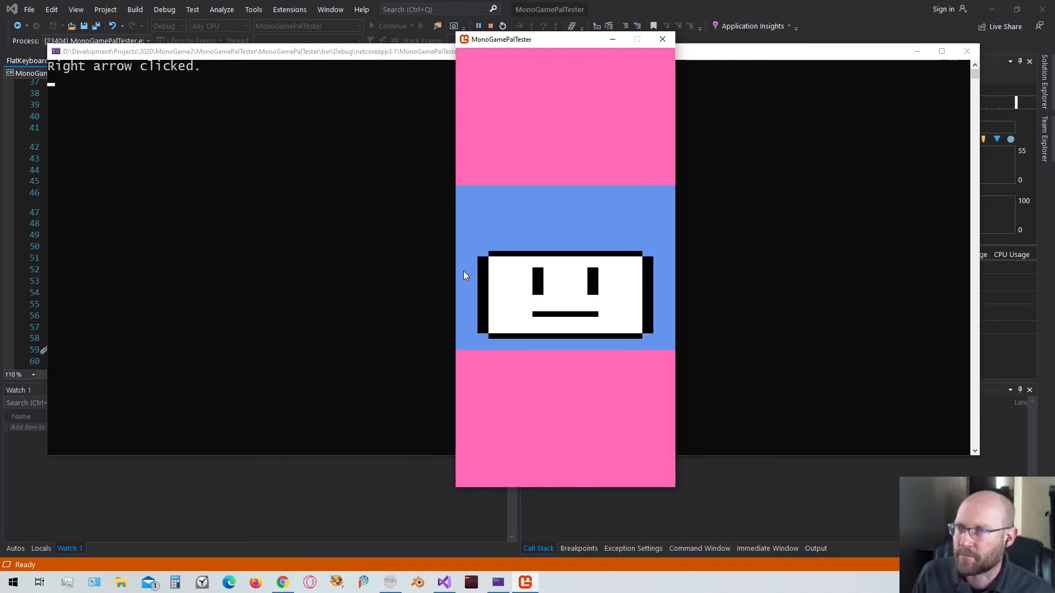
key(right)
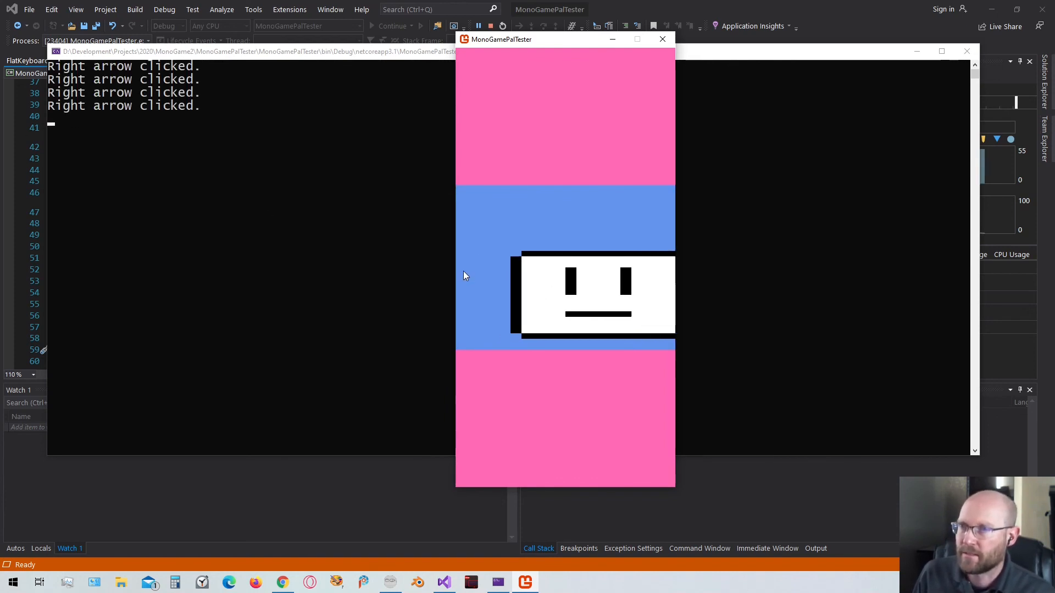